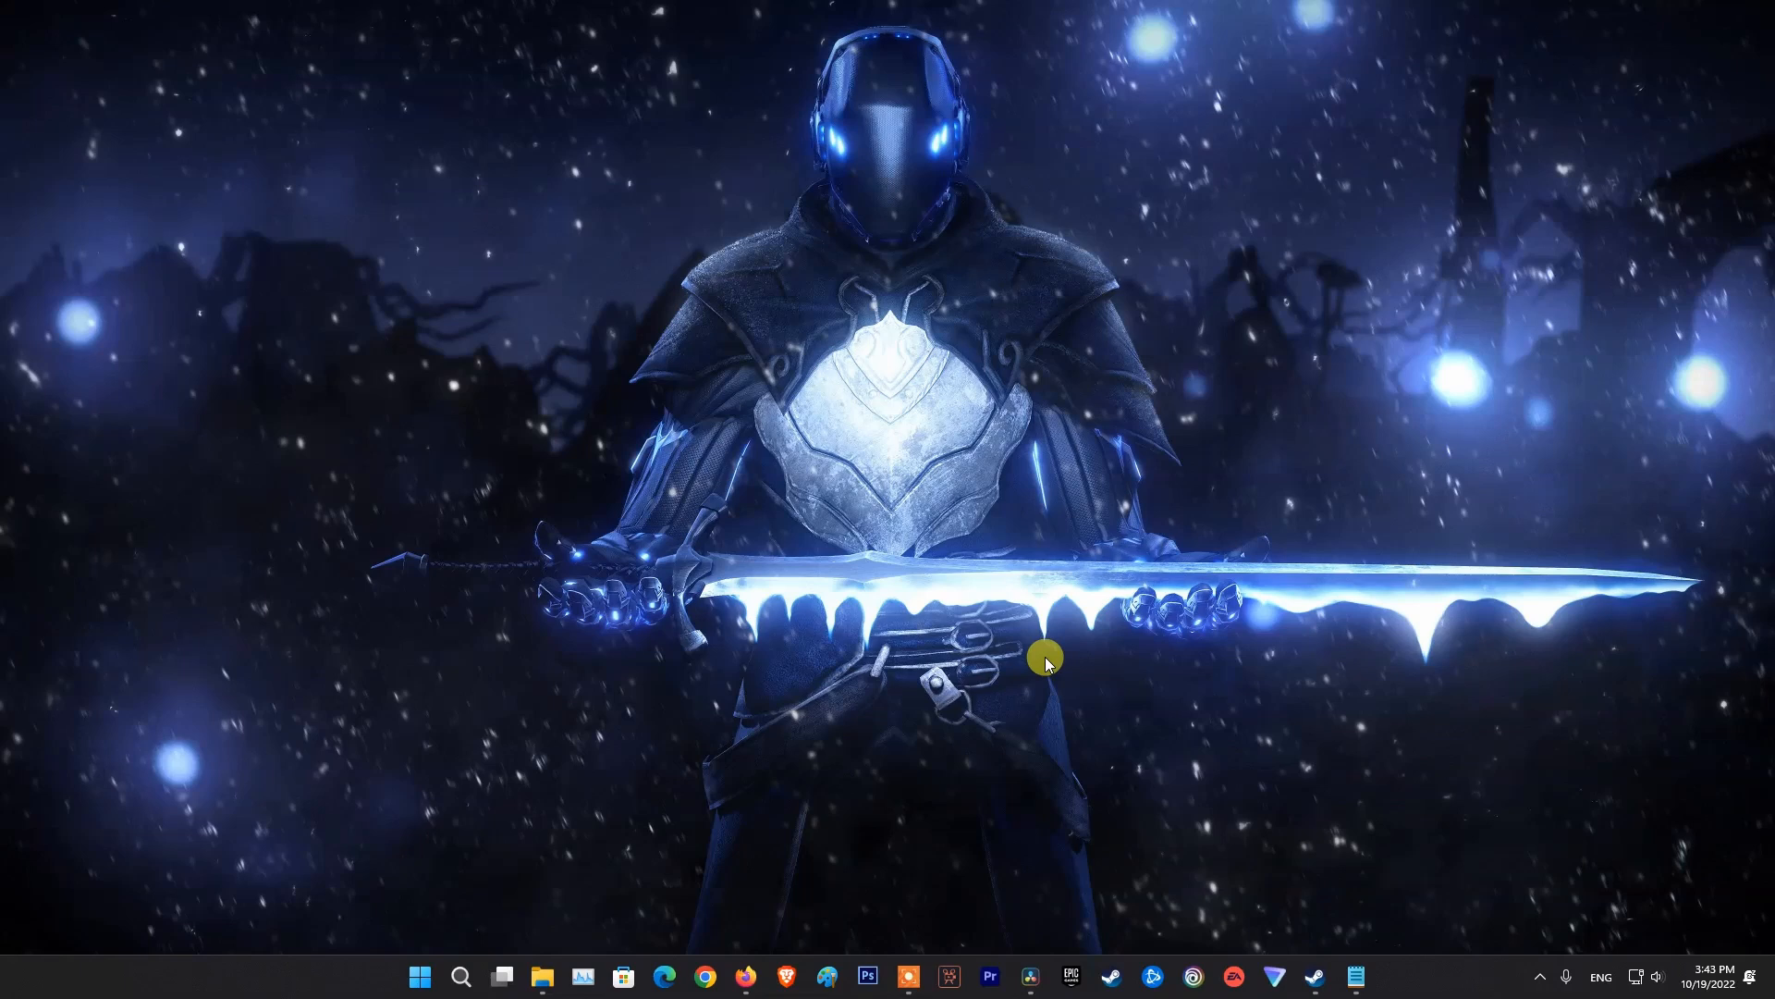
mouse_move(1030, 826)
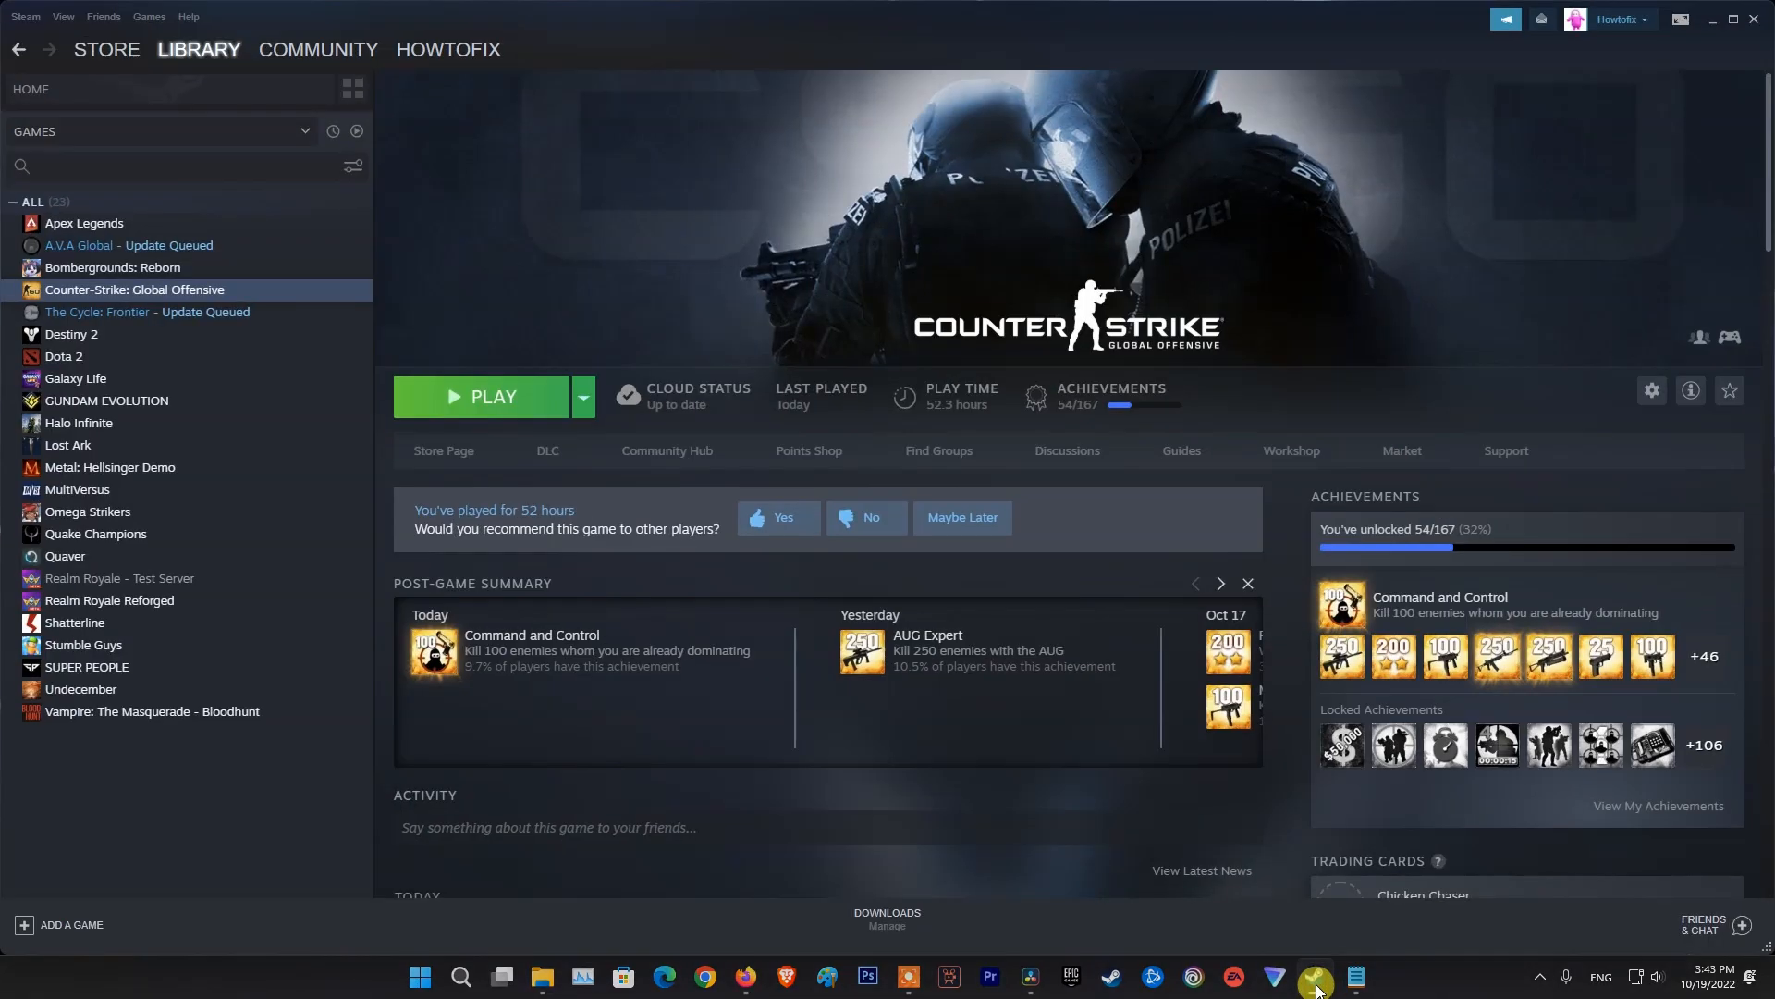
Step: Bring up the Steam Library on Counter-Strike: Global Offensive's page
left_click(198, 49)
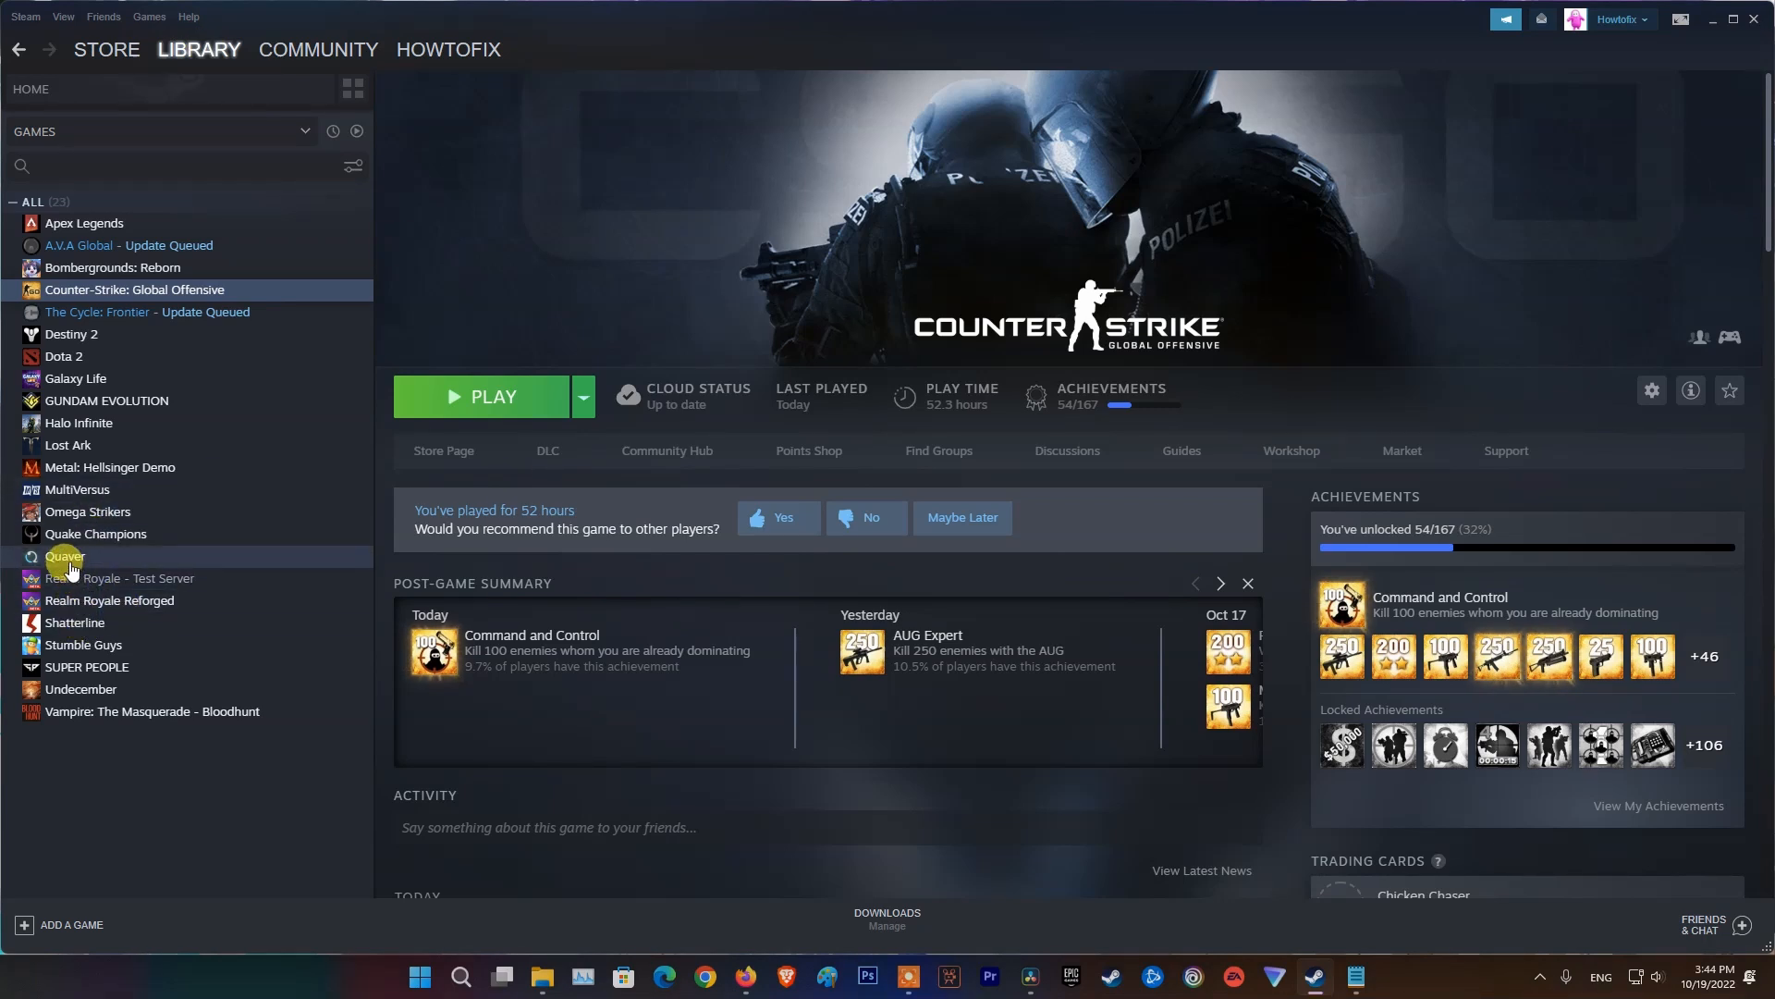
Step: Show the Local Files options in Quaver's Properties
right_click(65, 556)
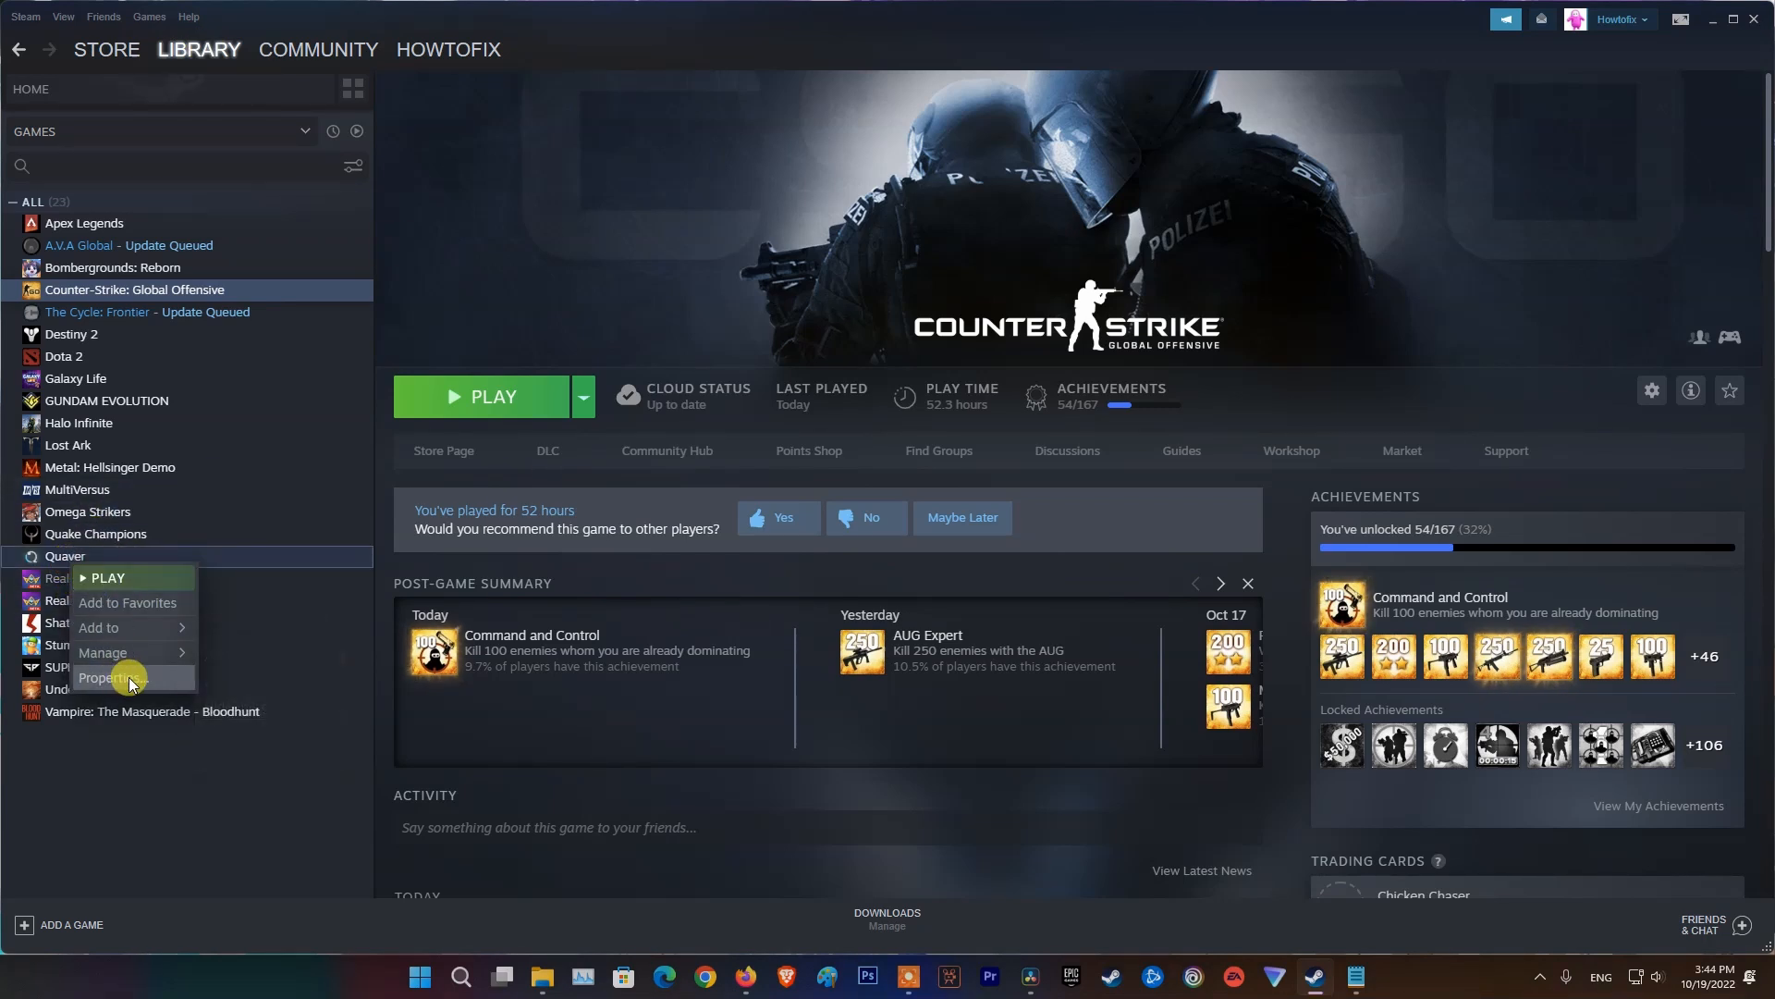
left_click(107, 677)
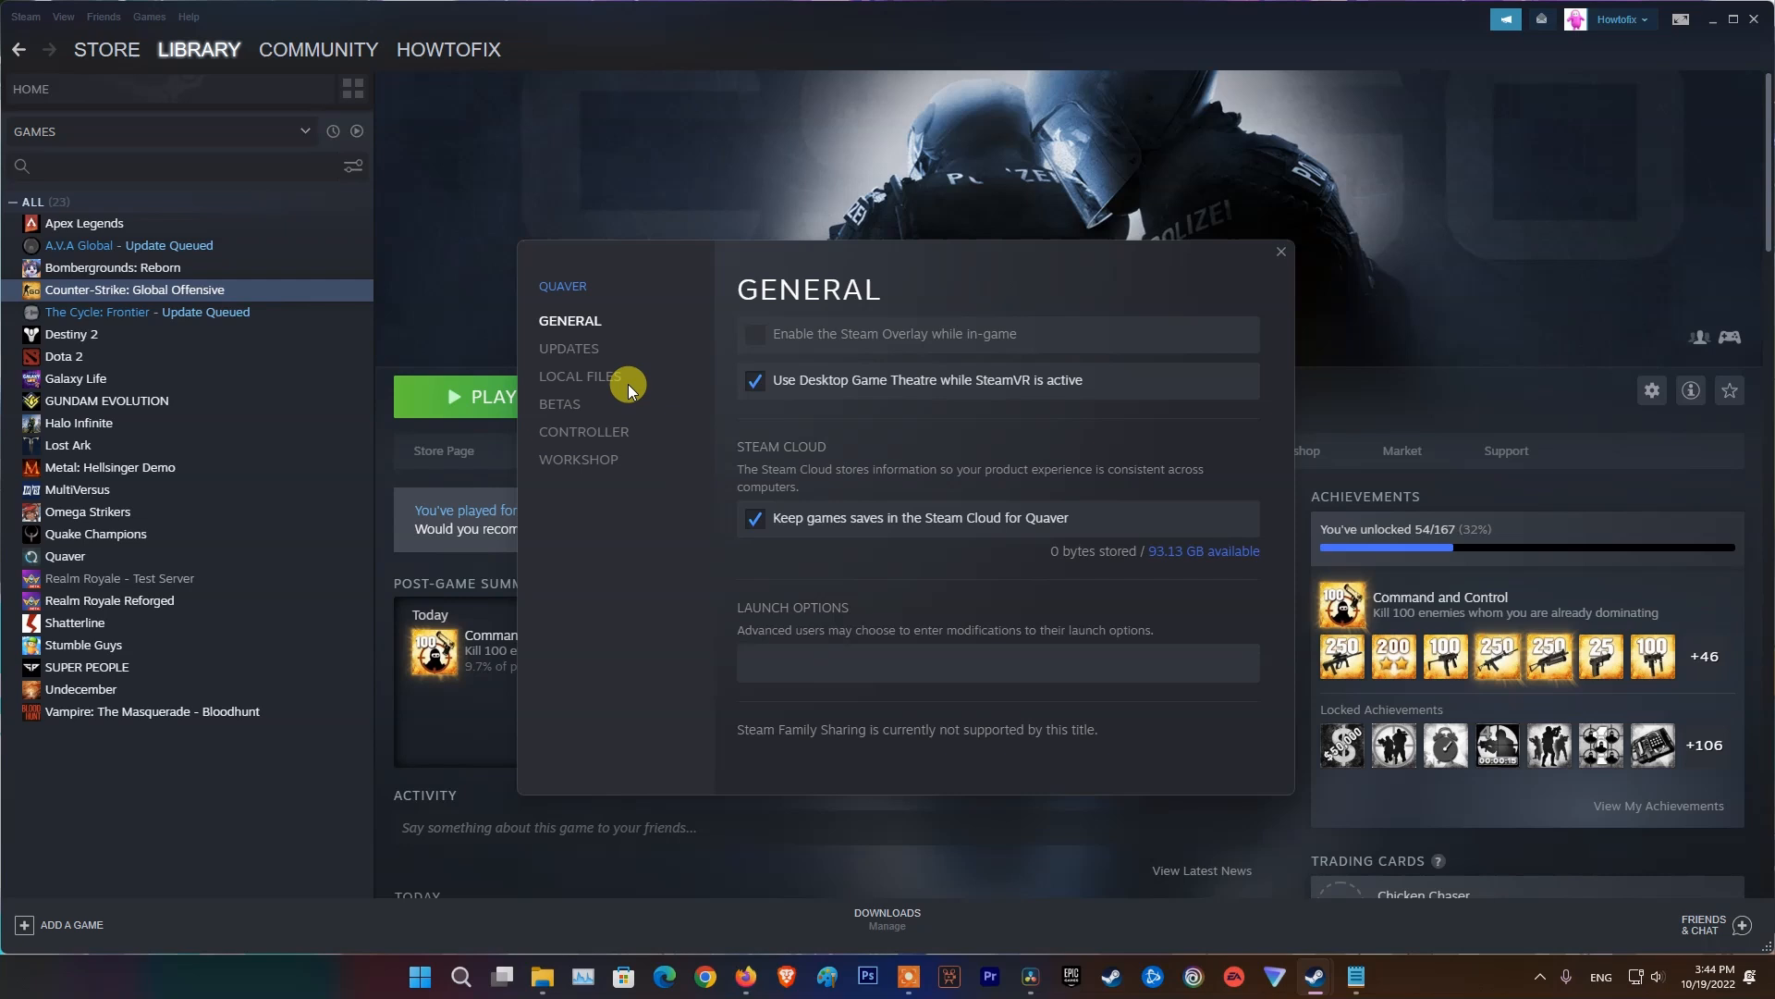
left_click(580, 376)
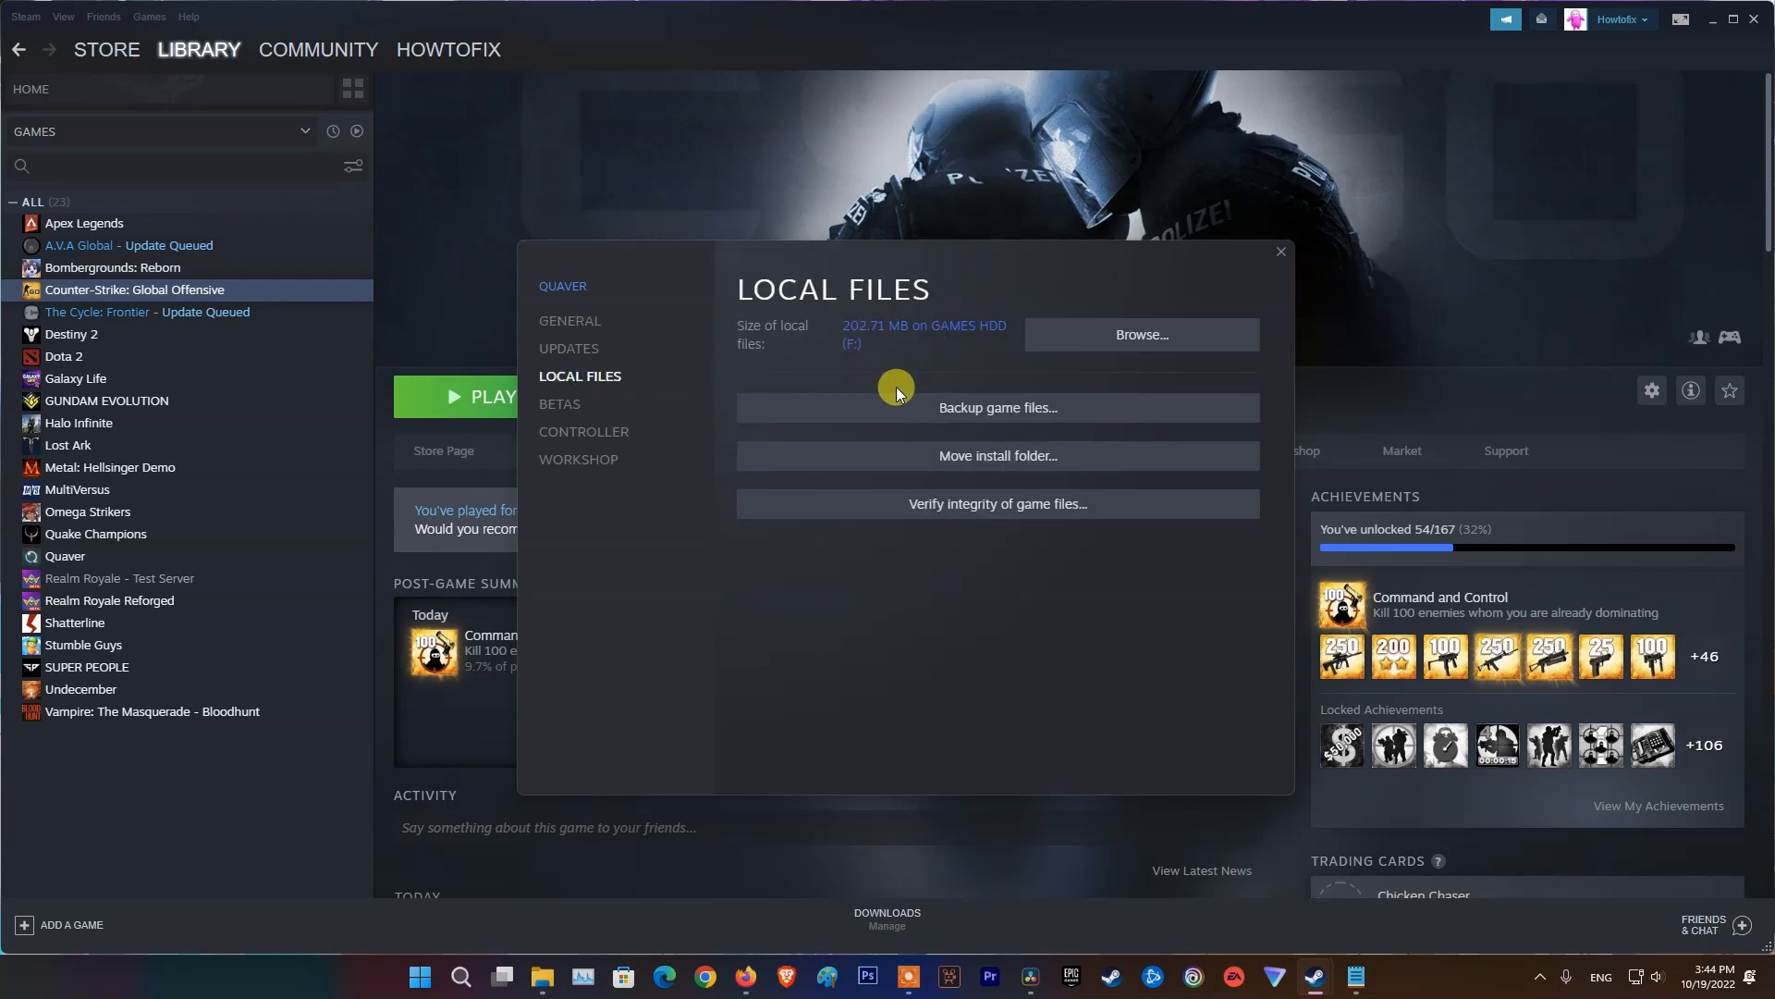
left_click(996, 503)
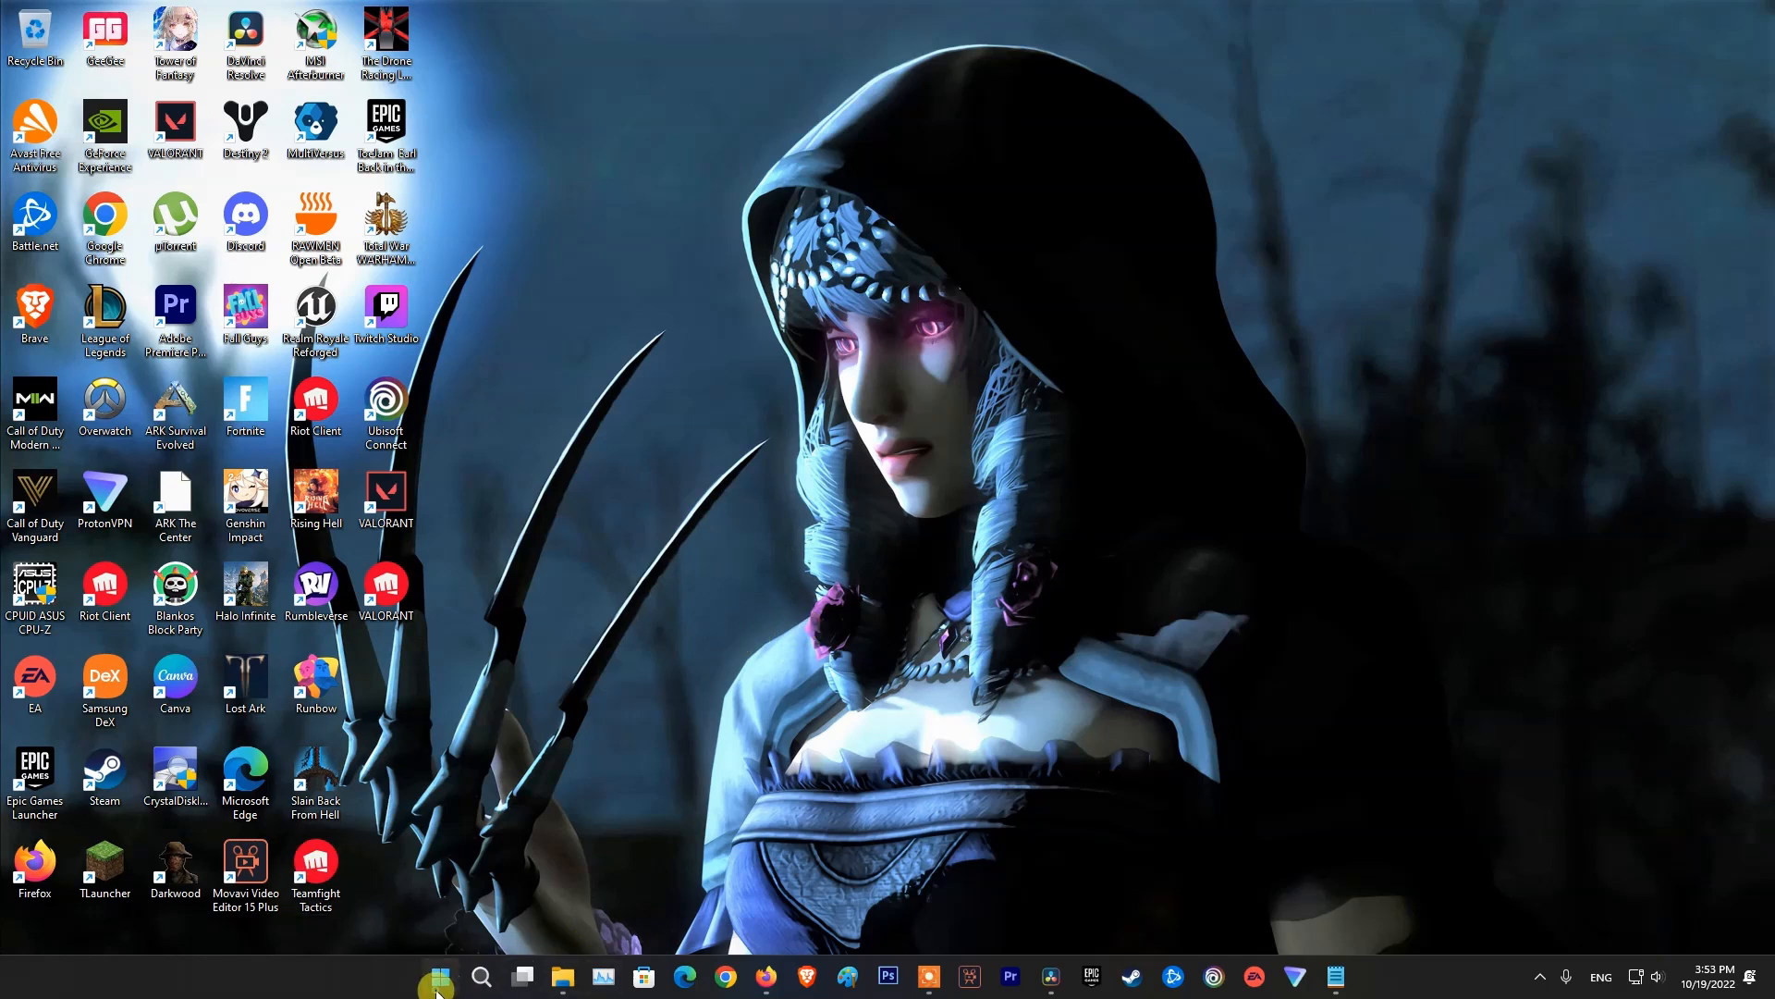
Step: Tick Run this program as an administrator in the Steam shortcut's Compatibility settings and save
left_click(439, 977)
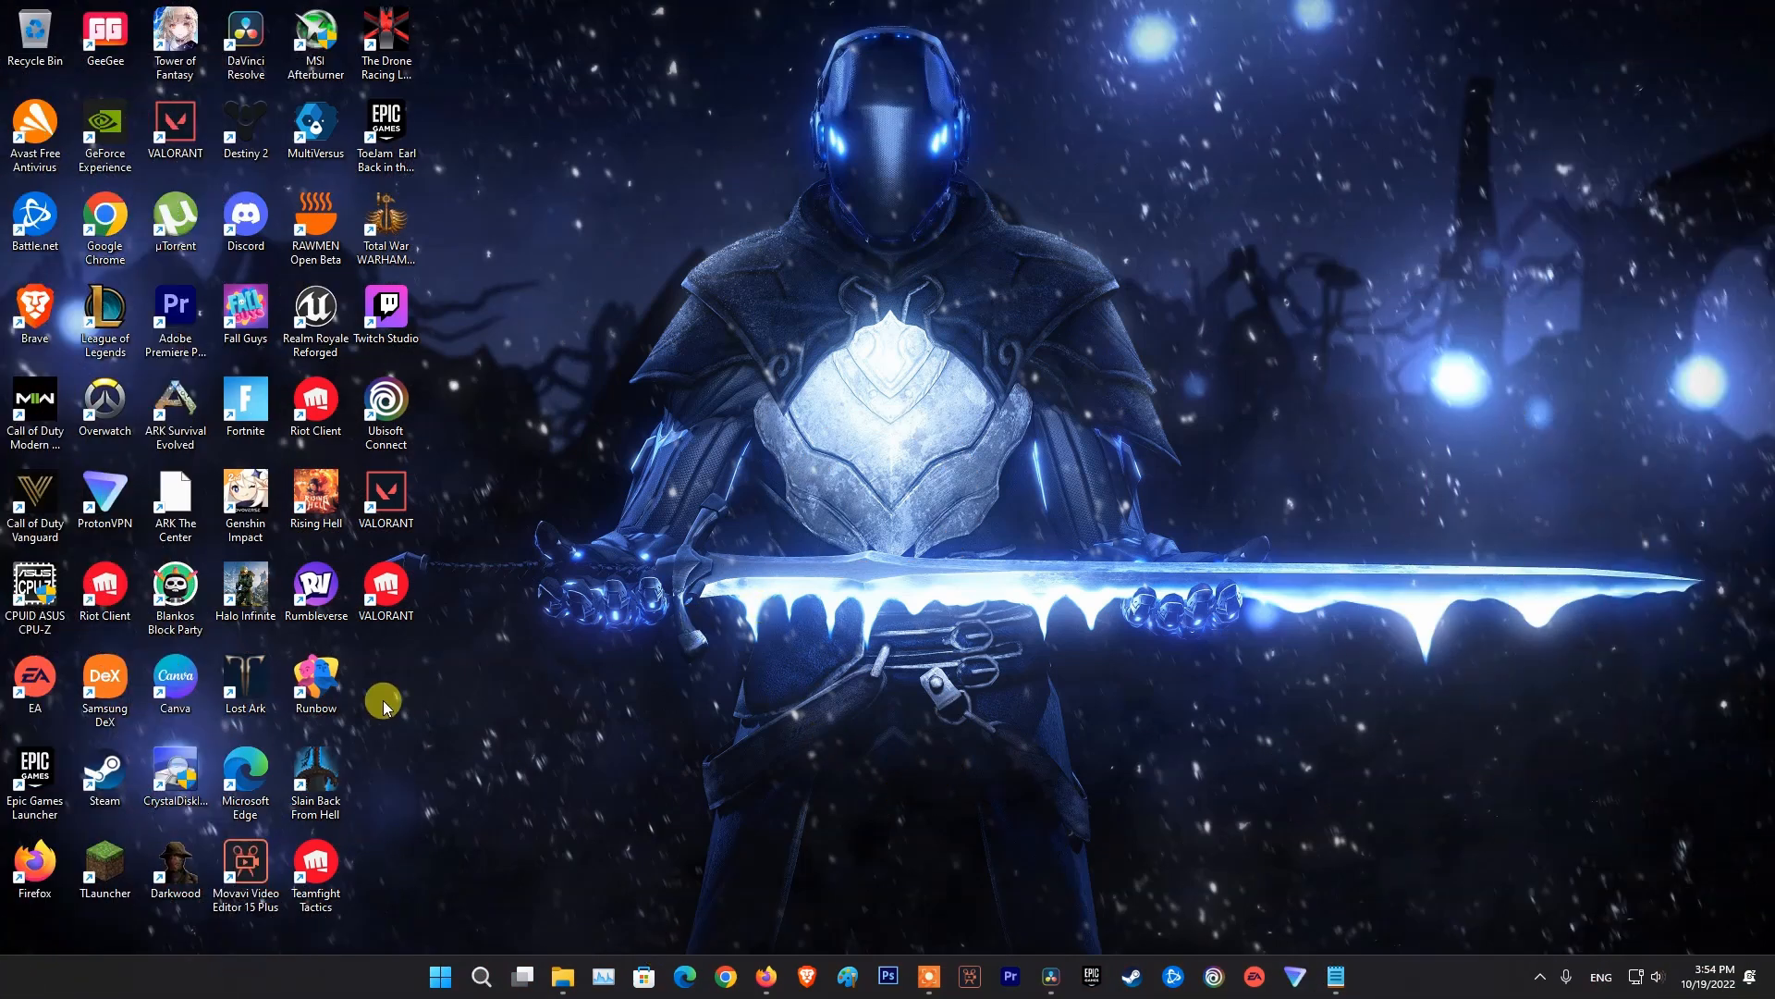
right_click(105, 776)
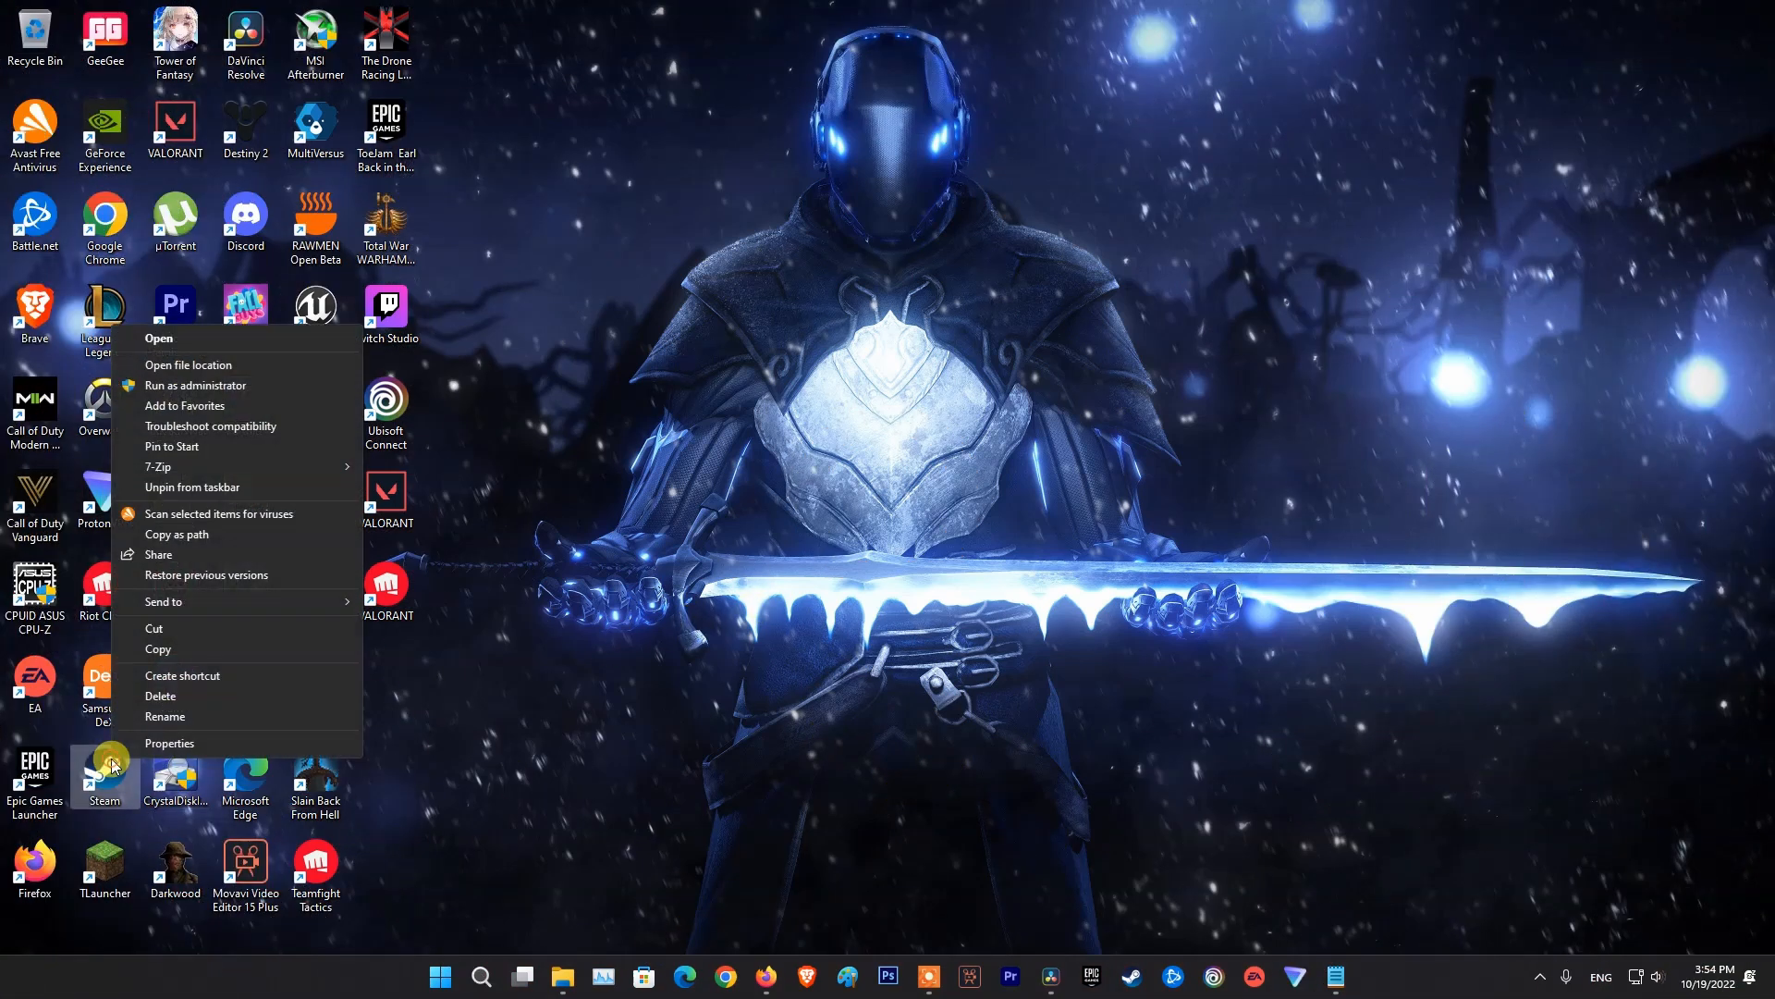
left_click(168, 743)
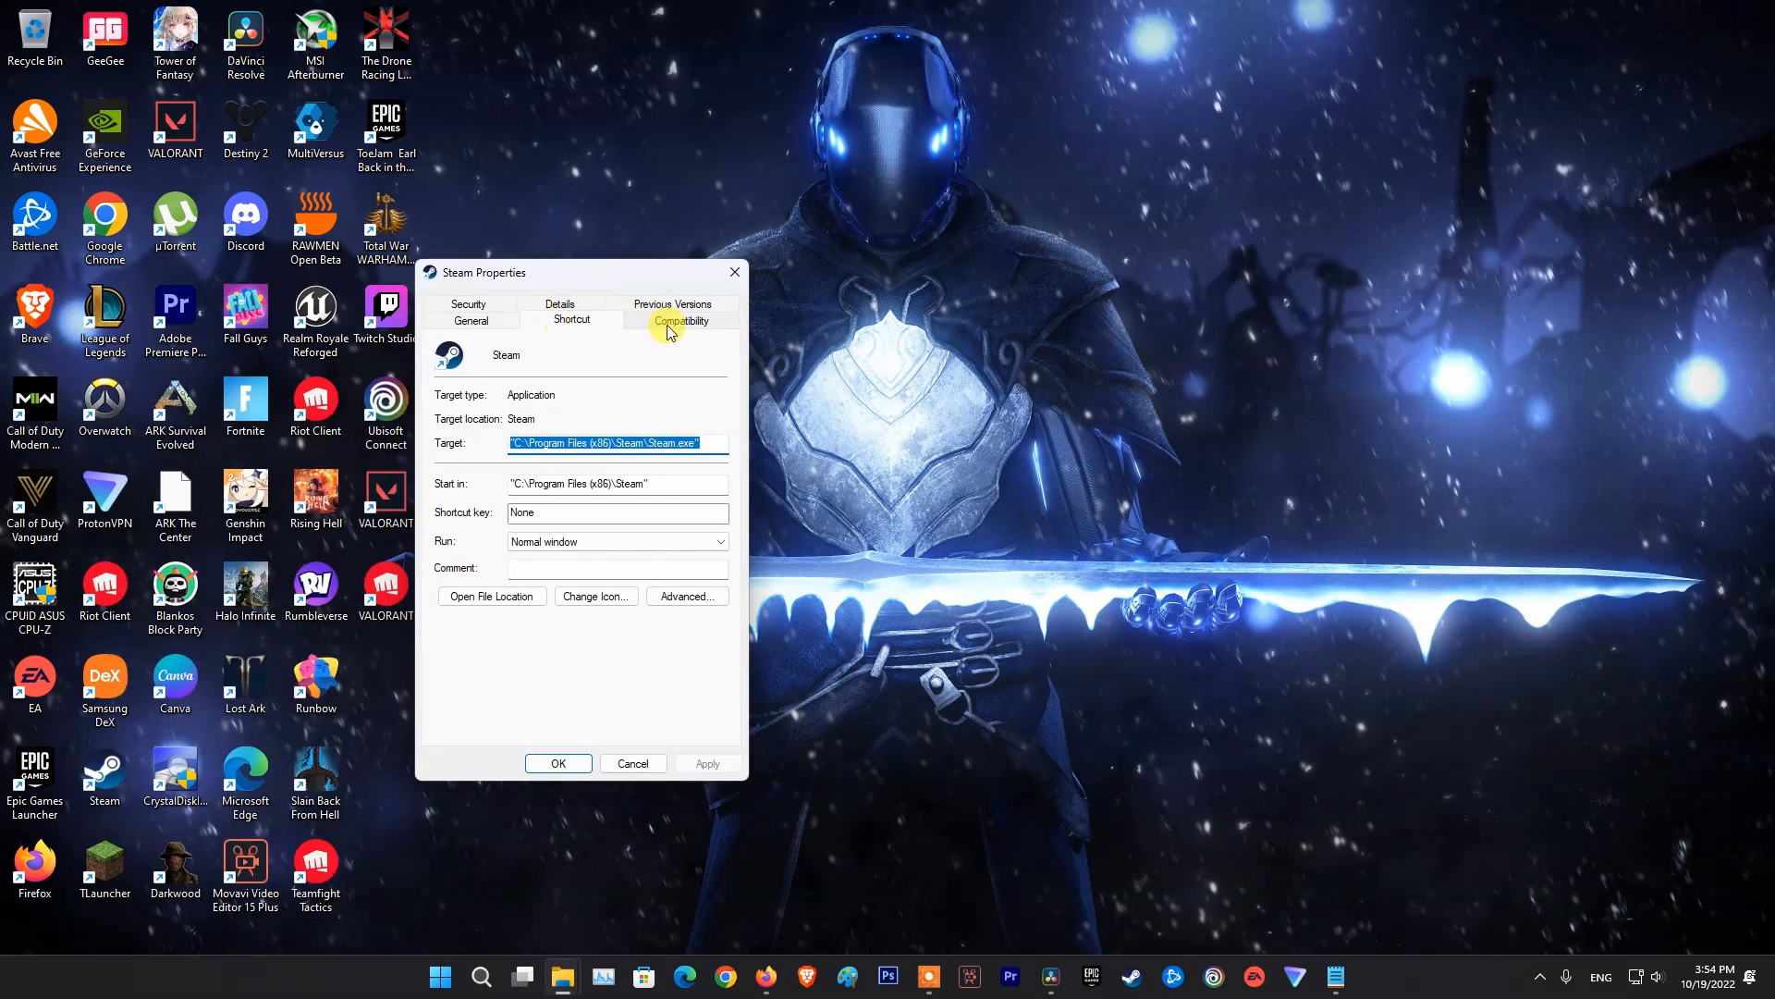
left_click(680, 321)
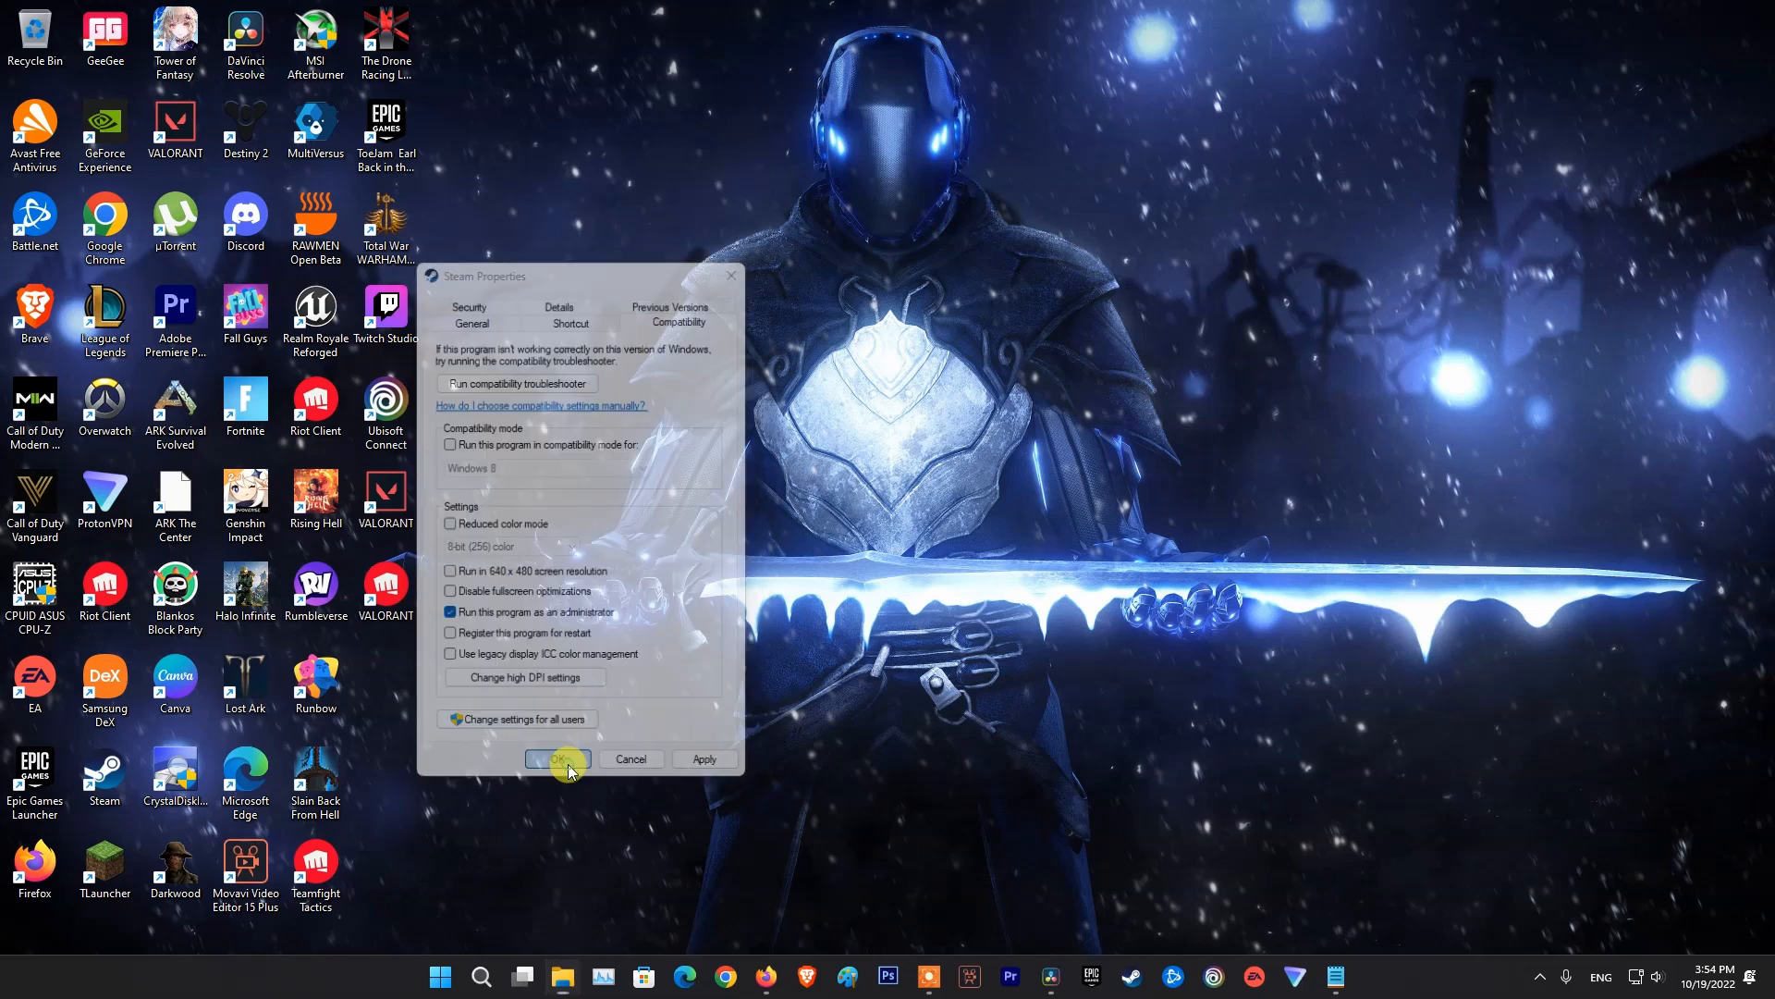
left_click(555, 759)
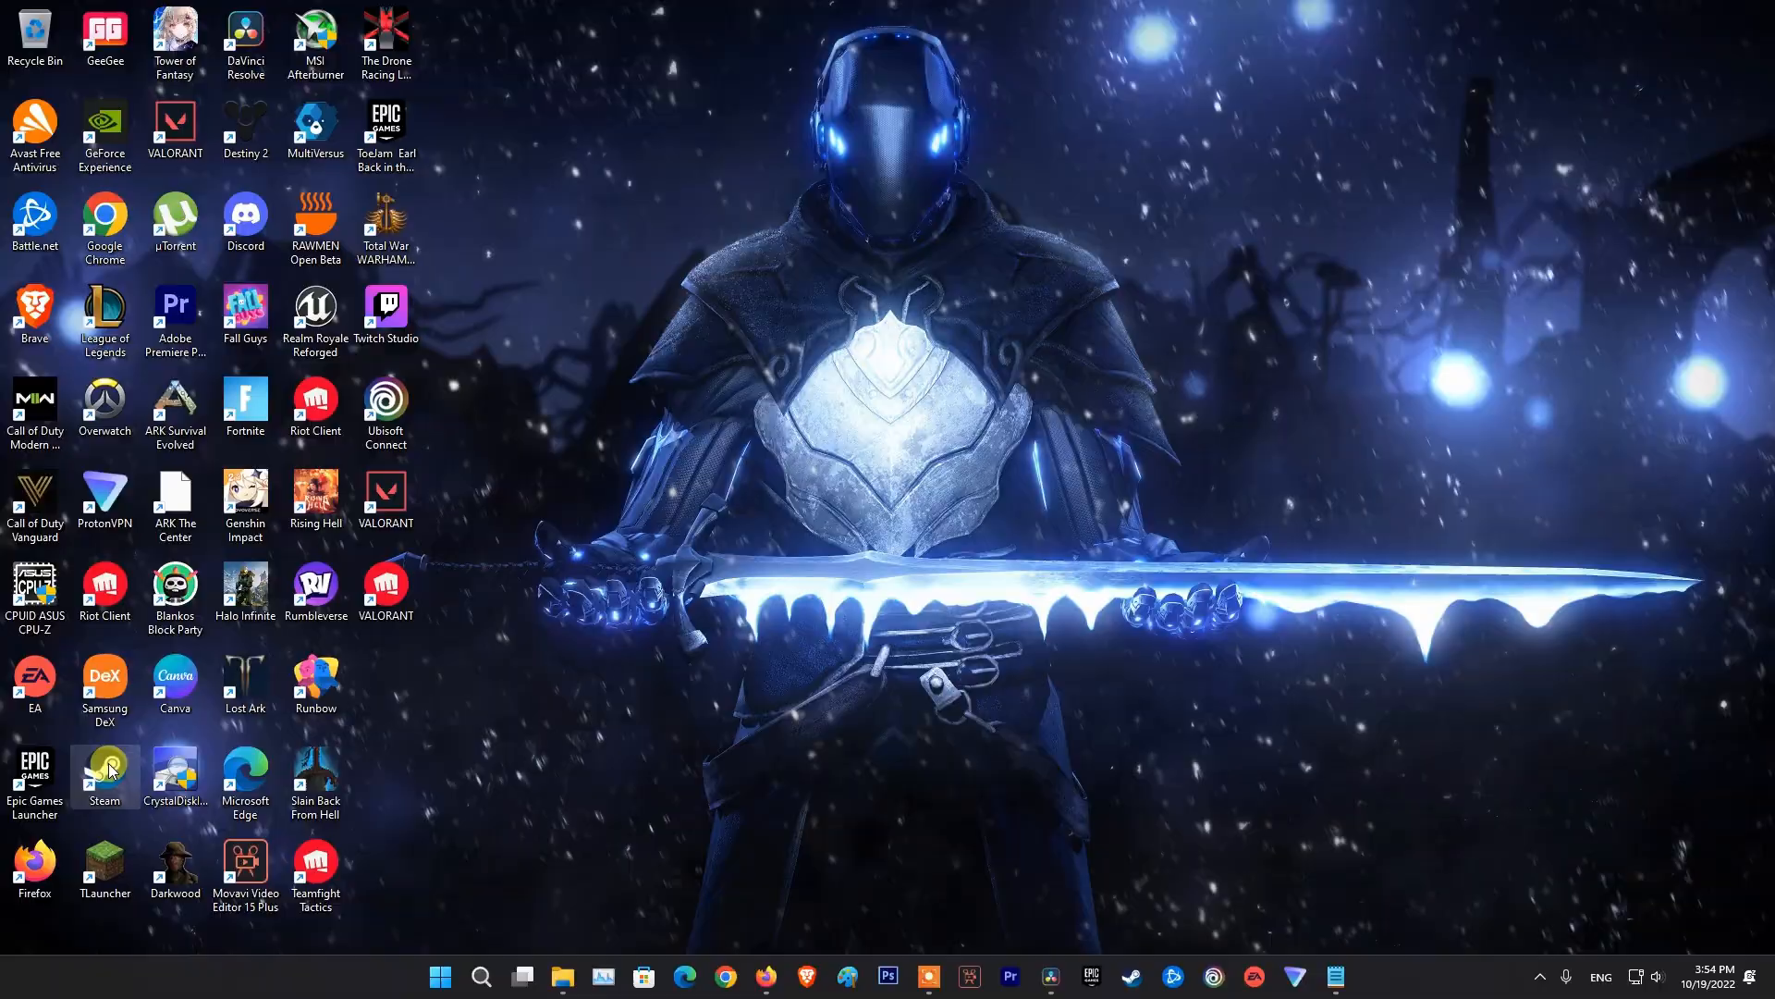
mouse_move(866, 651)
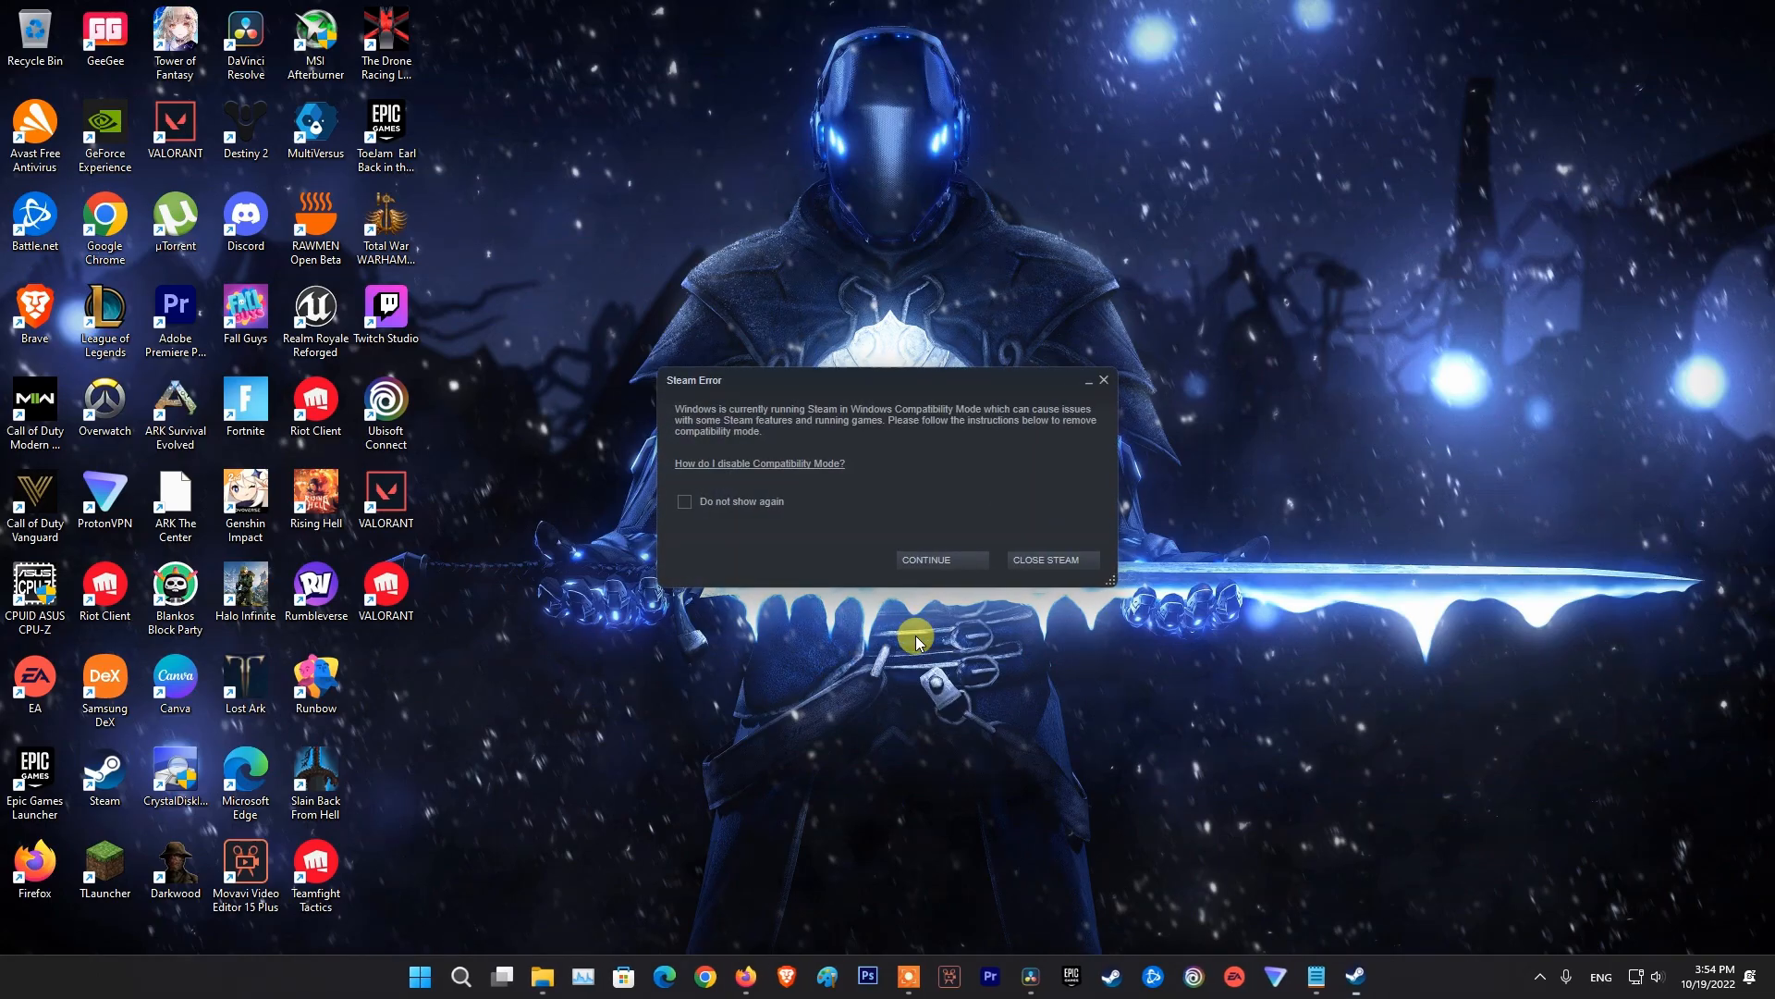
Step: Dismiss the Steam Error warning about compatibility mode
left_click(925, 559)
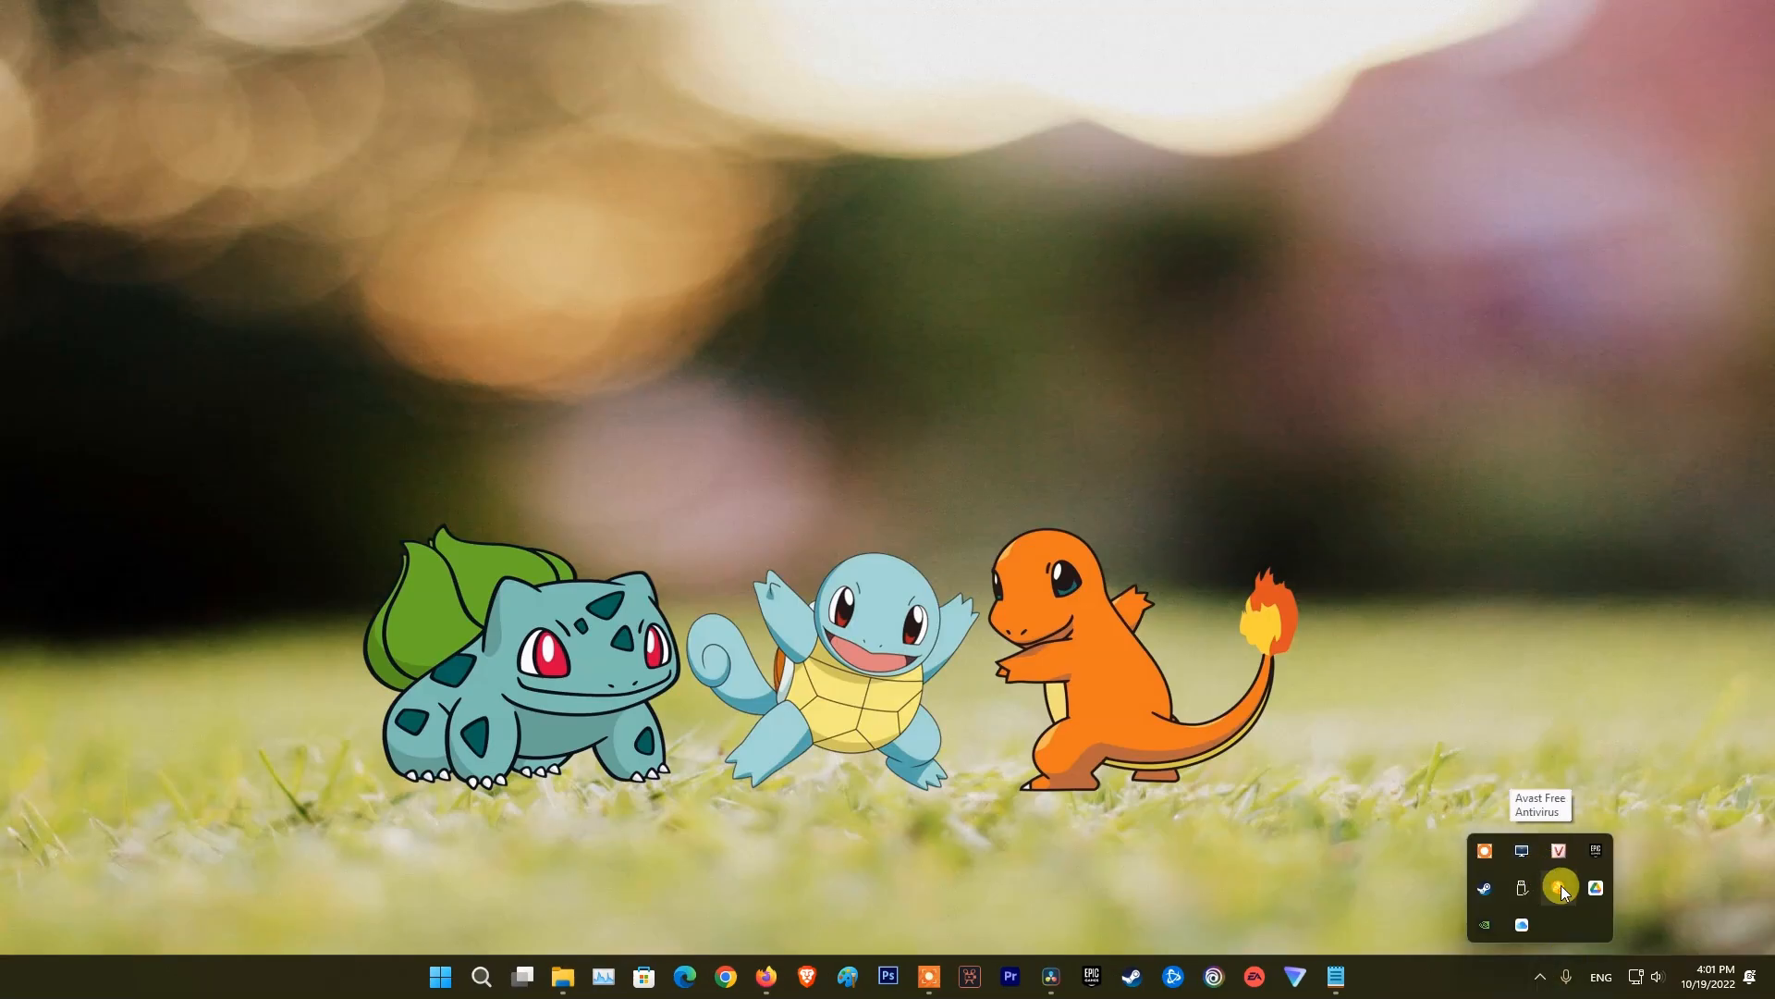
Step: Show Avast's shields control options from its tray icon menu
right_click(1559, 885)
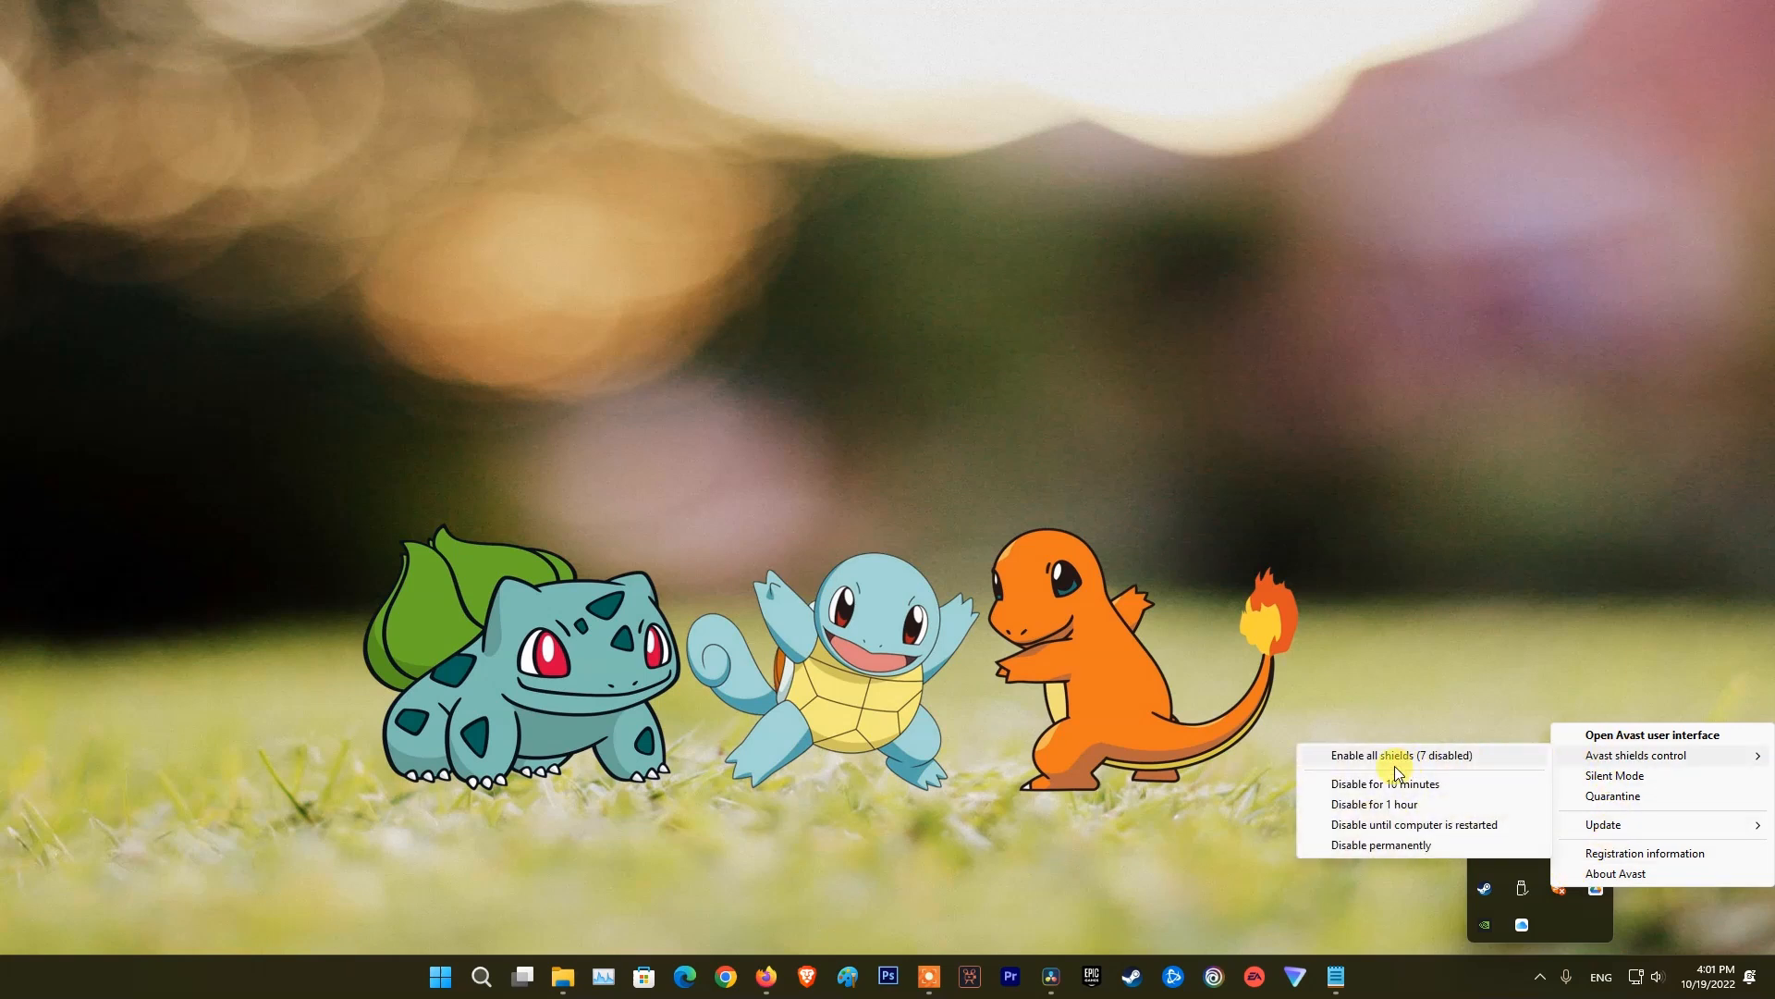
mouse_move(1379, 844)
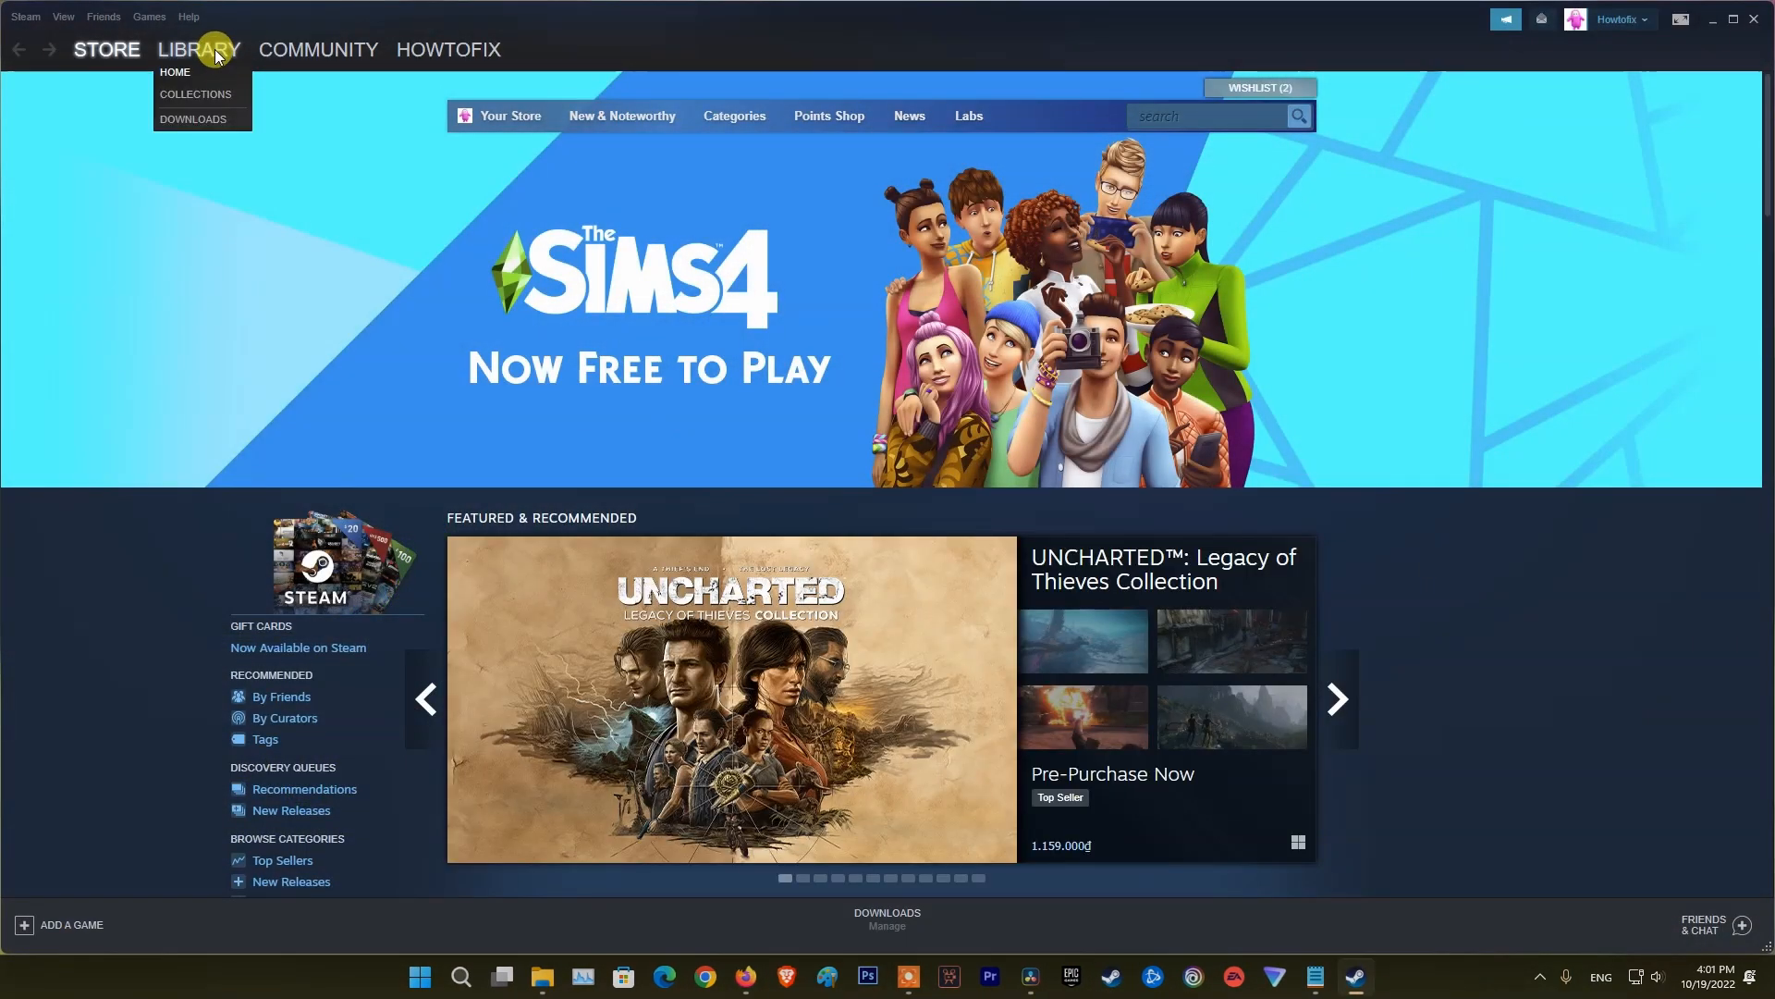
Step: Switch Steam to the LIBRARY home with recent and installed games
left_click(175, 71)
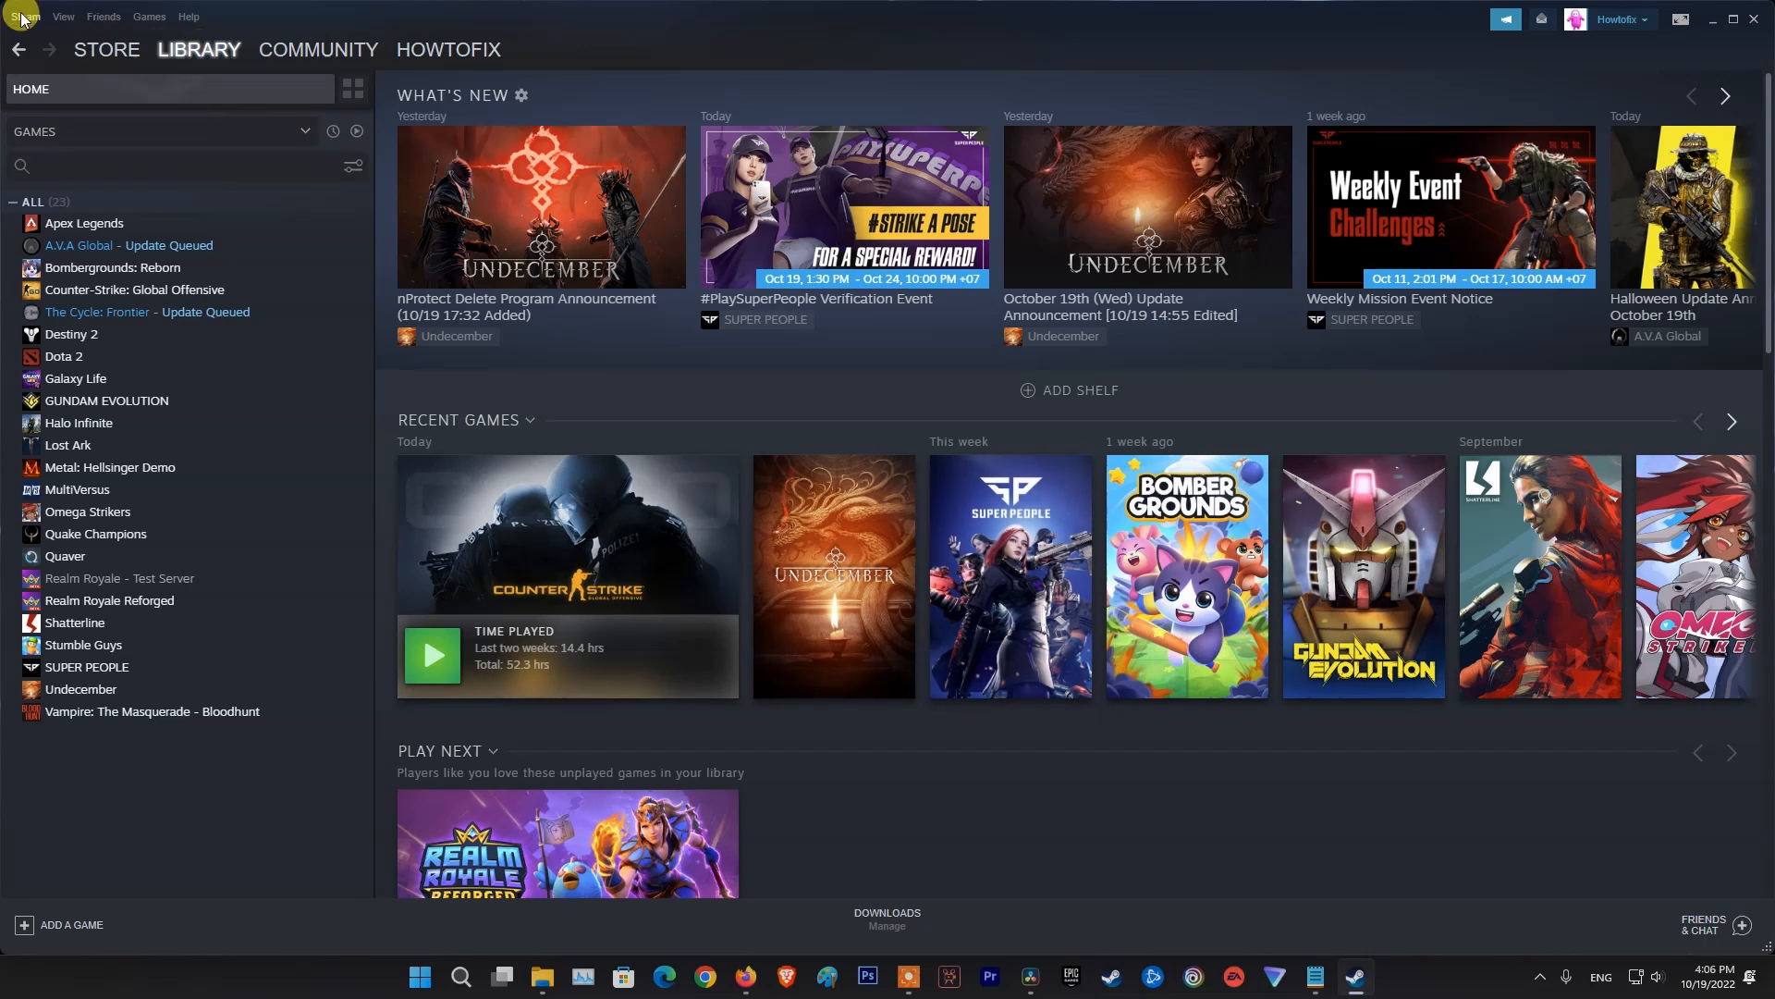
Step: Open Storage Manager via Settings > Downloads > Steam Library Folders
left_click(25, 16)
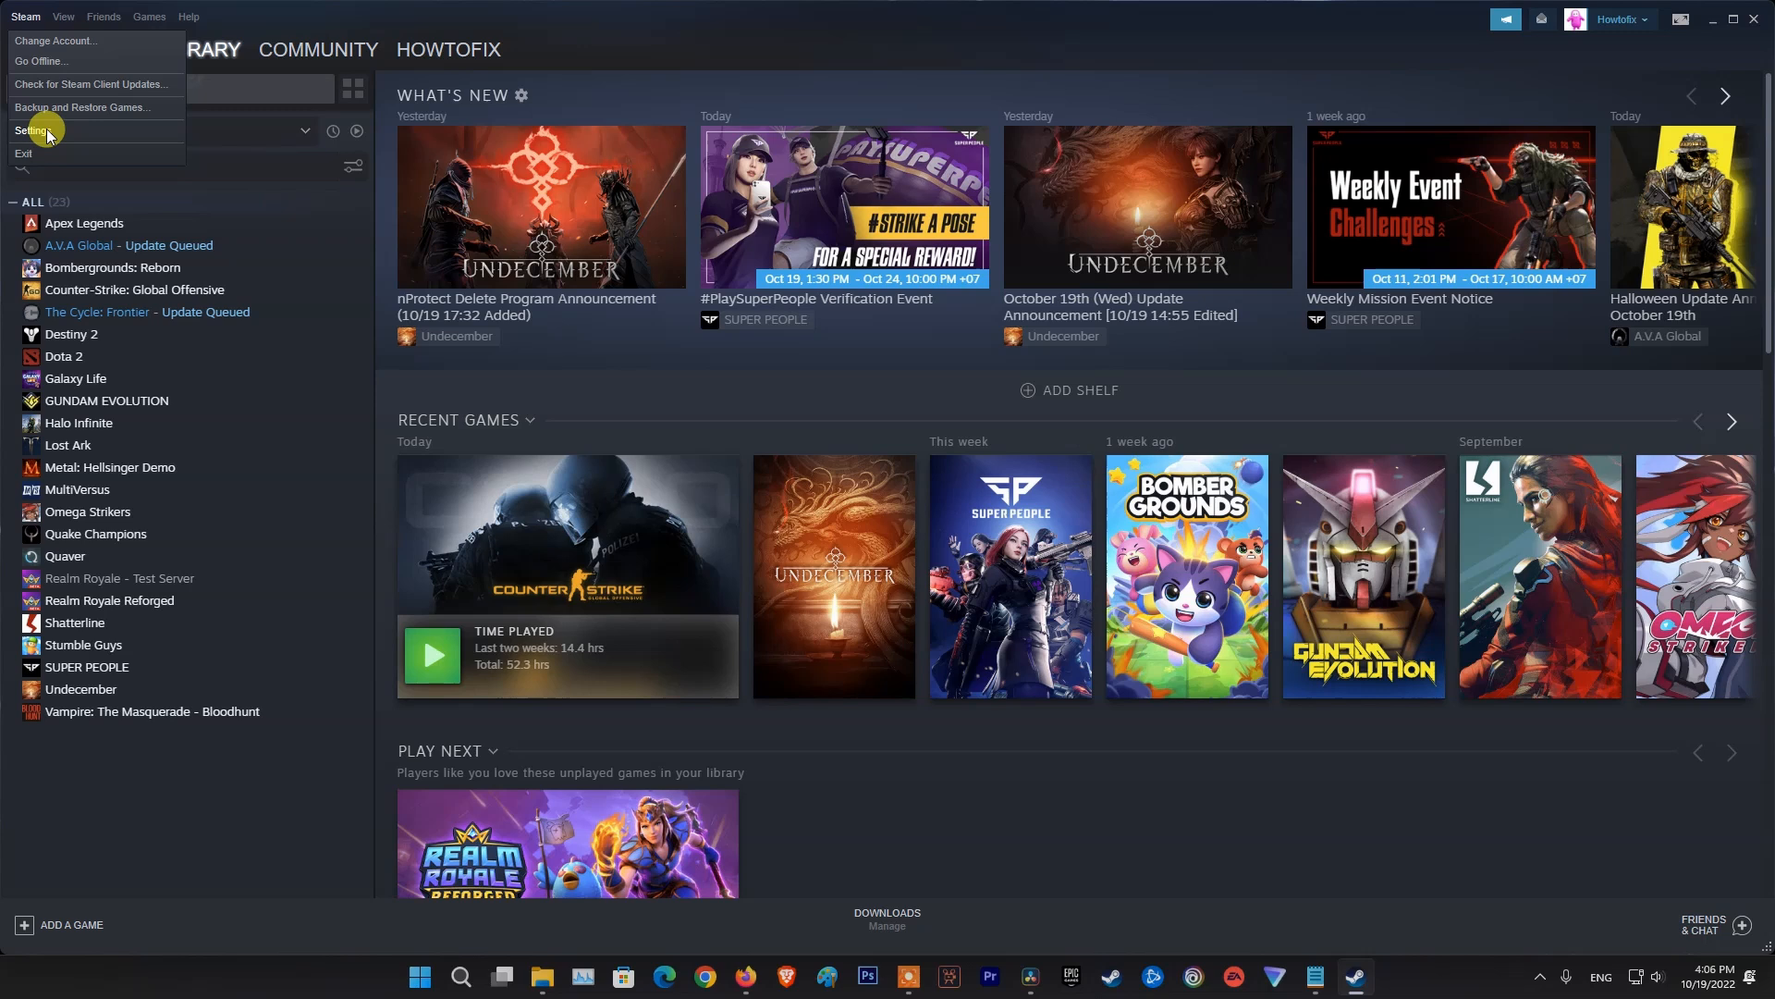
left_click(33, 130)
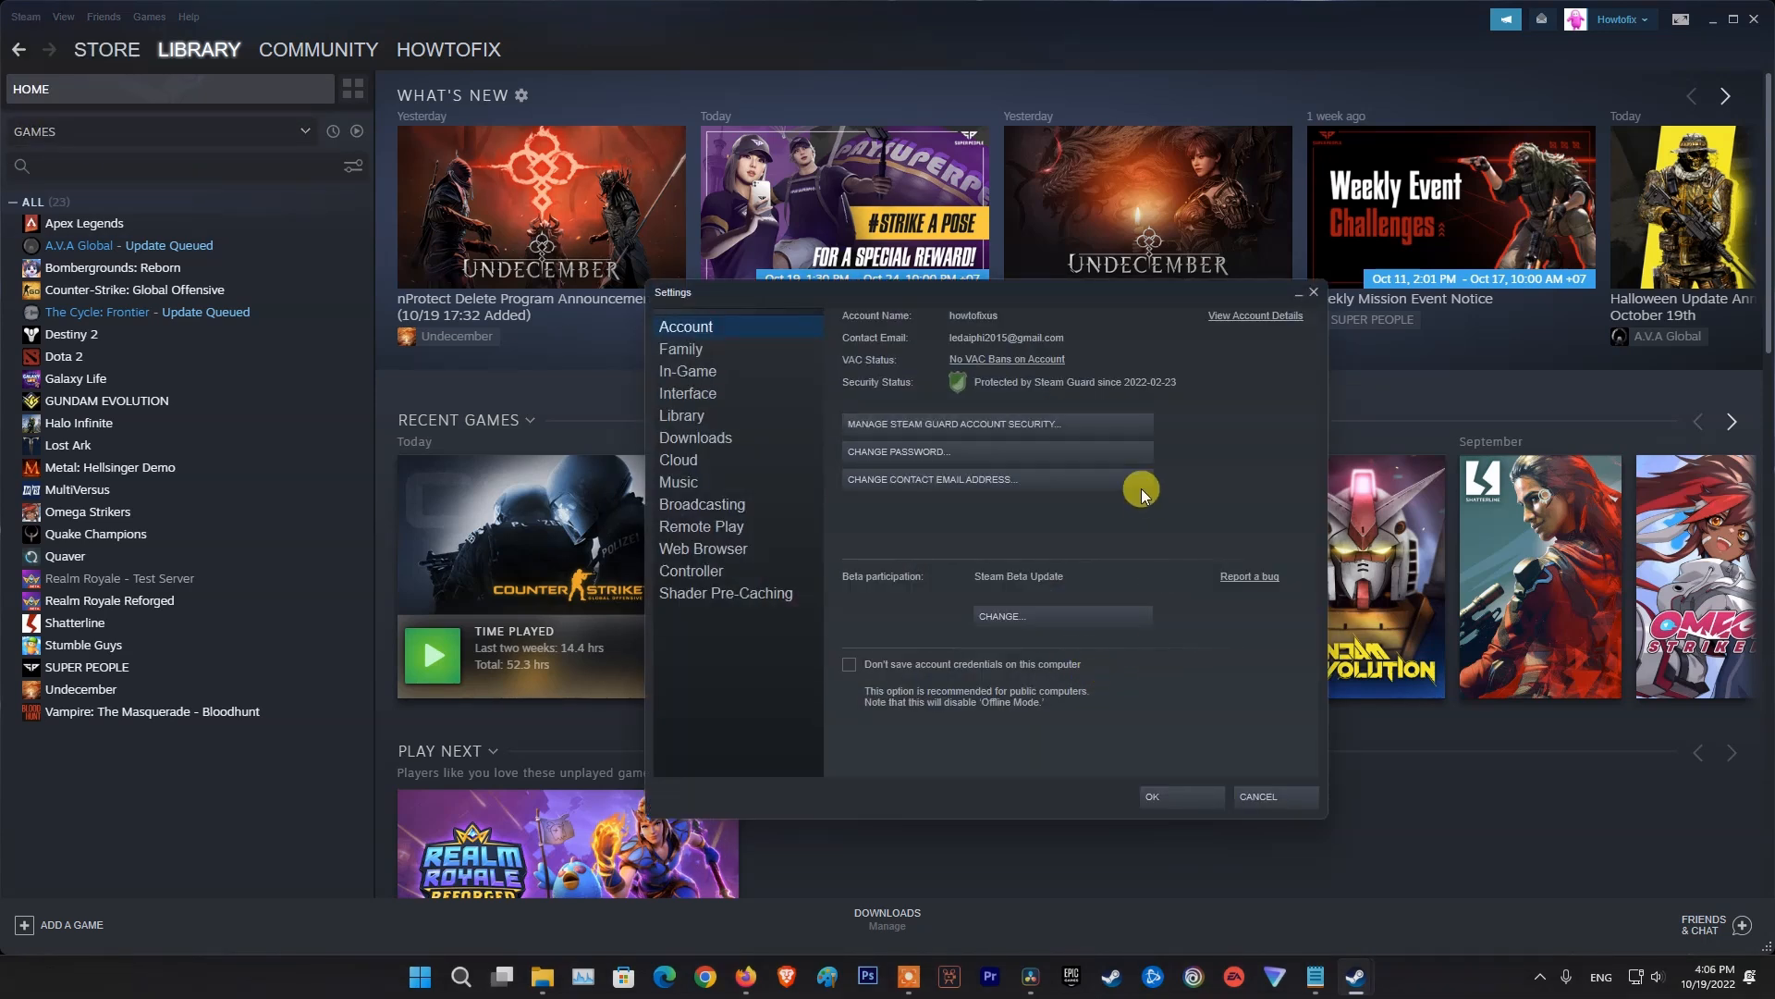
left_click(695, 438)
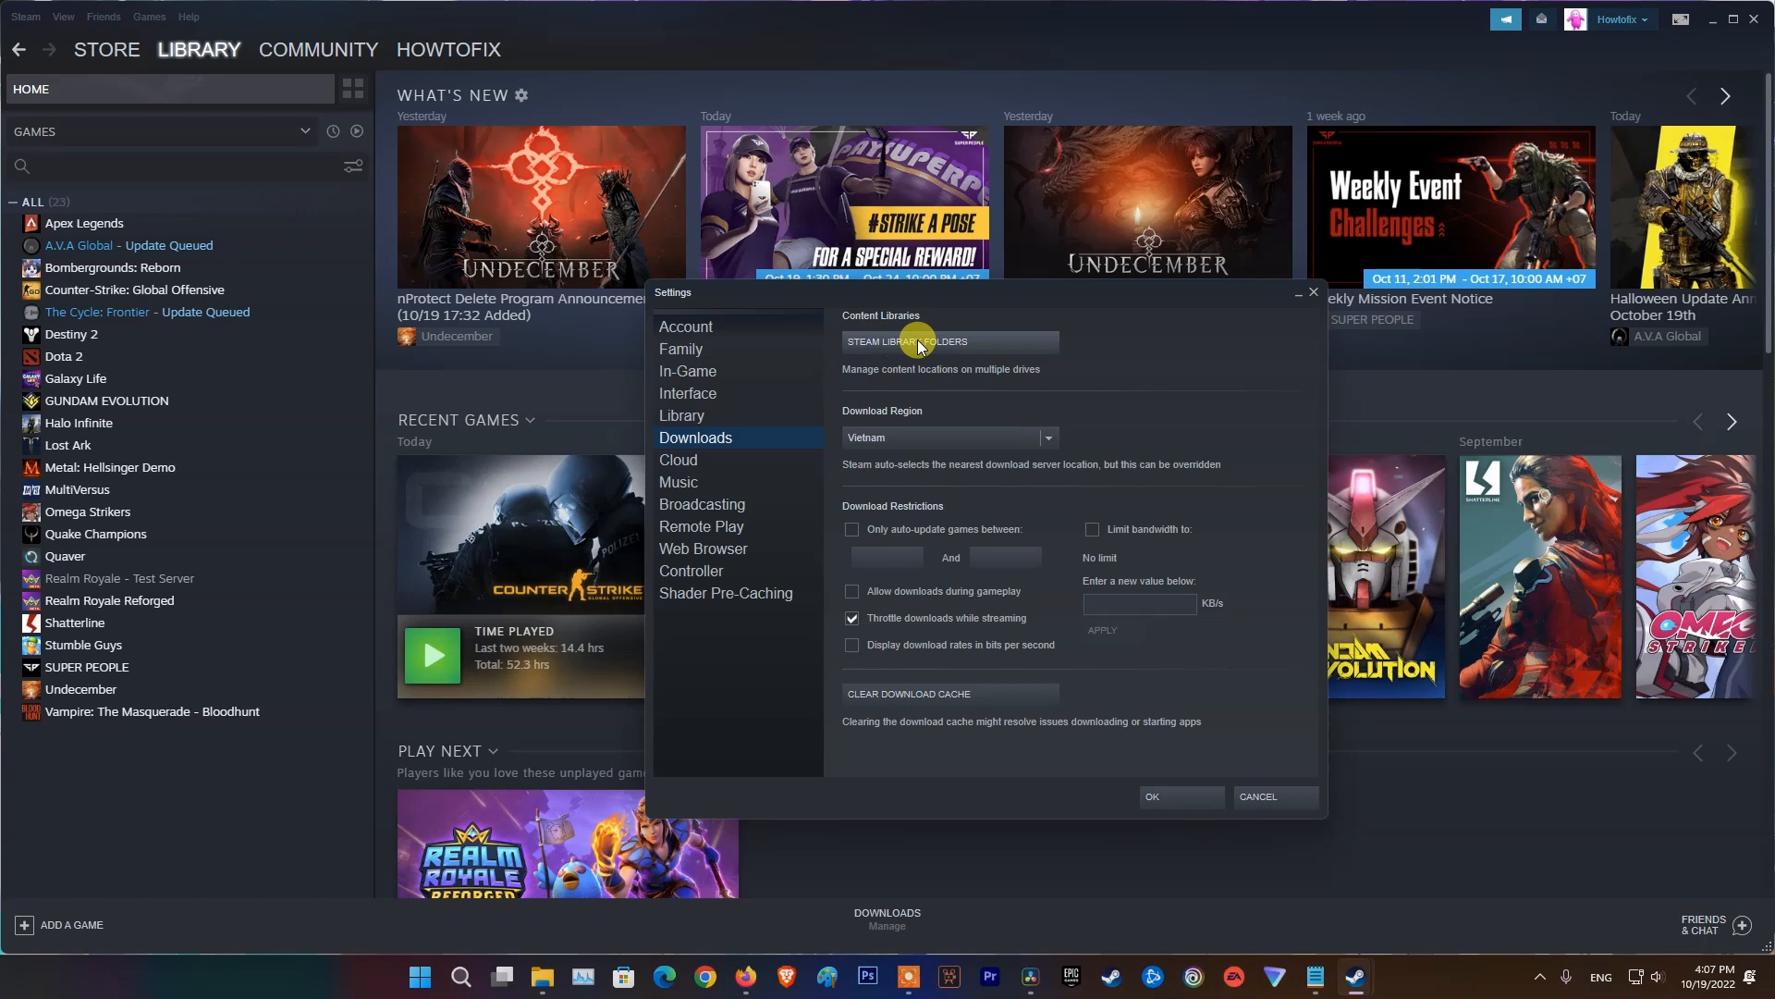
left_click(948, 342)
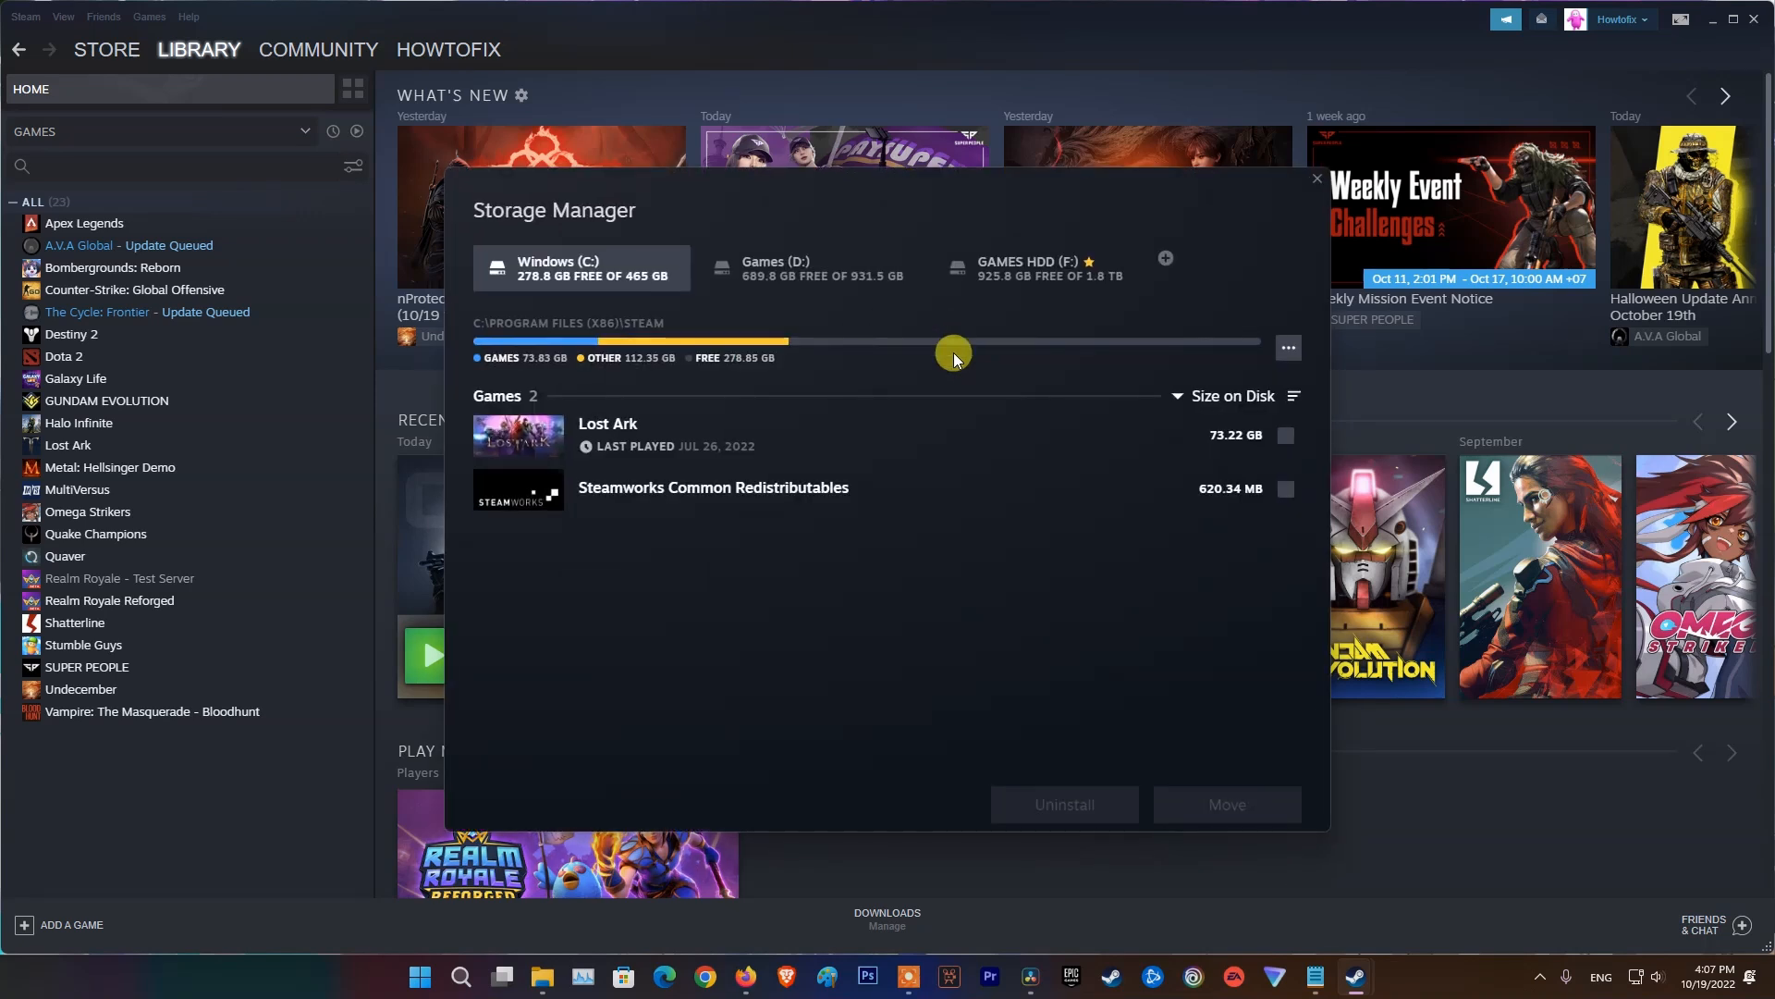
mouse_move(804, 268)
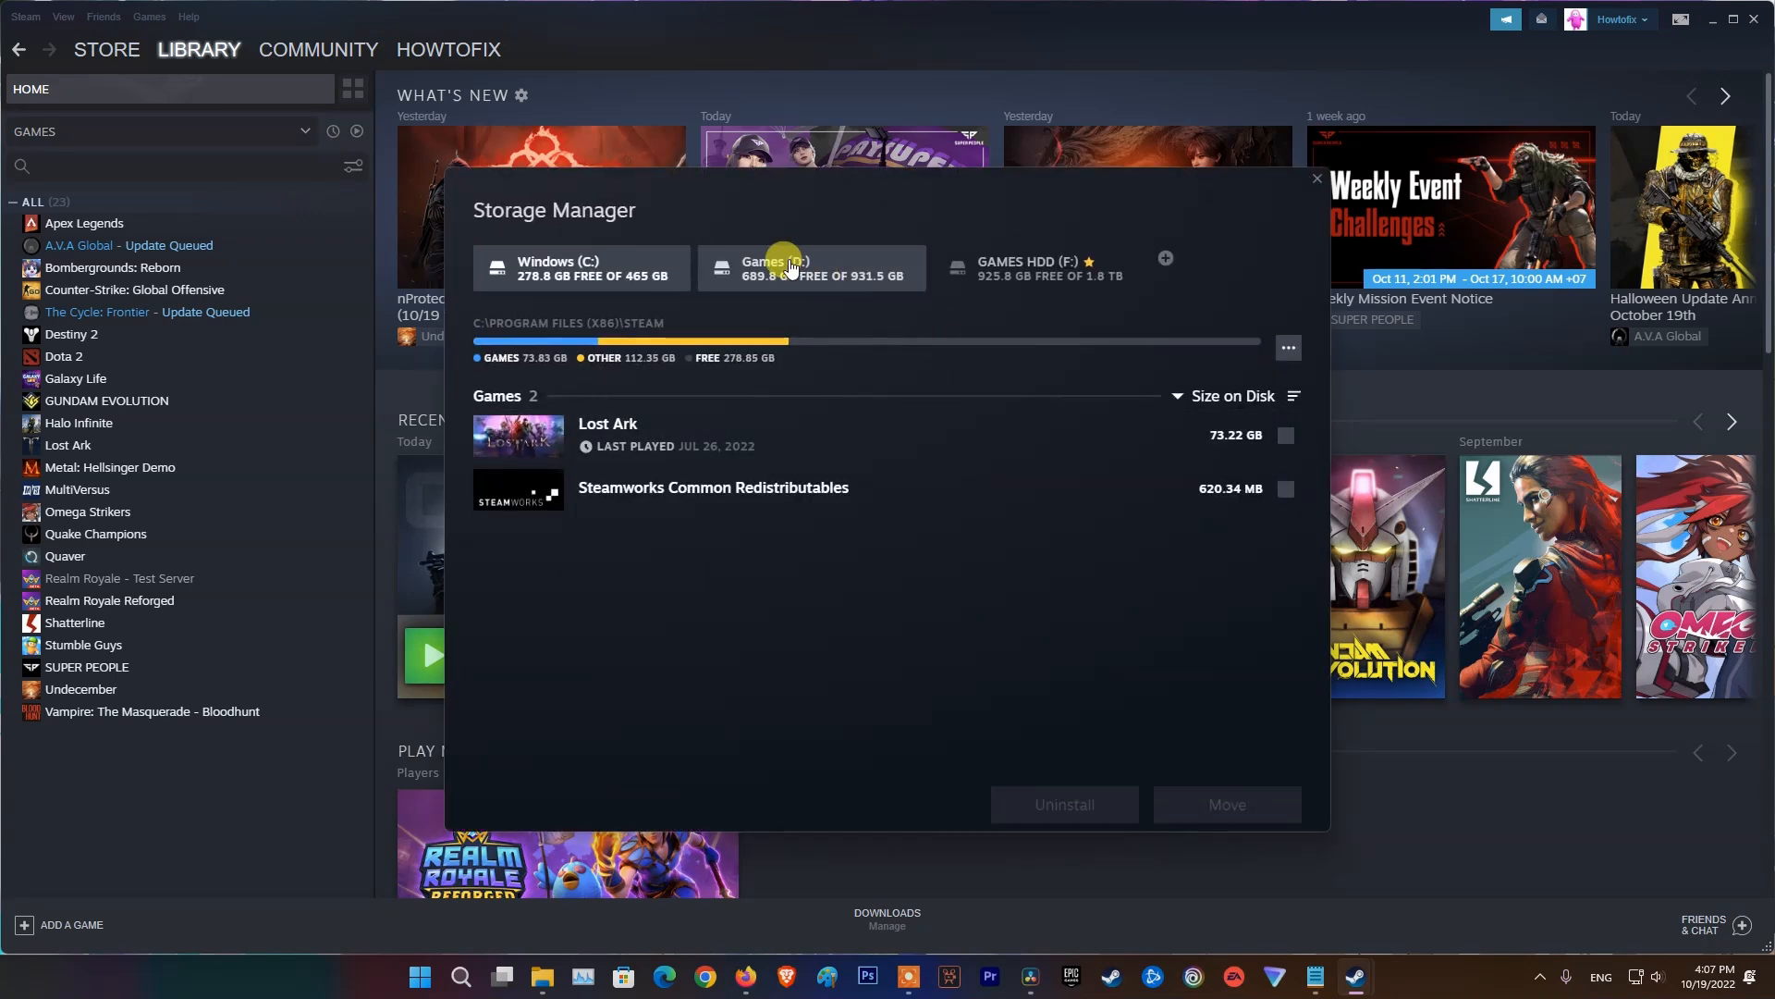
Step: Repair the C:\Program Files (x86)\Steam library folder and close the Done result
left_click(1035, 268)
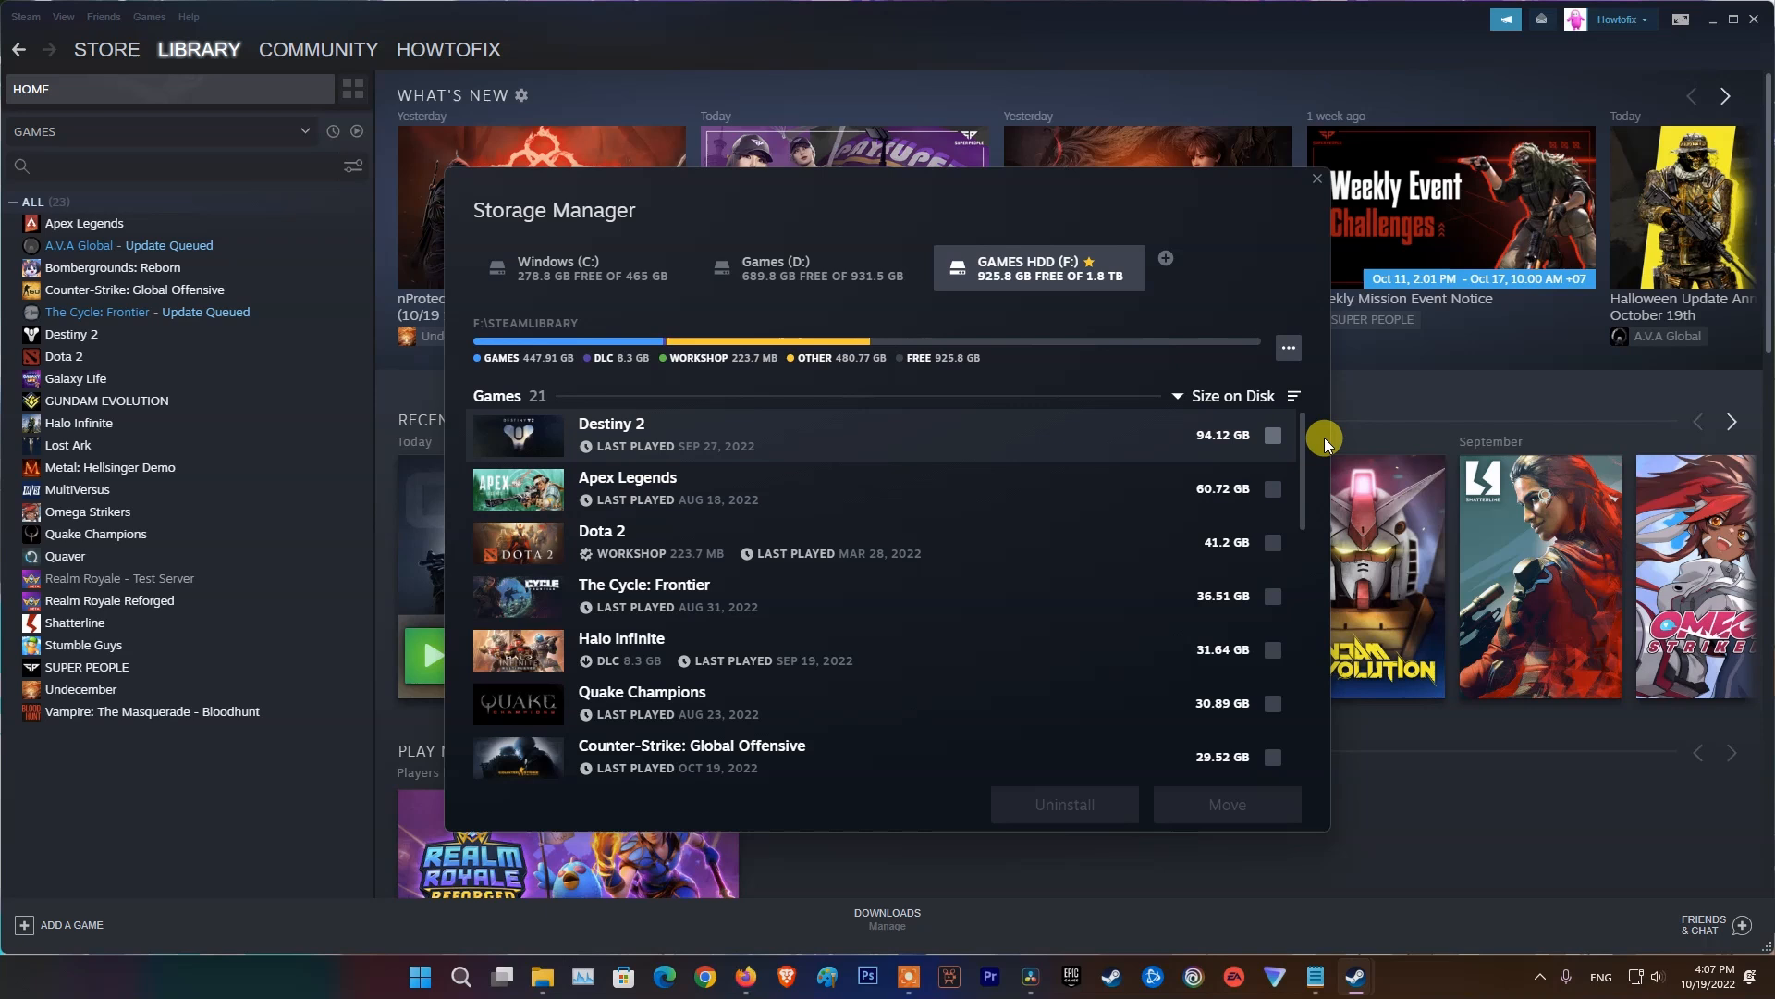
scroll("down", 3)
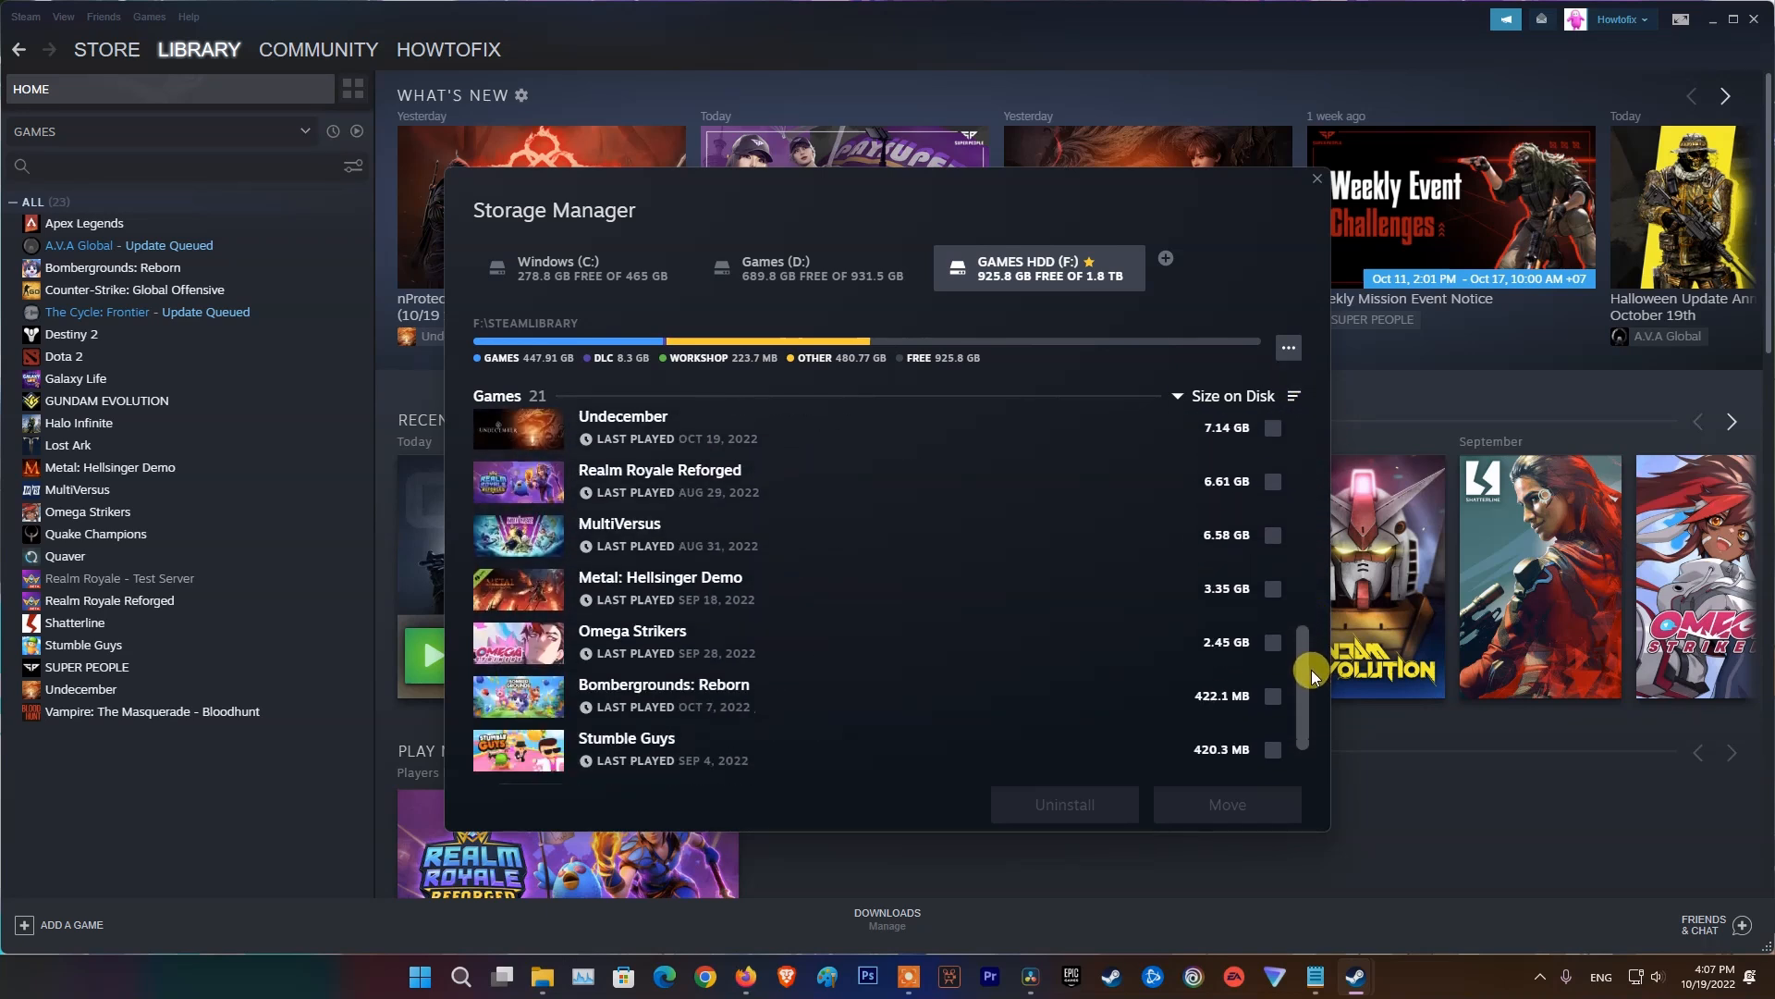
scroll("up", 3)
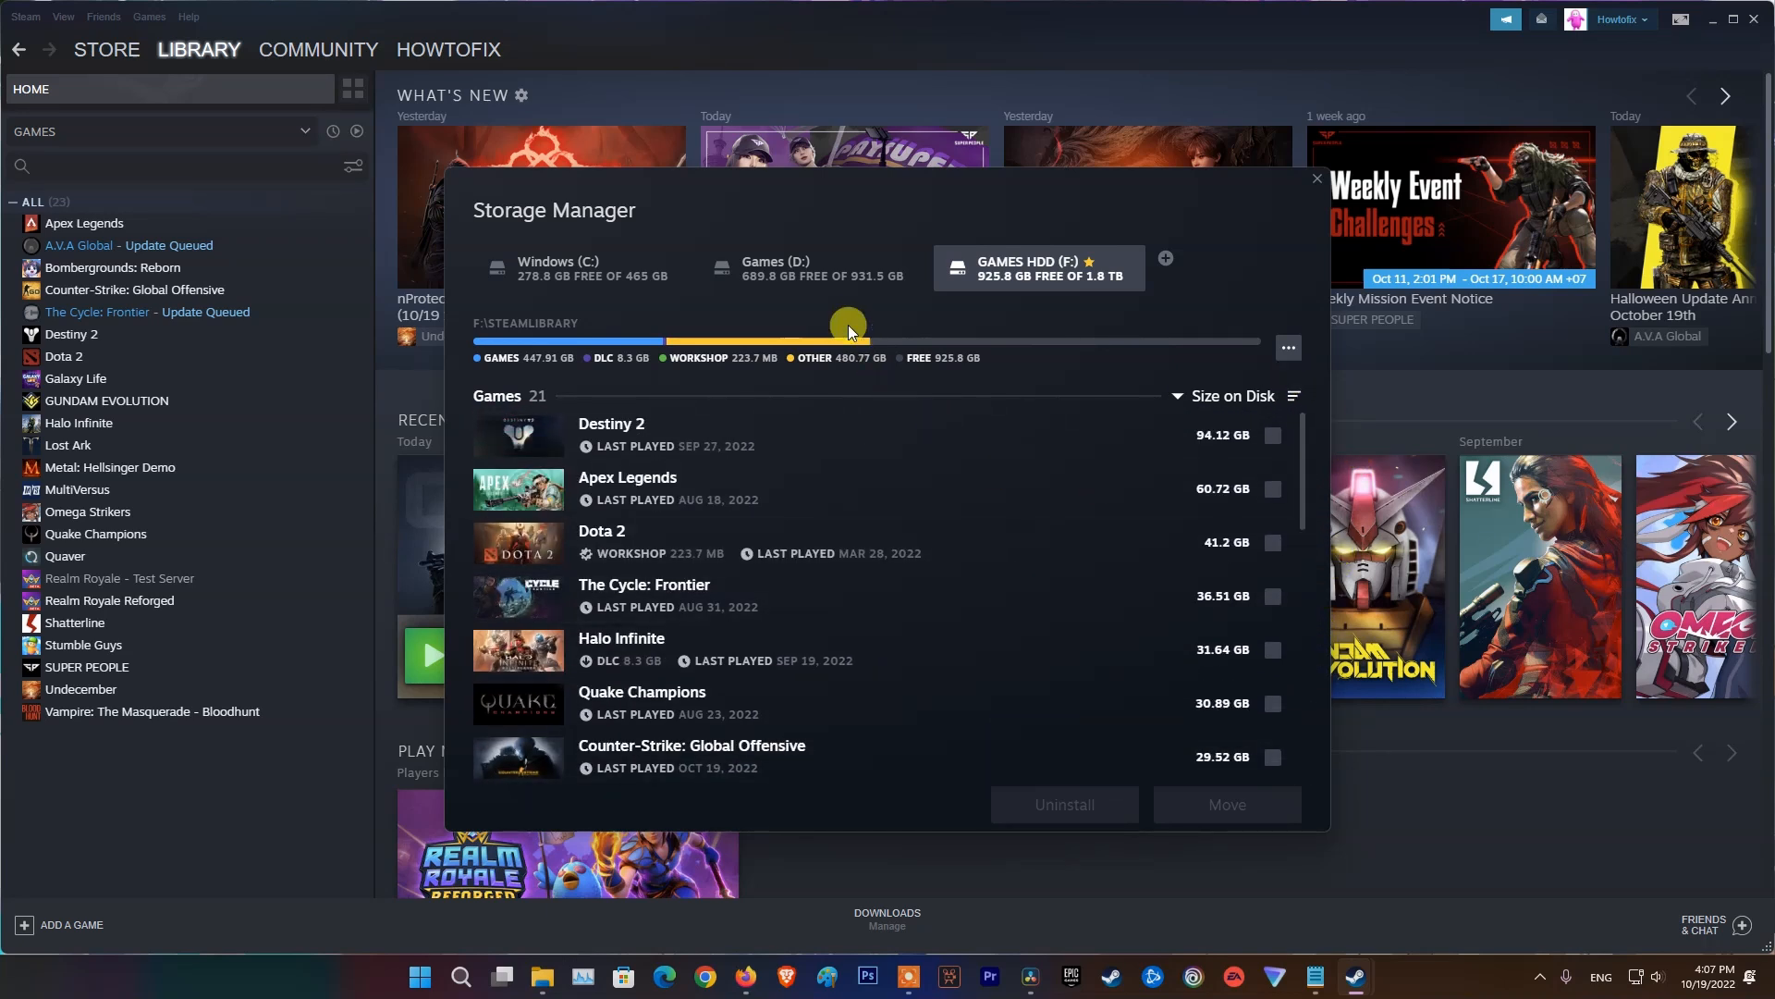
left_click(579, 268)
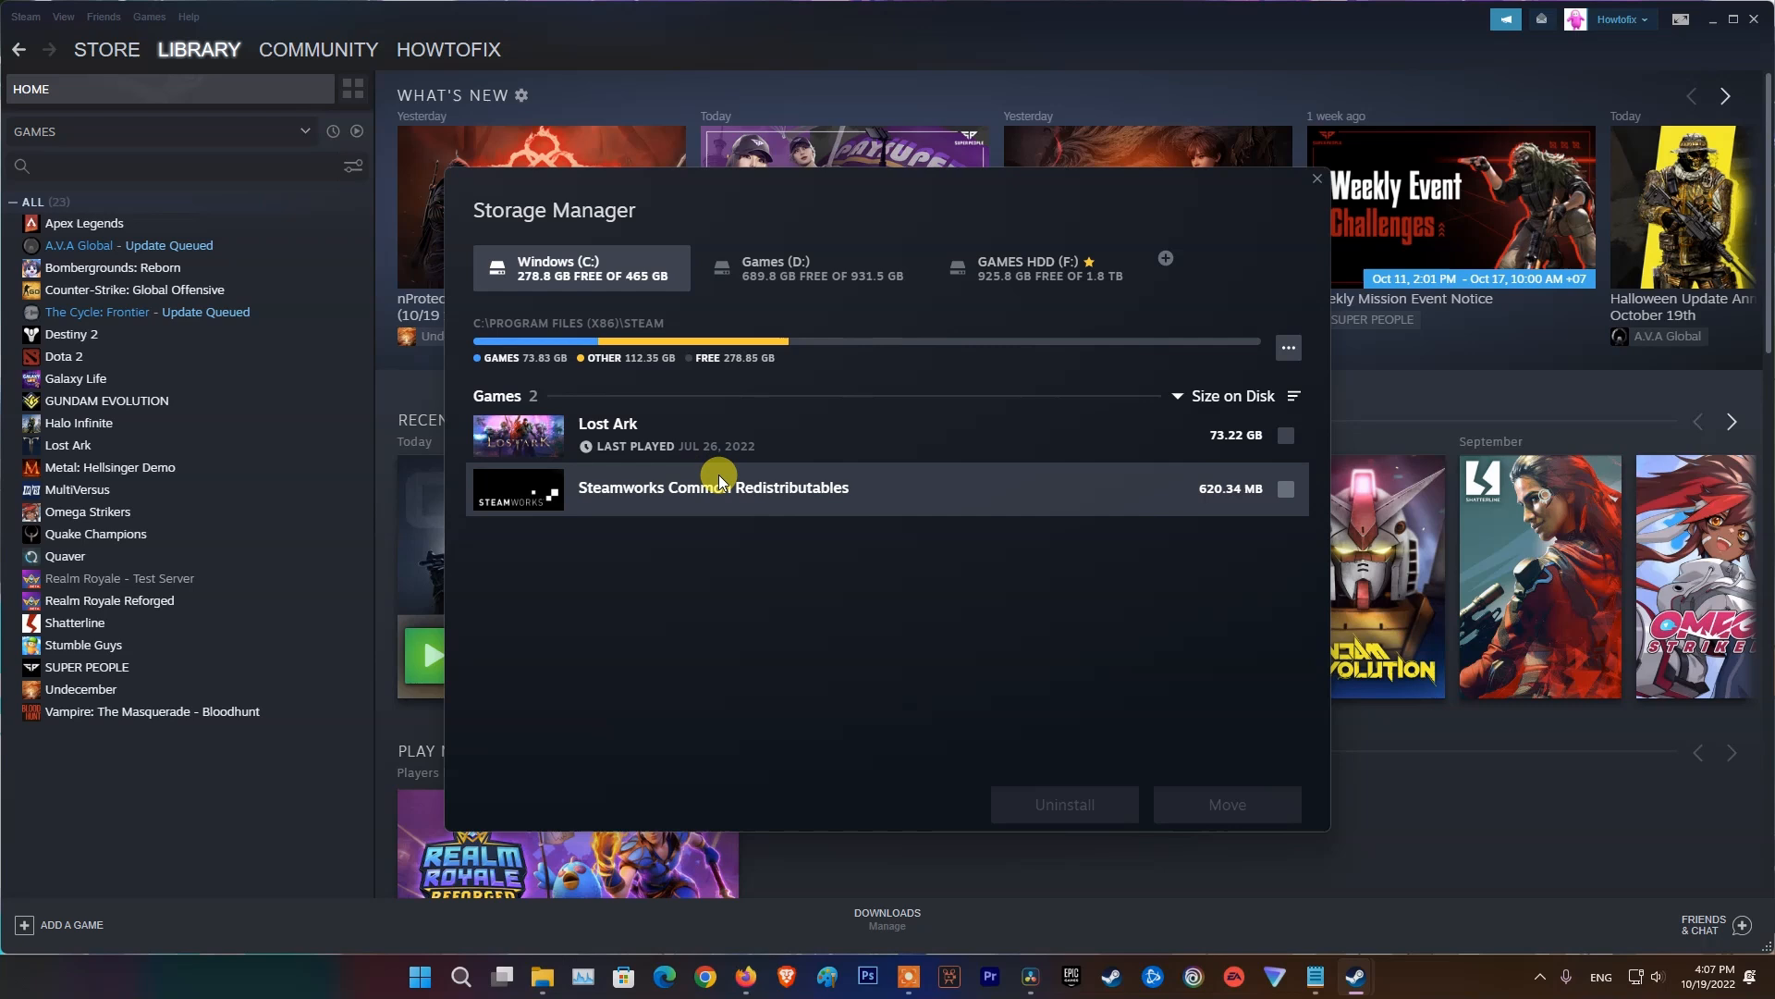
left_click(1287, 347)
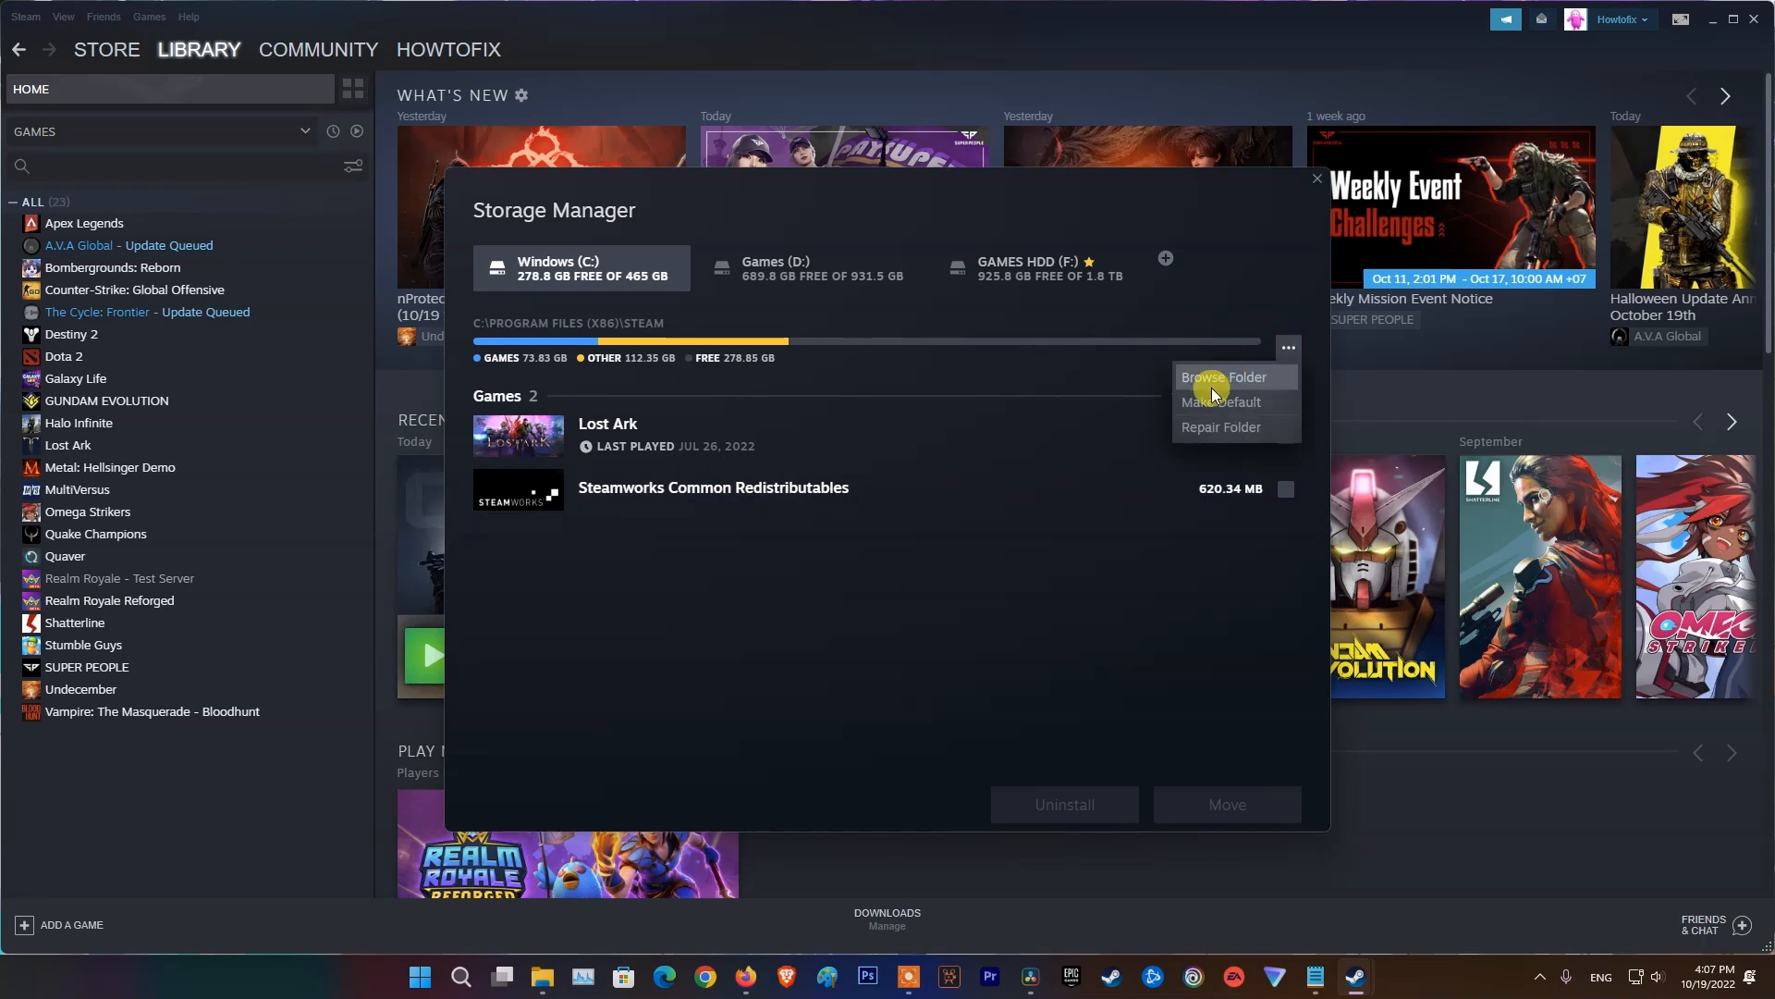
left_click(1220, 427)
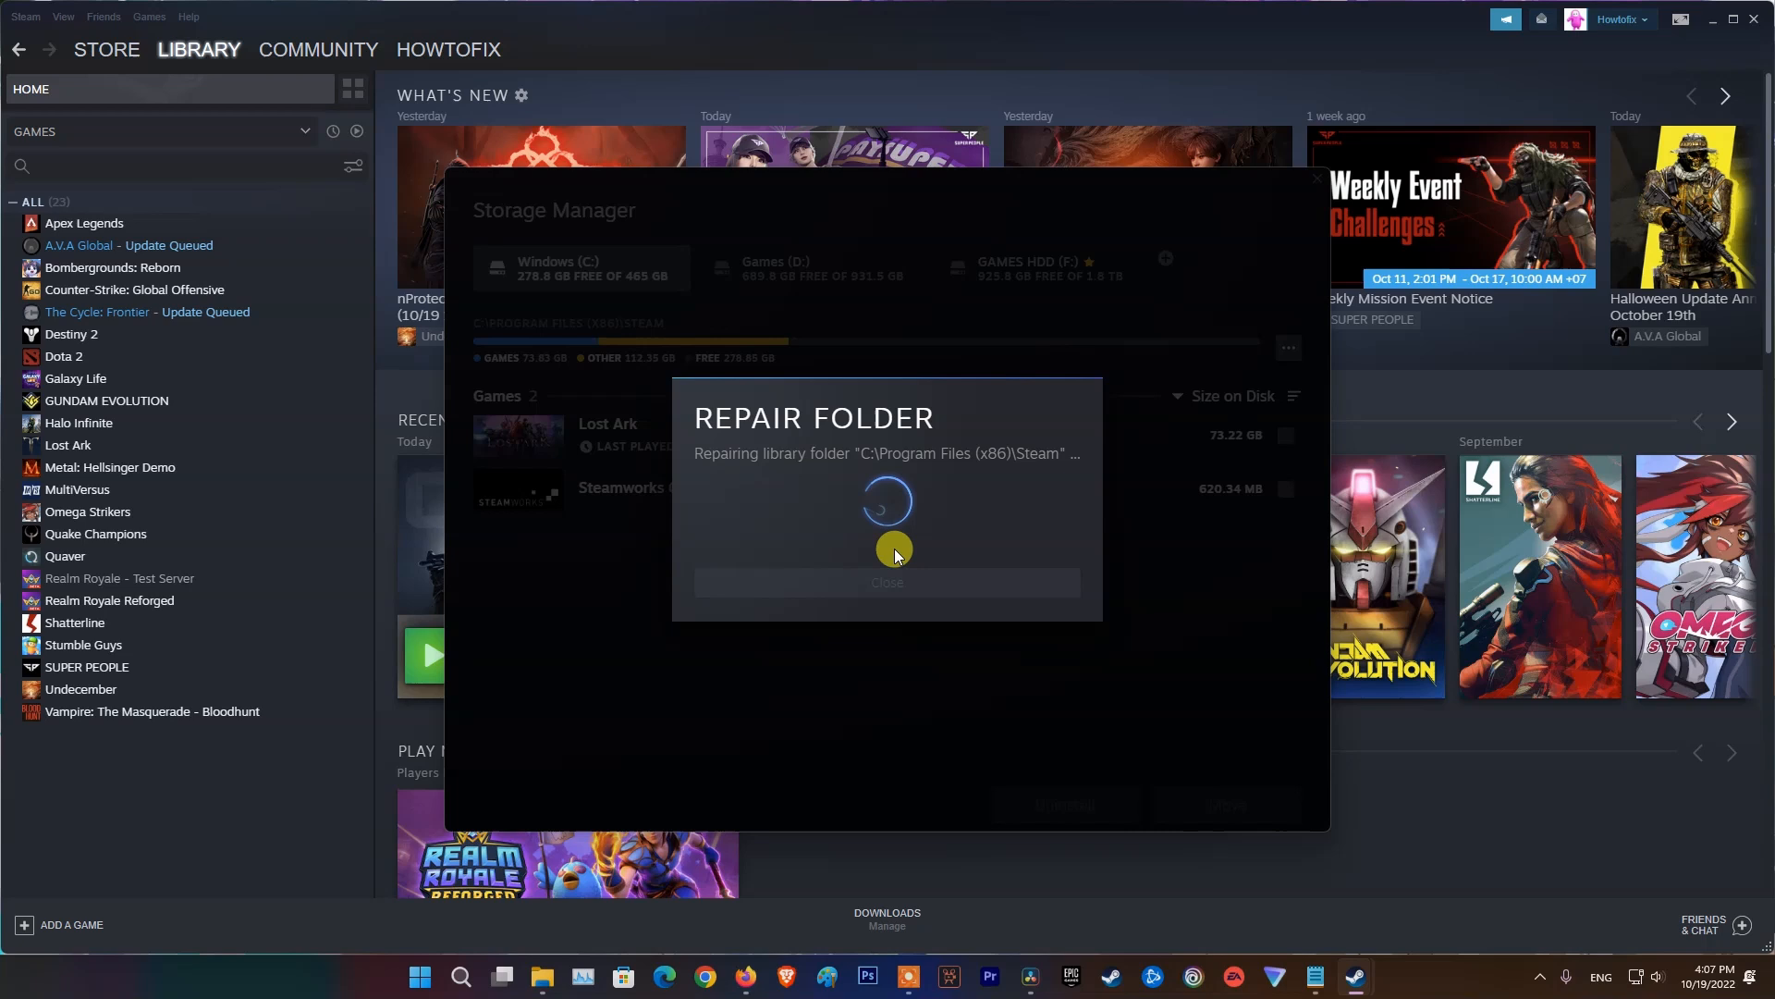
mouse_move(824, 532)
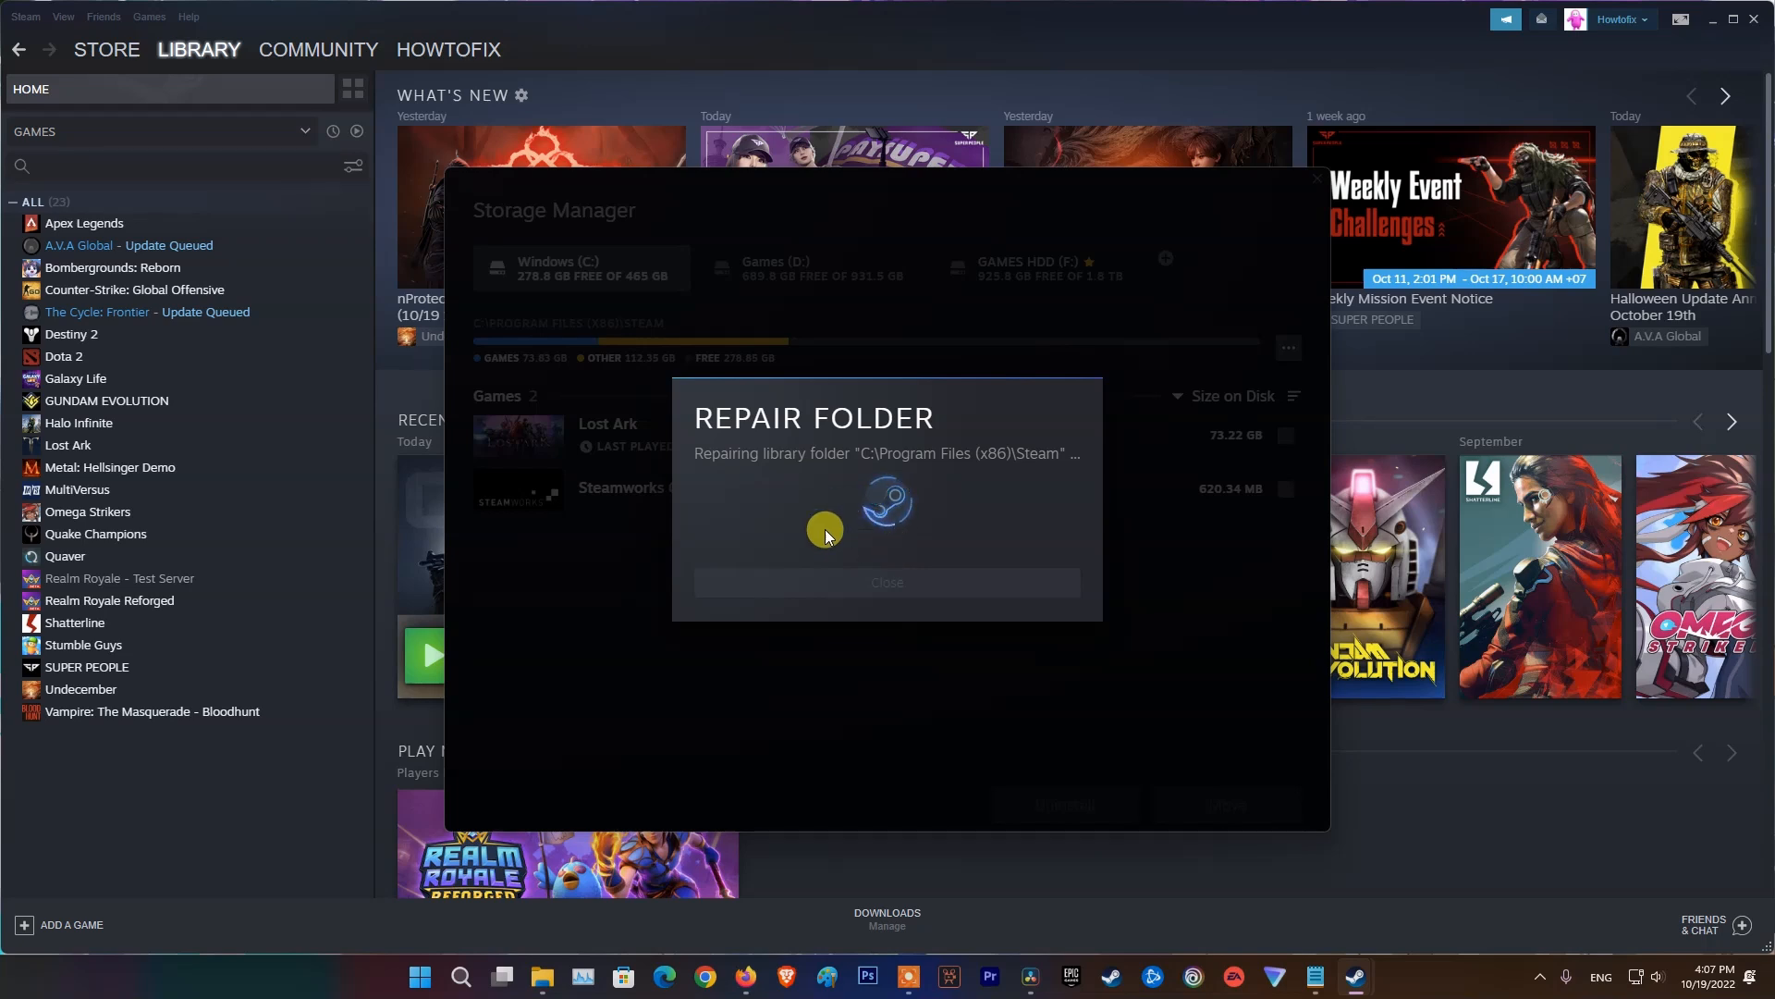
mouse_move(1070, 692)
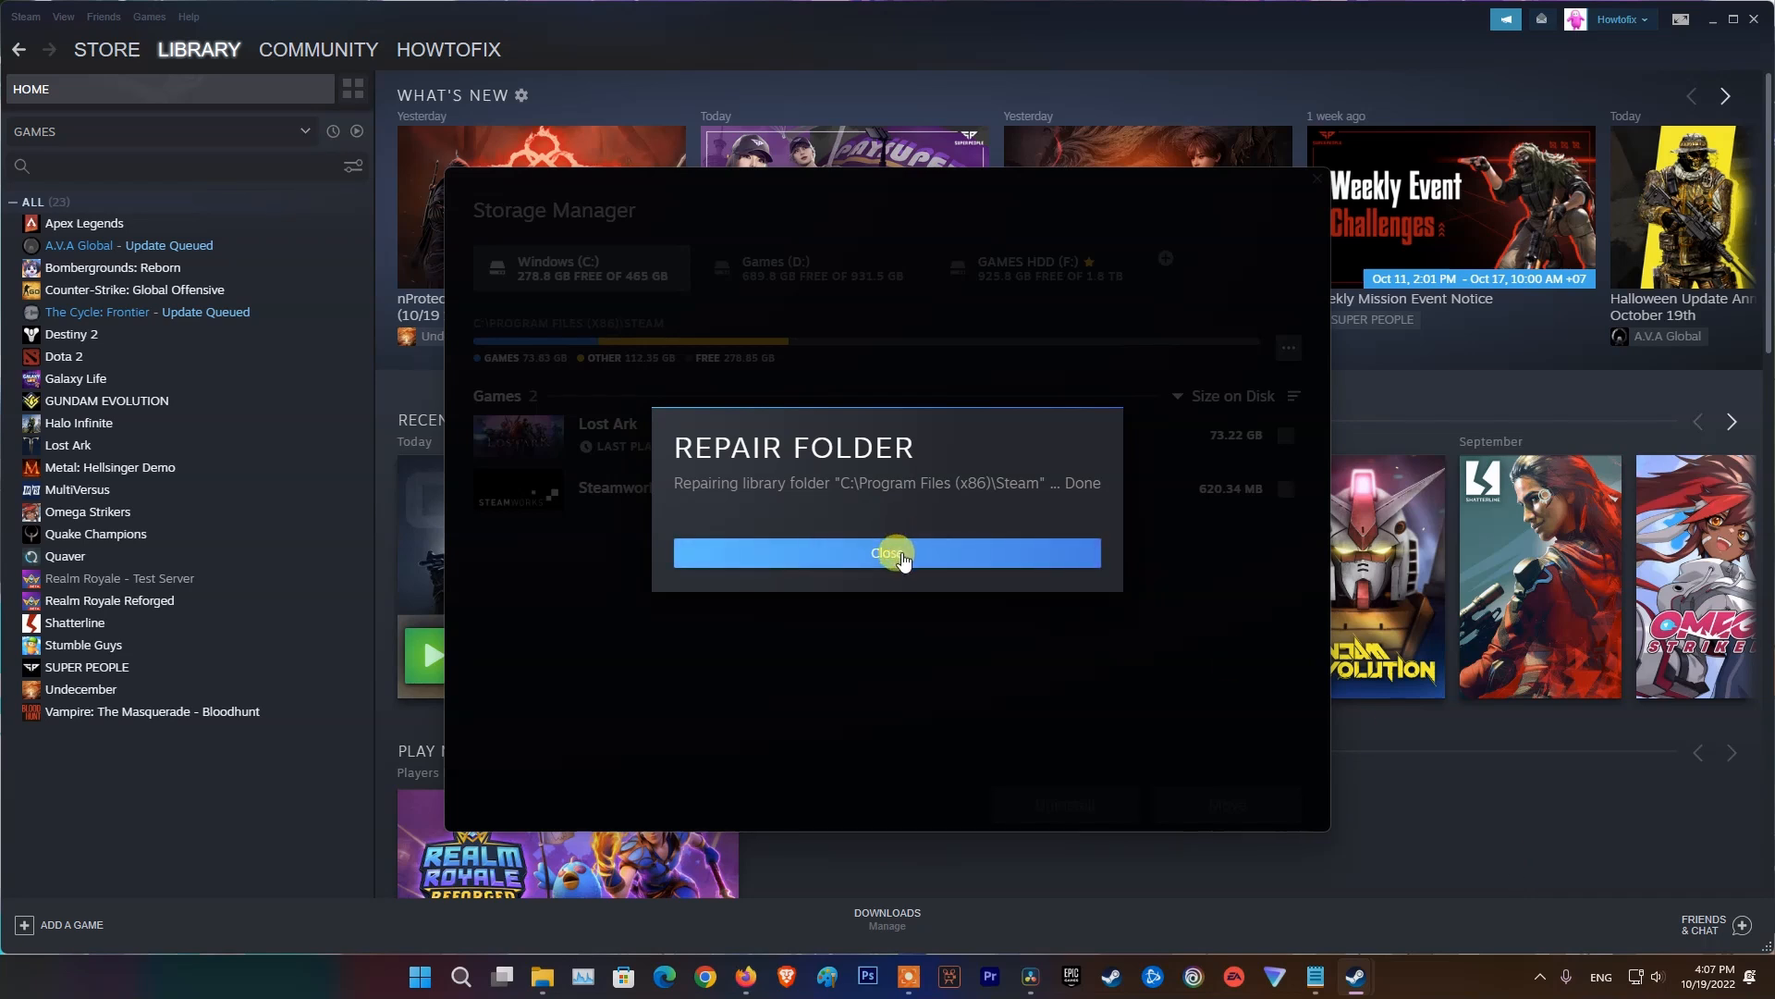
left_click(886, 554)
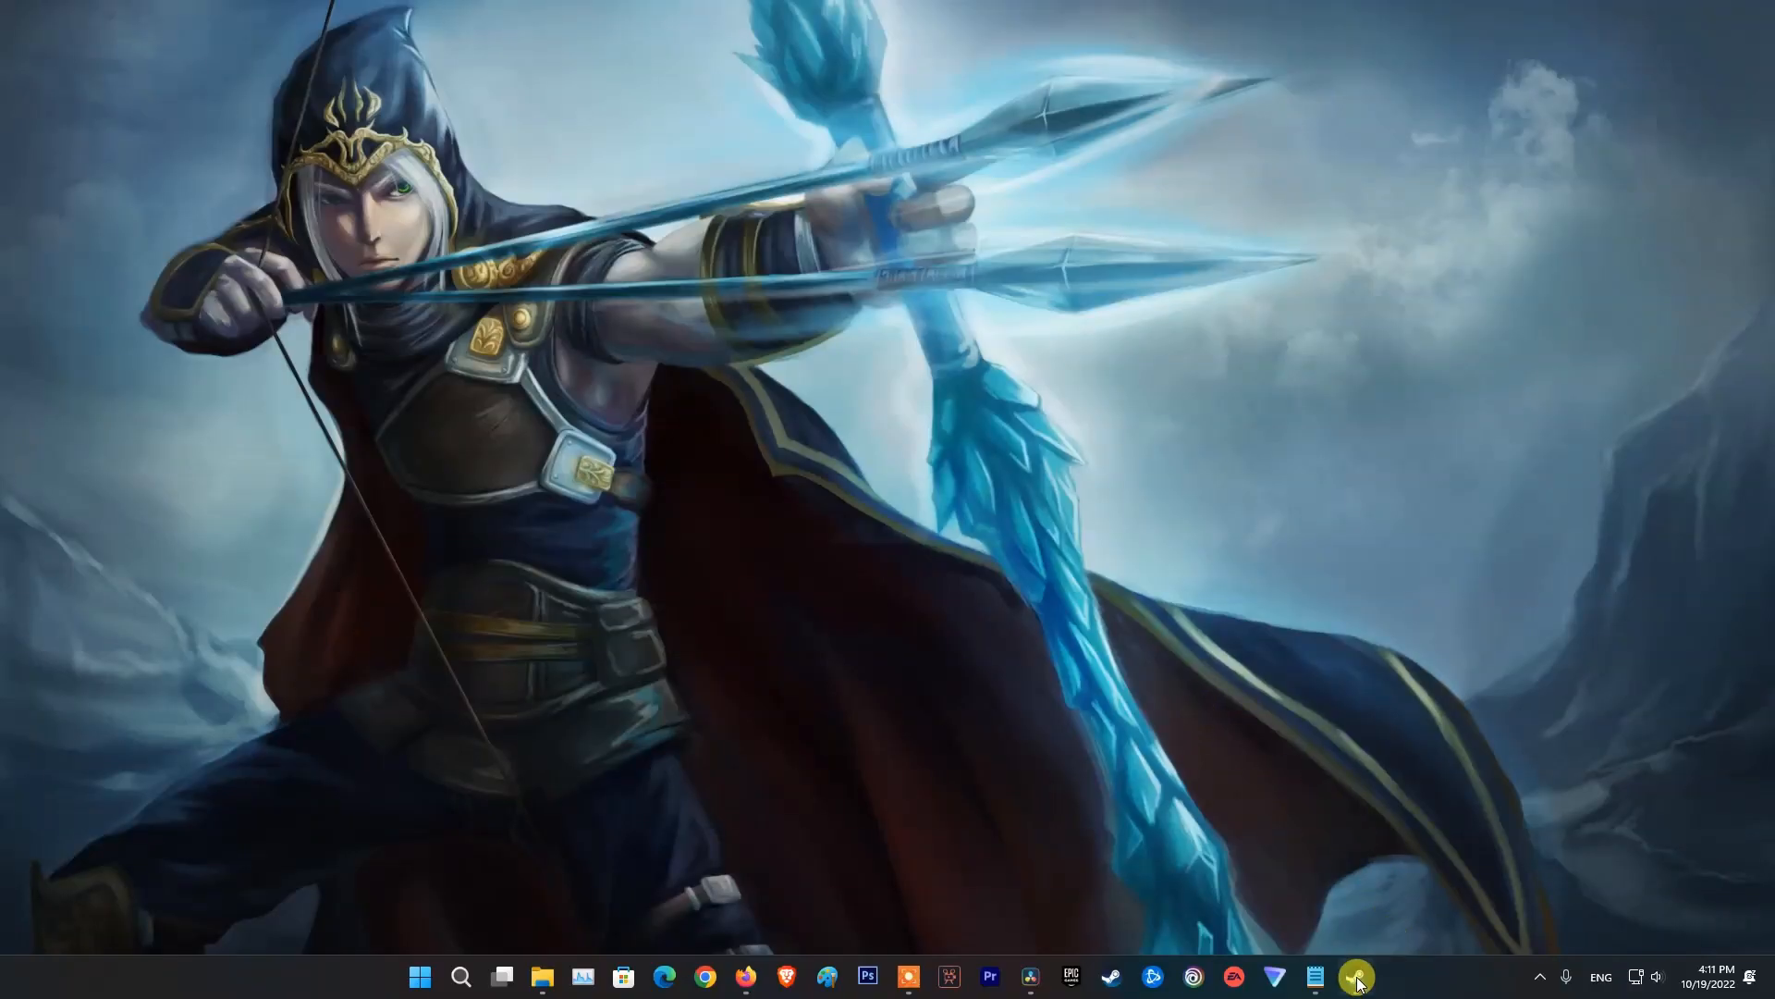
Step: Move Quaver's install folder from F: to Games (D:) and close the success message
left_click(1354, 976)
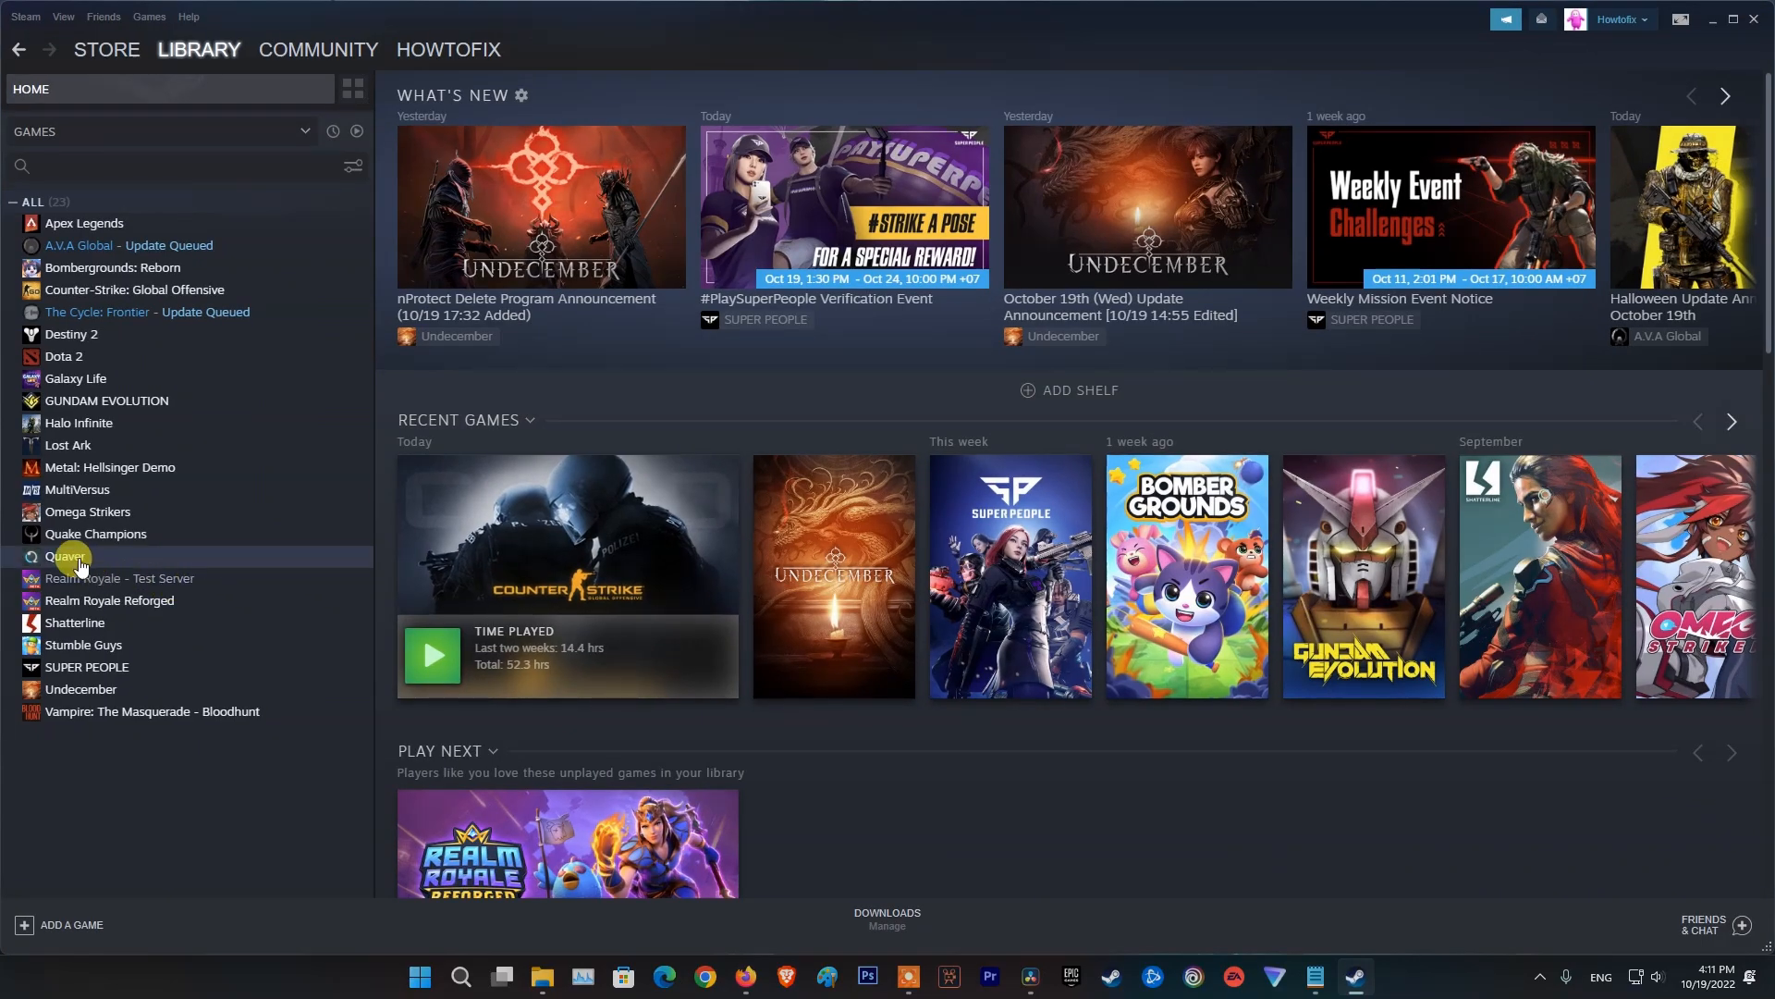
right_click(65, 556)
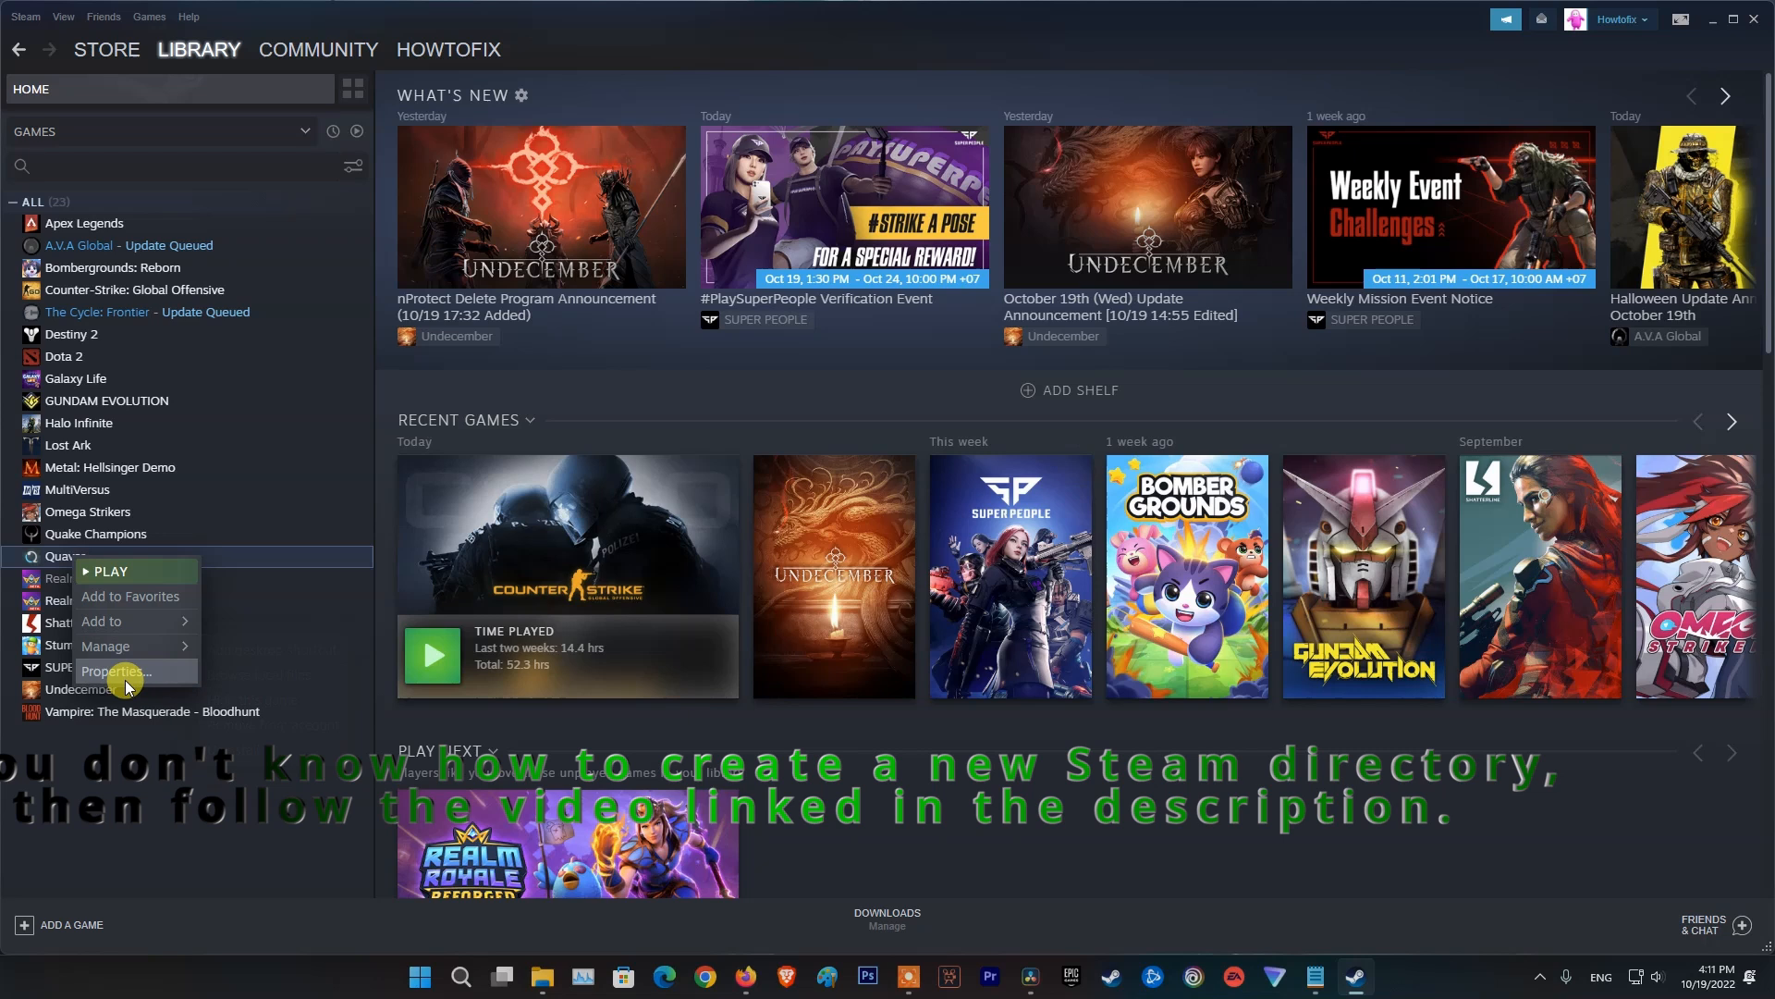
left_click(113, 671)
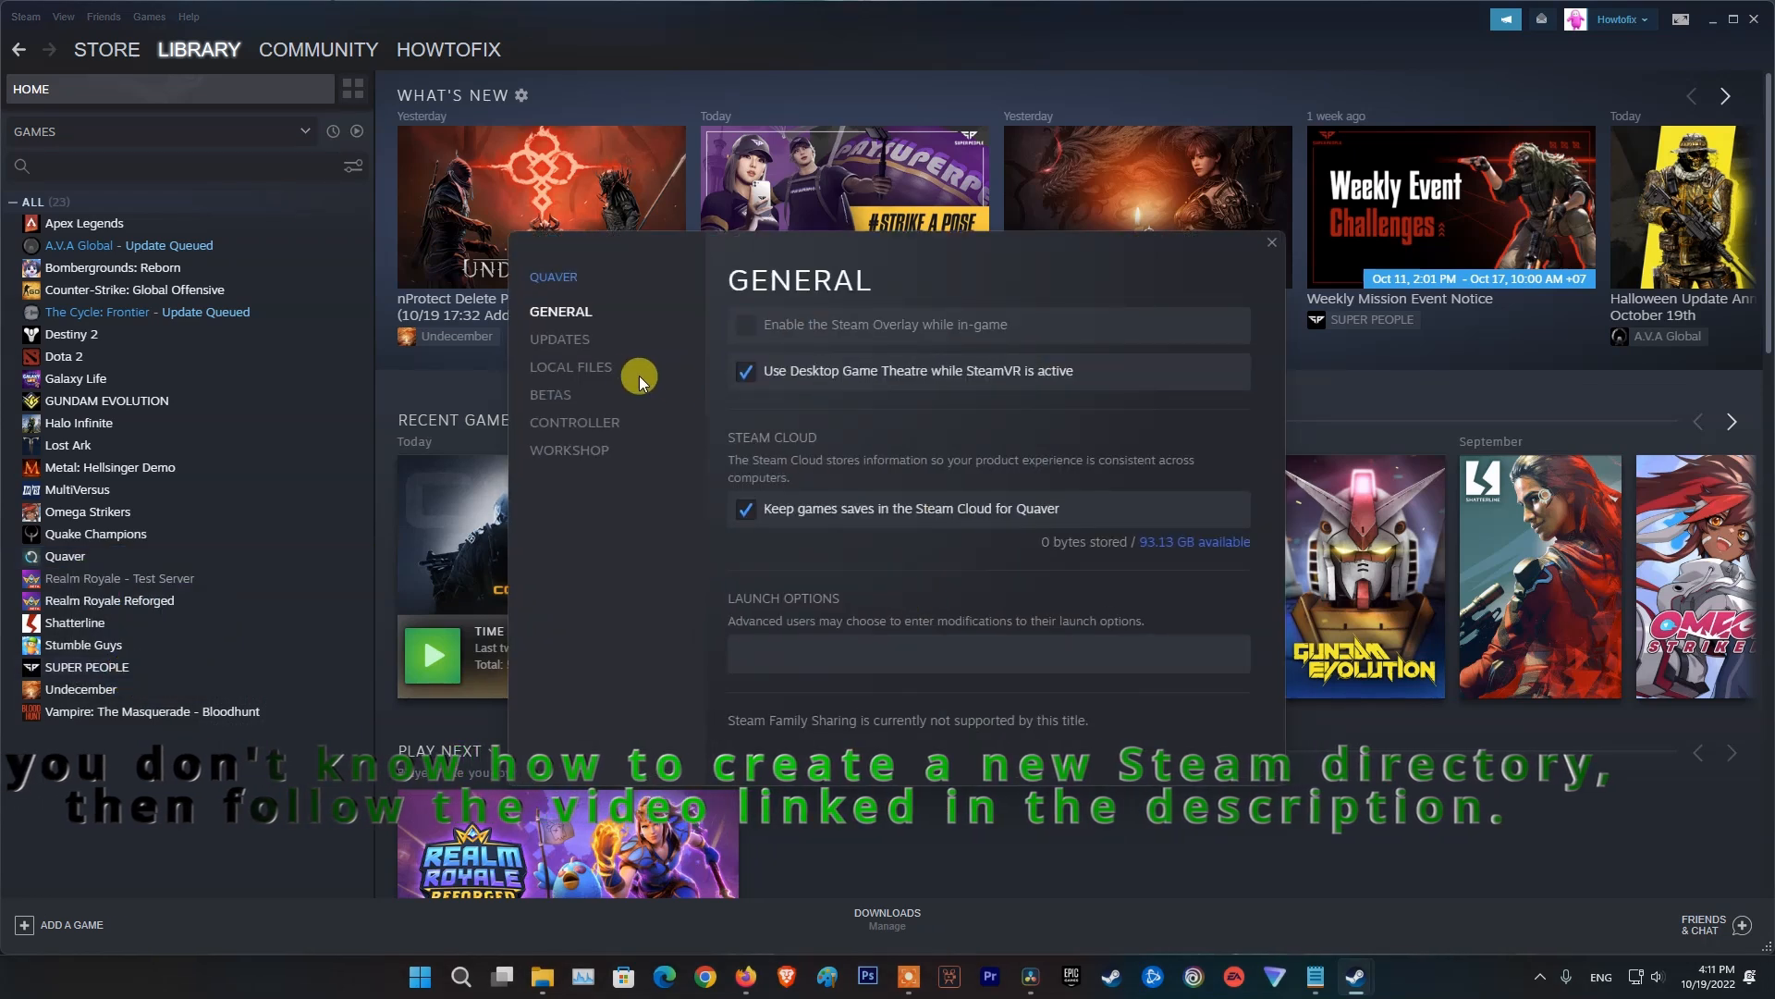
left_click(571, 366)
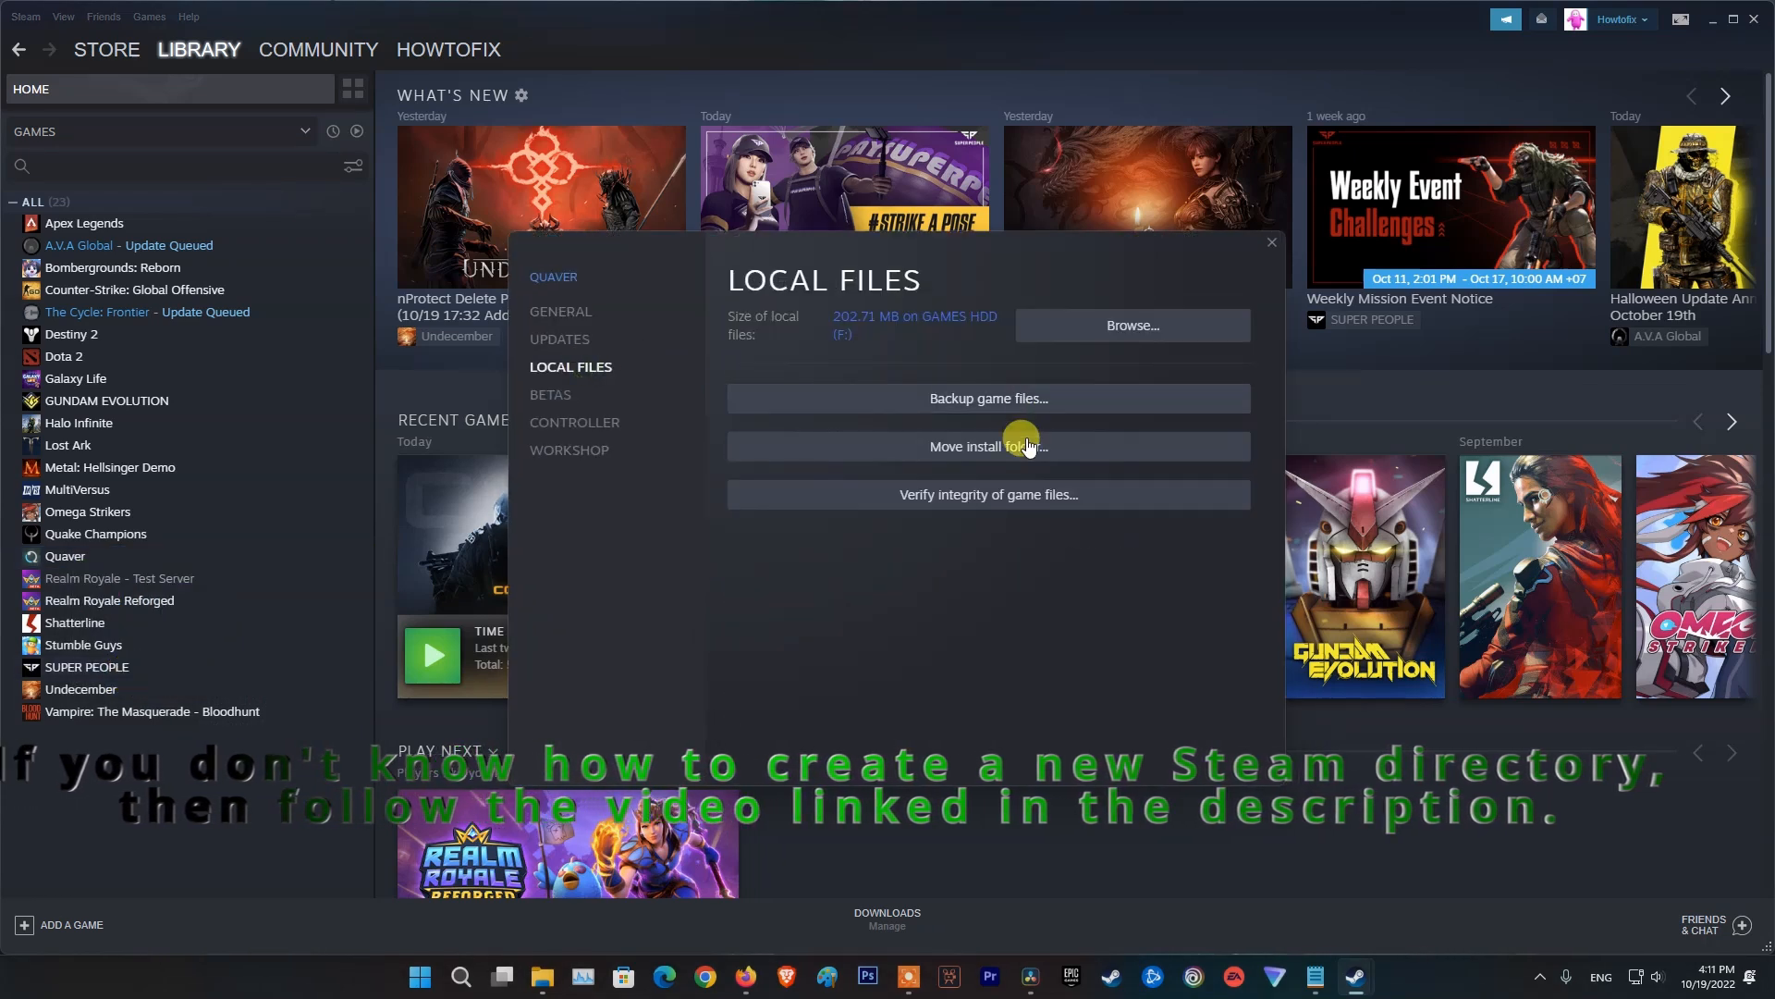
left_click(986, 445)
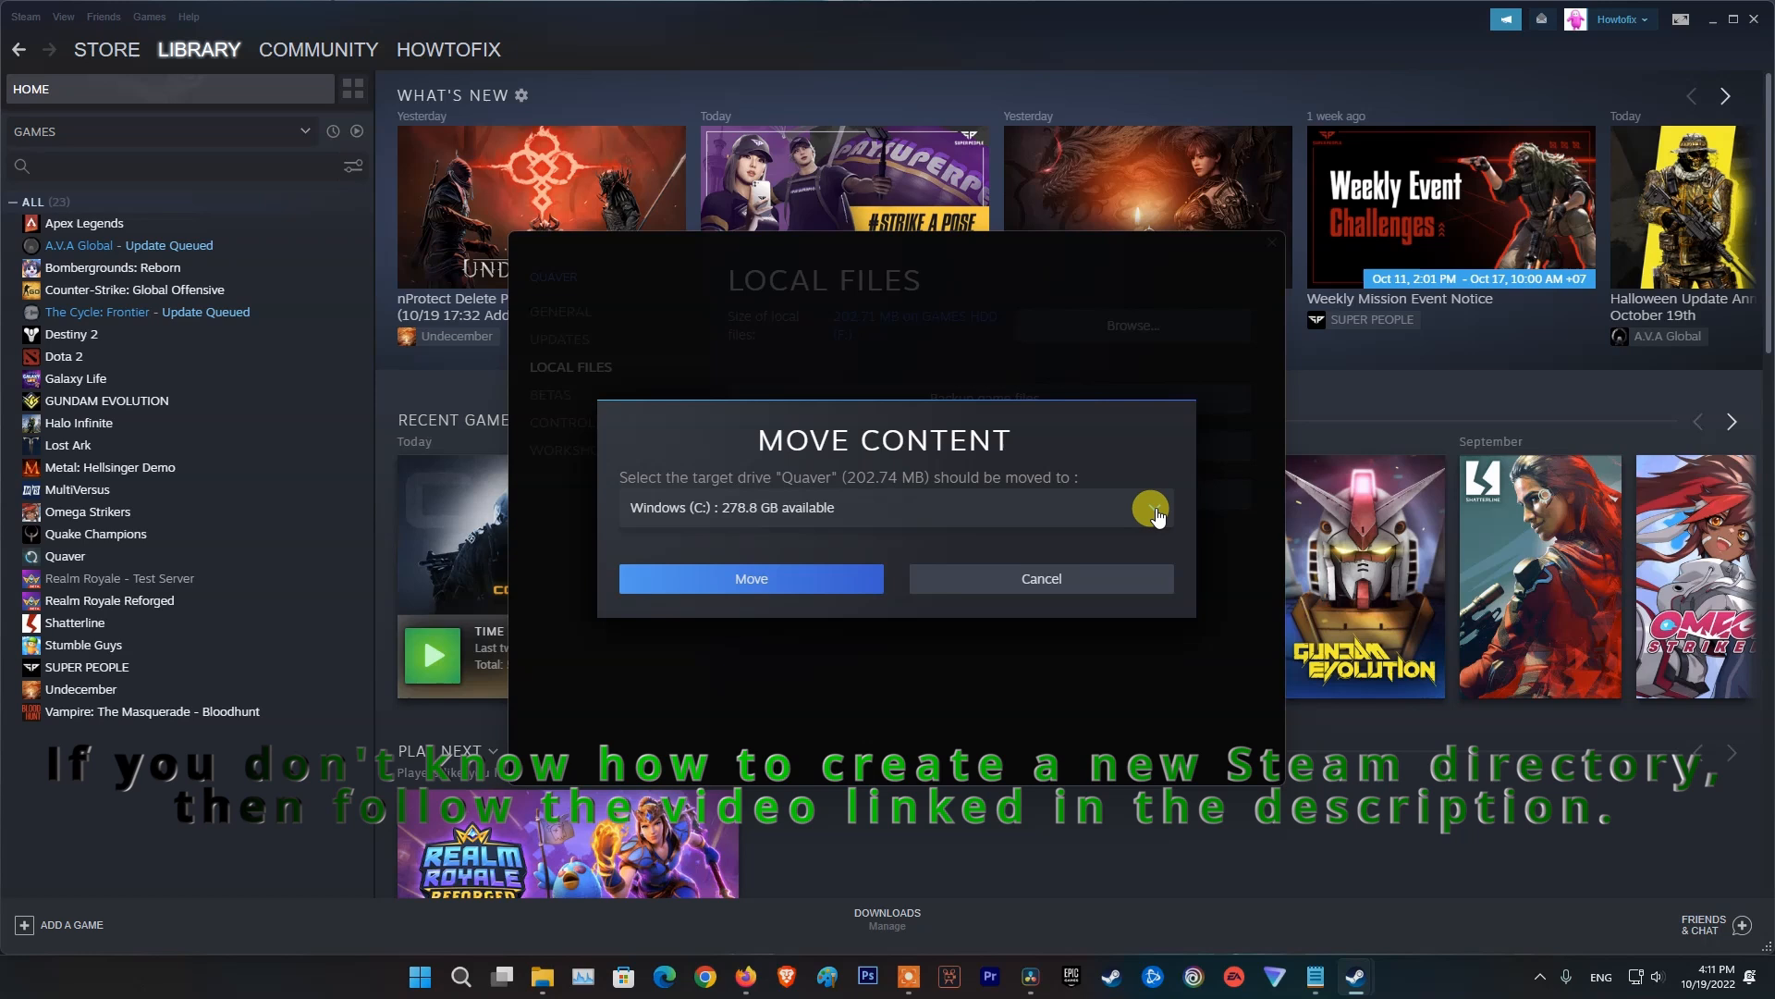
left_click(1151, 507)
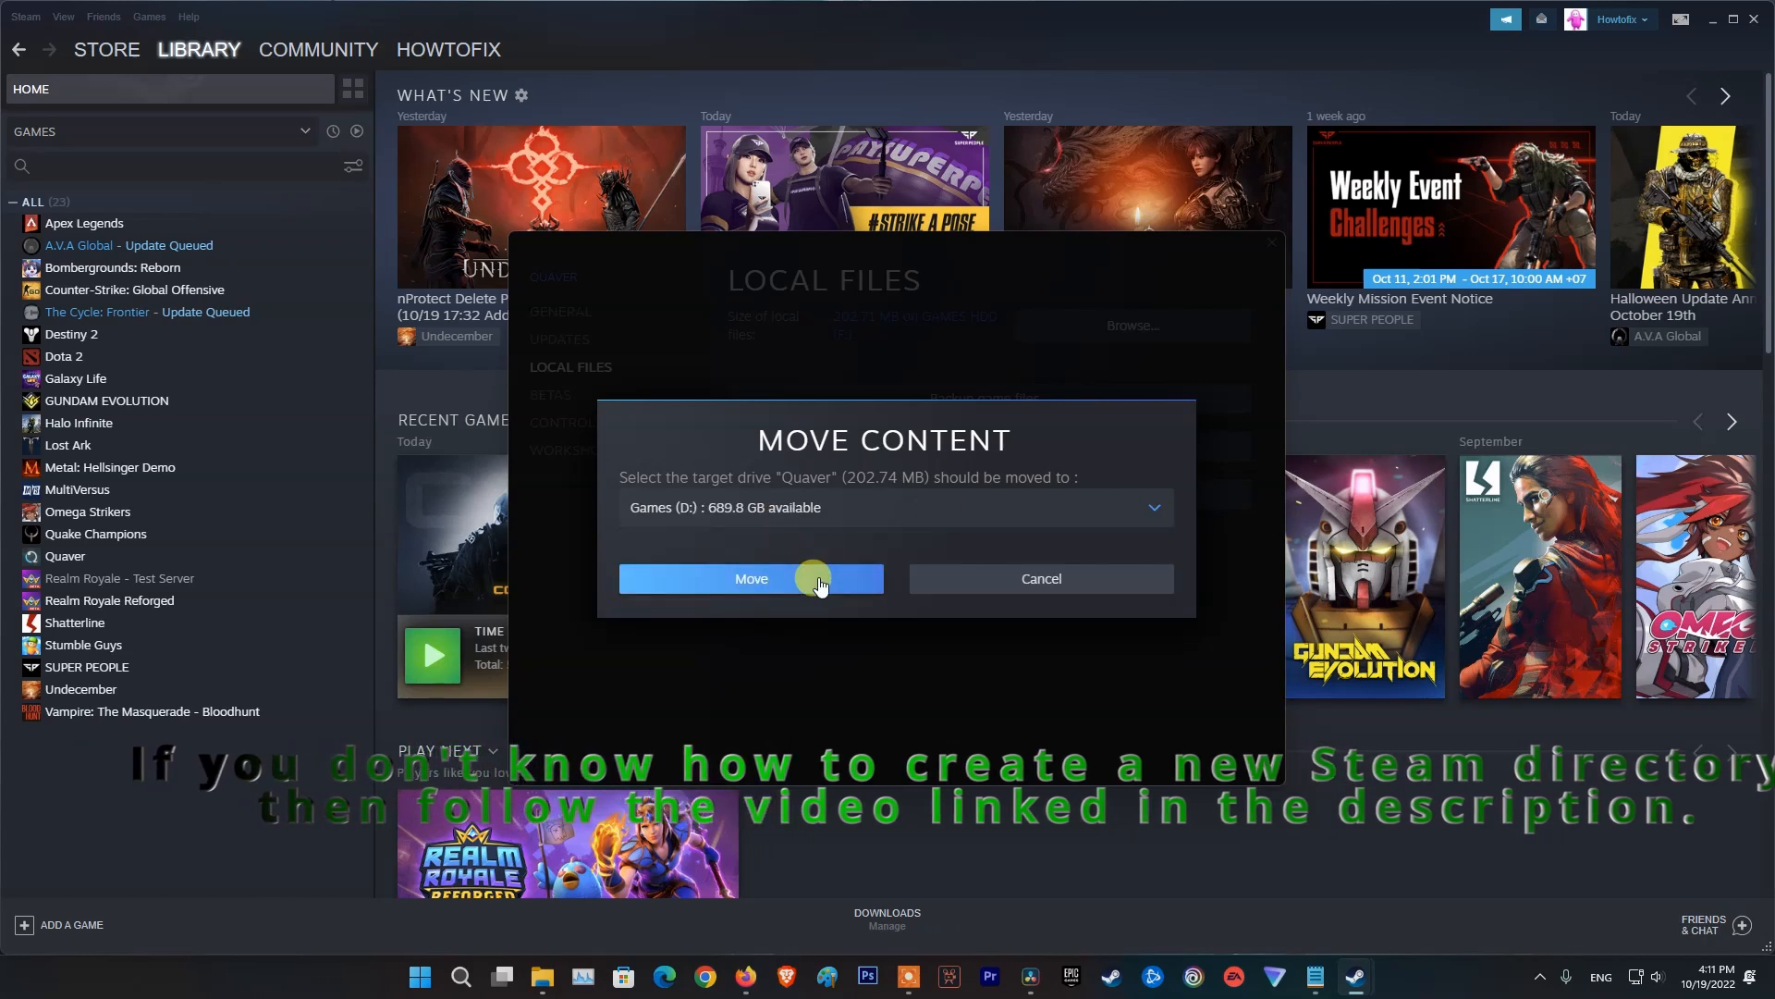
left_click(751, 579)
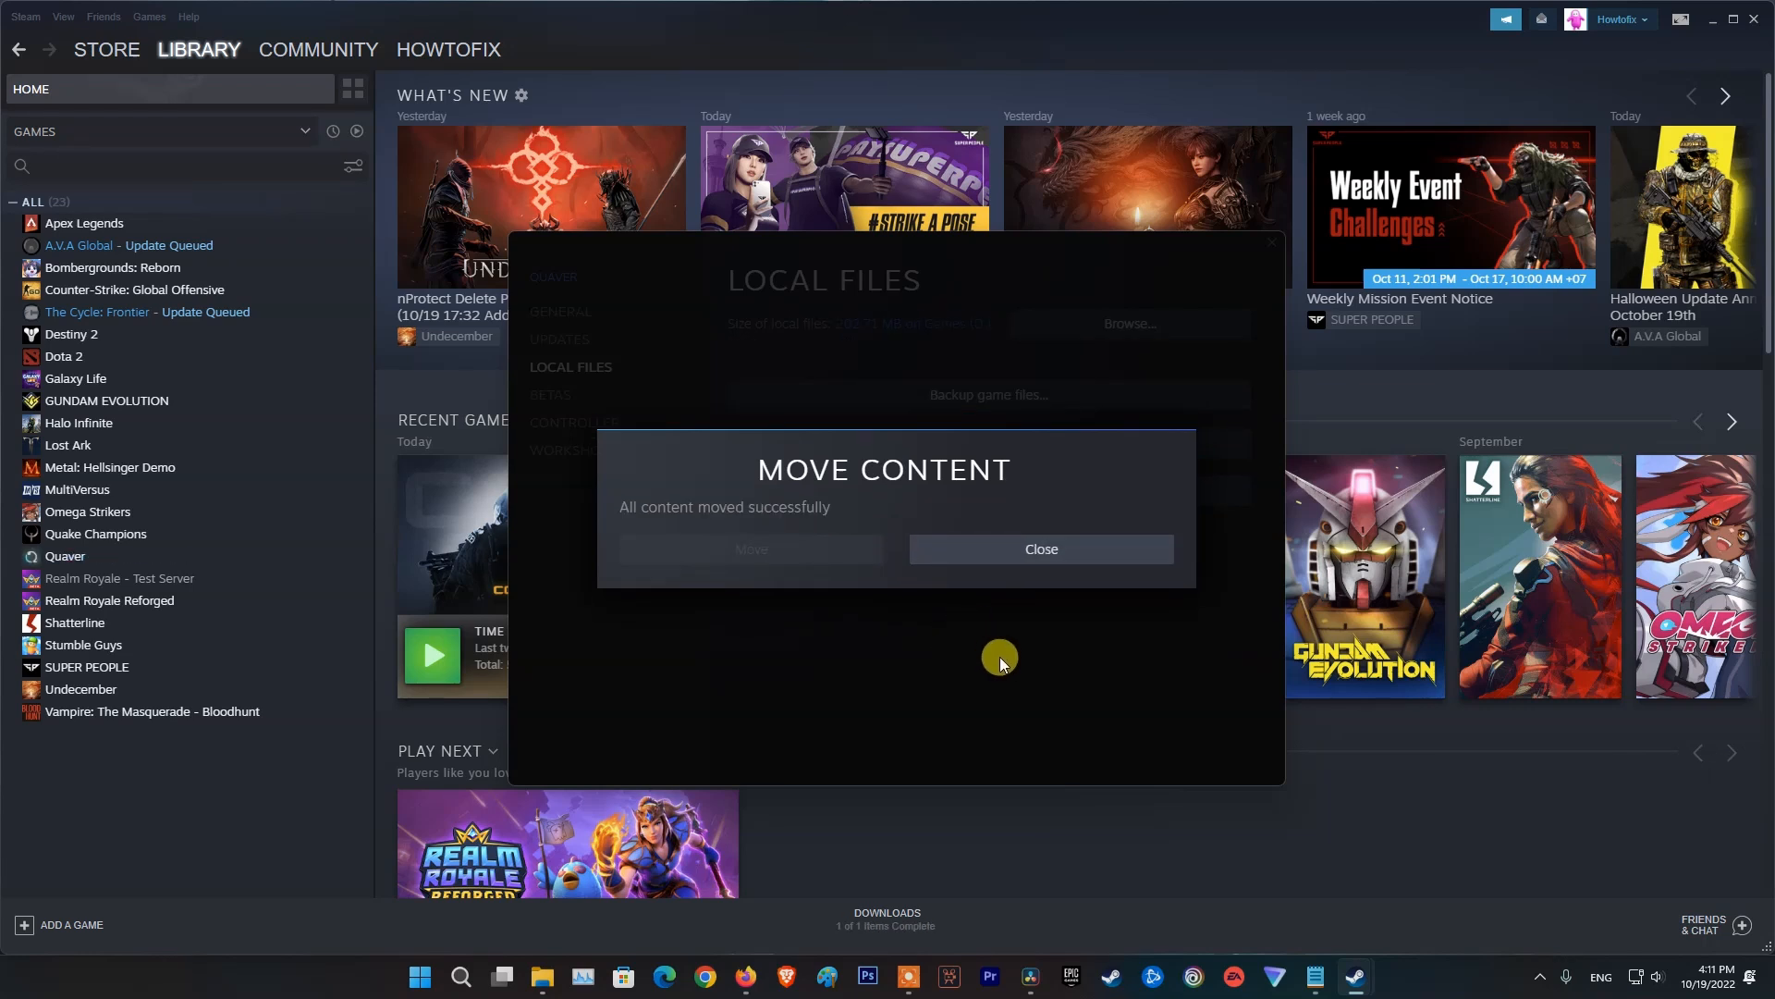
left_click(1038, 549)
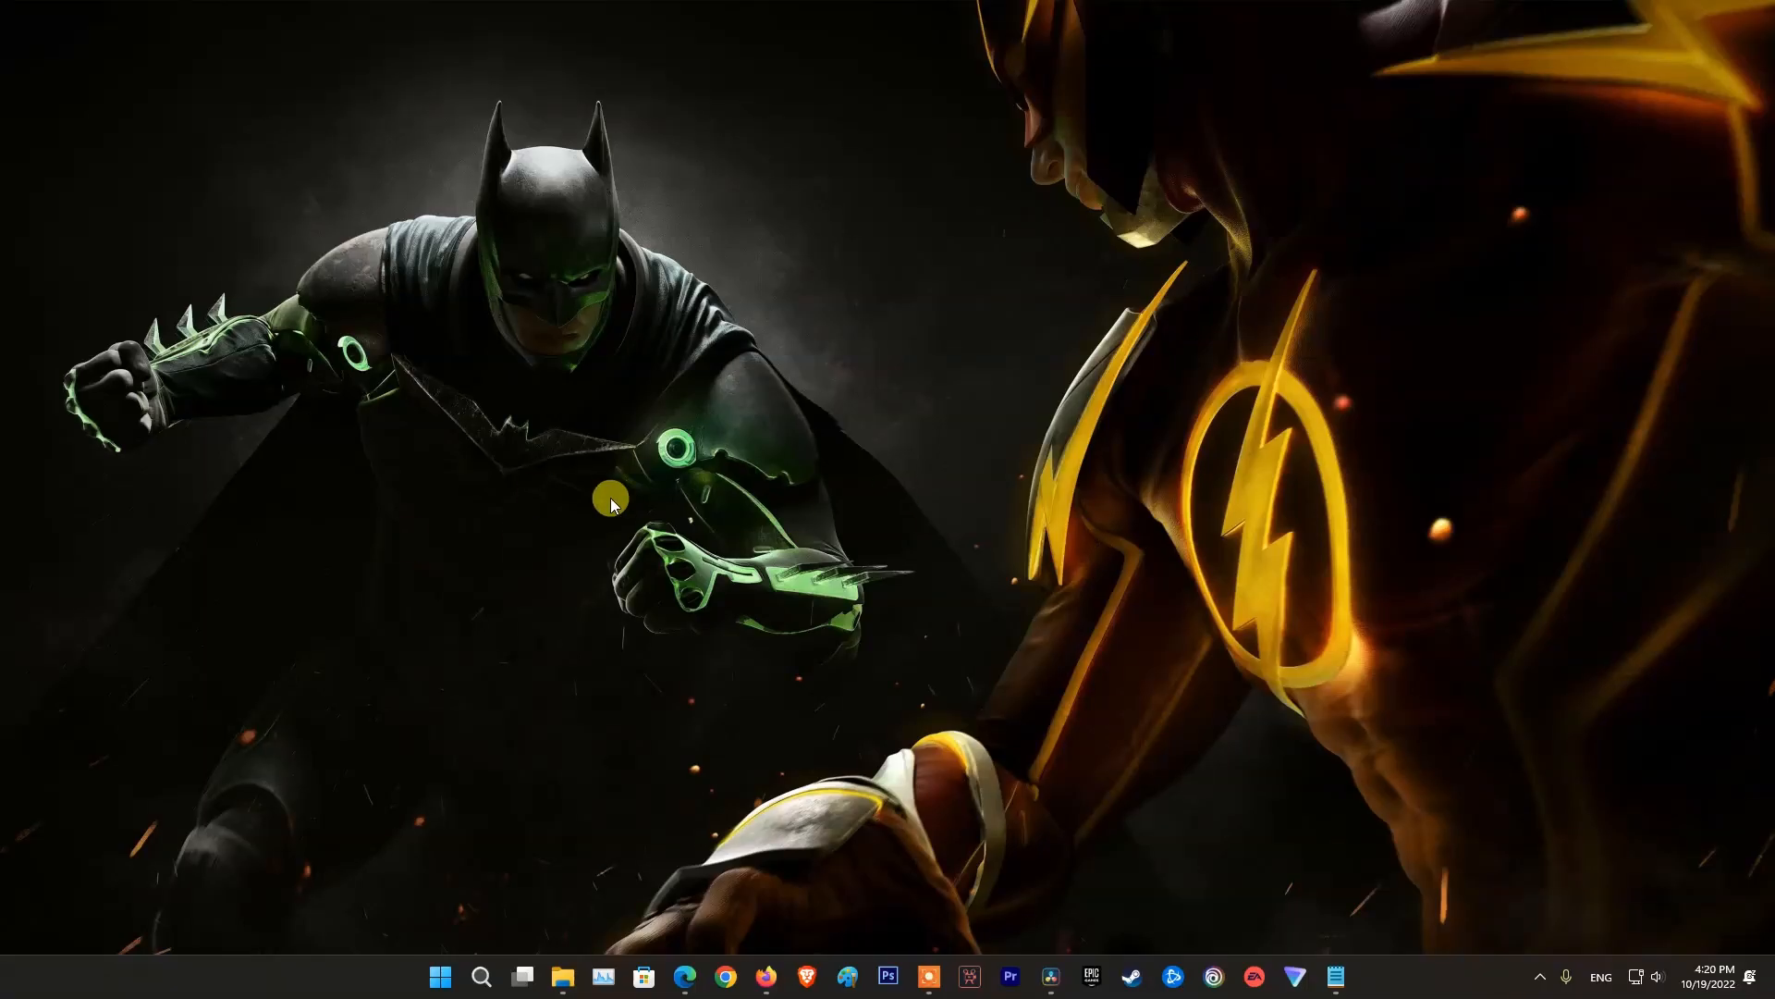
mouse_move(757, 509)
type("control")
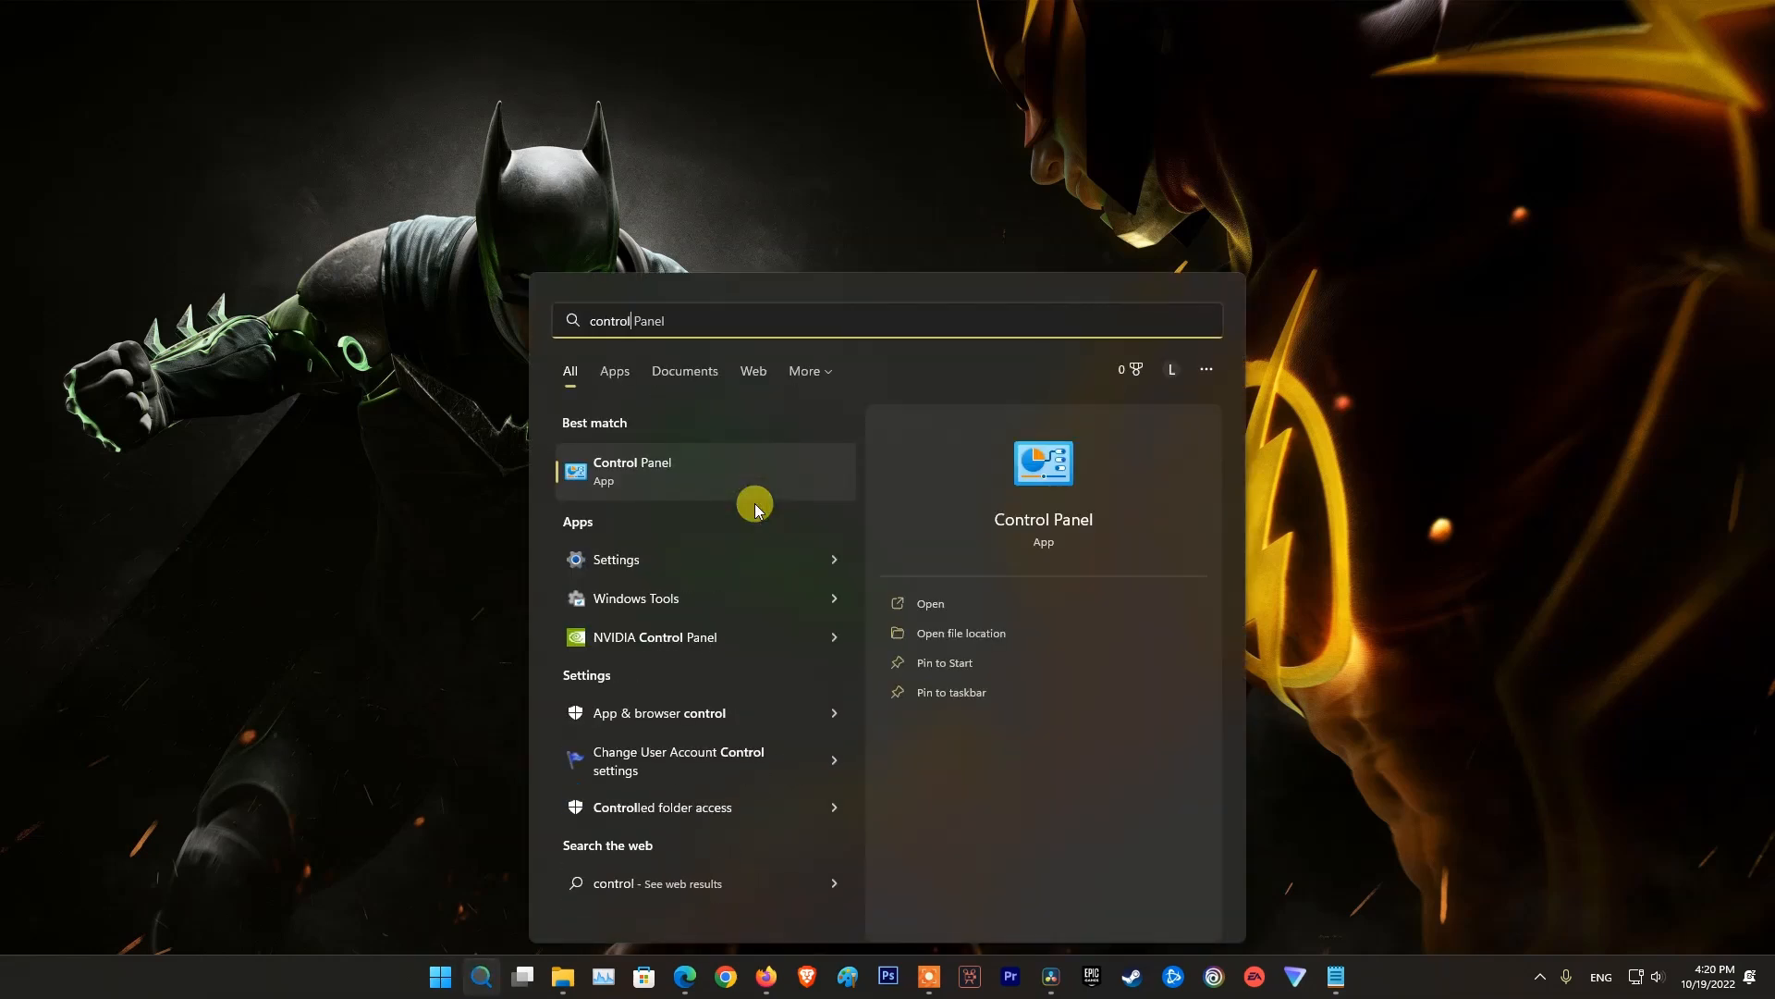
mouse_move(665, 484)
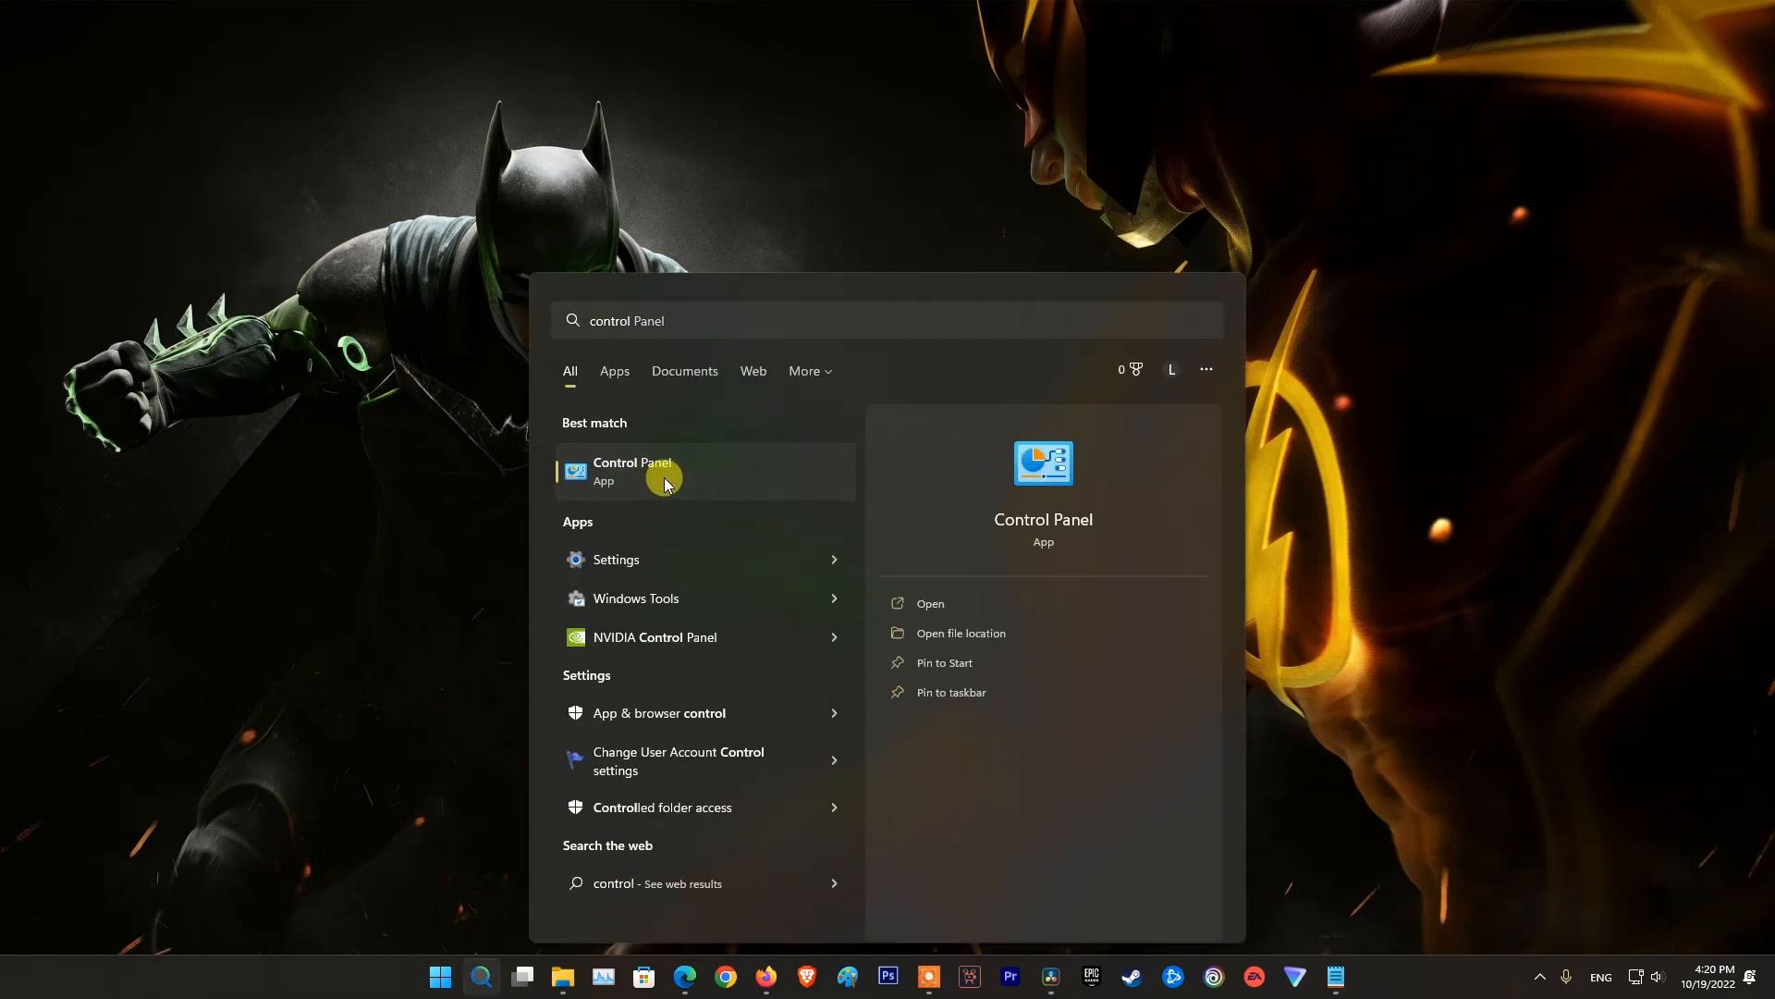
Step: Open Control Panel's Uninstall a program list and choose Uninstall for Steam
left_click(632, 470)
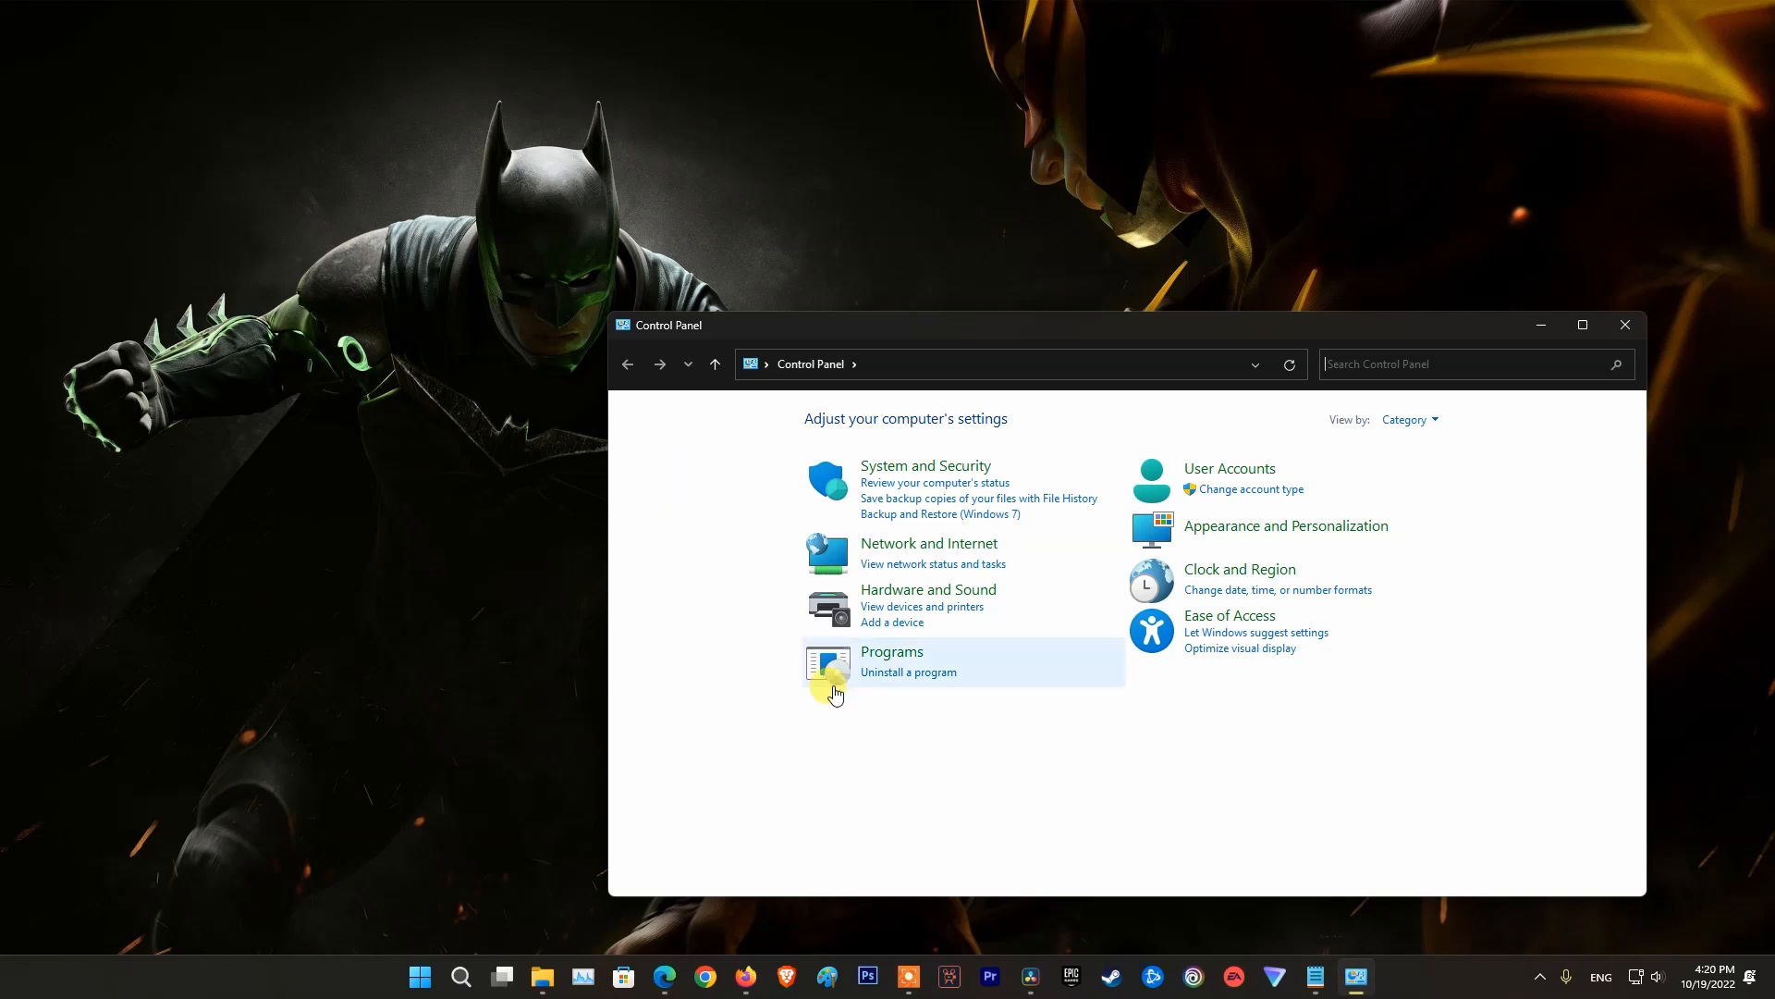
left_click(891, 651)
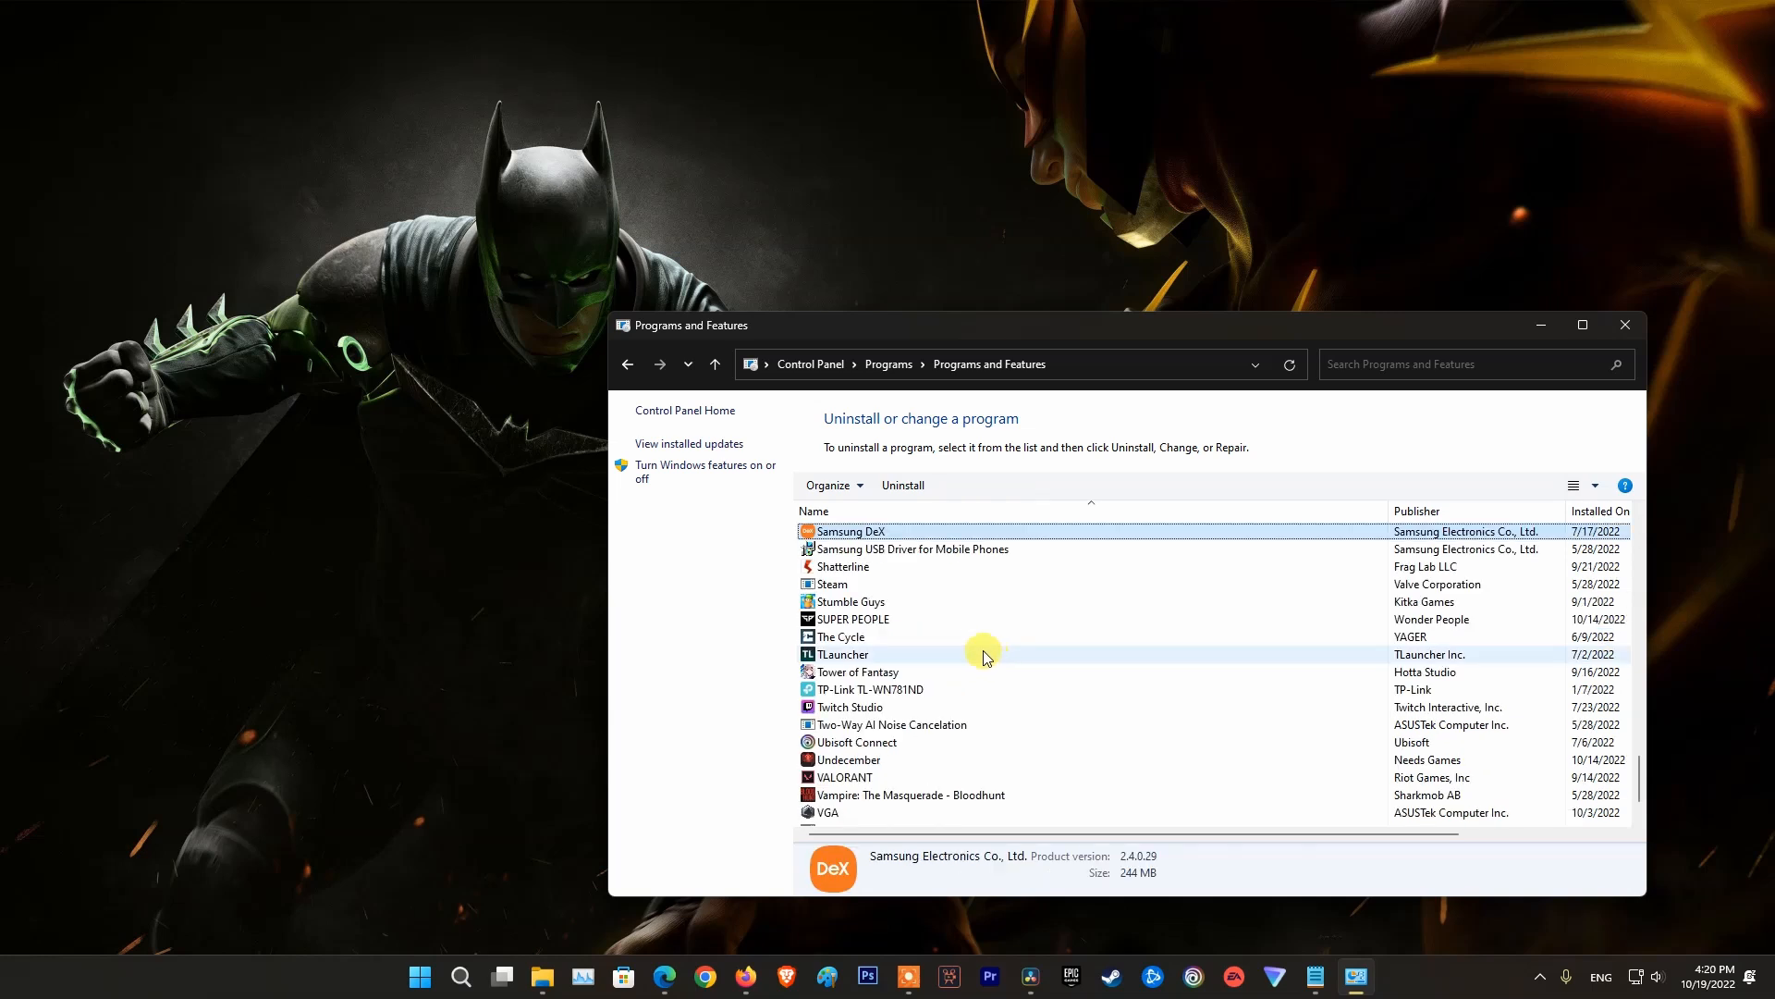
left_click(831, 583)
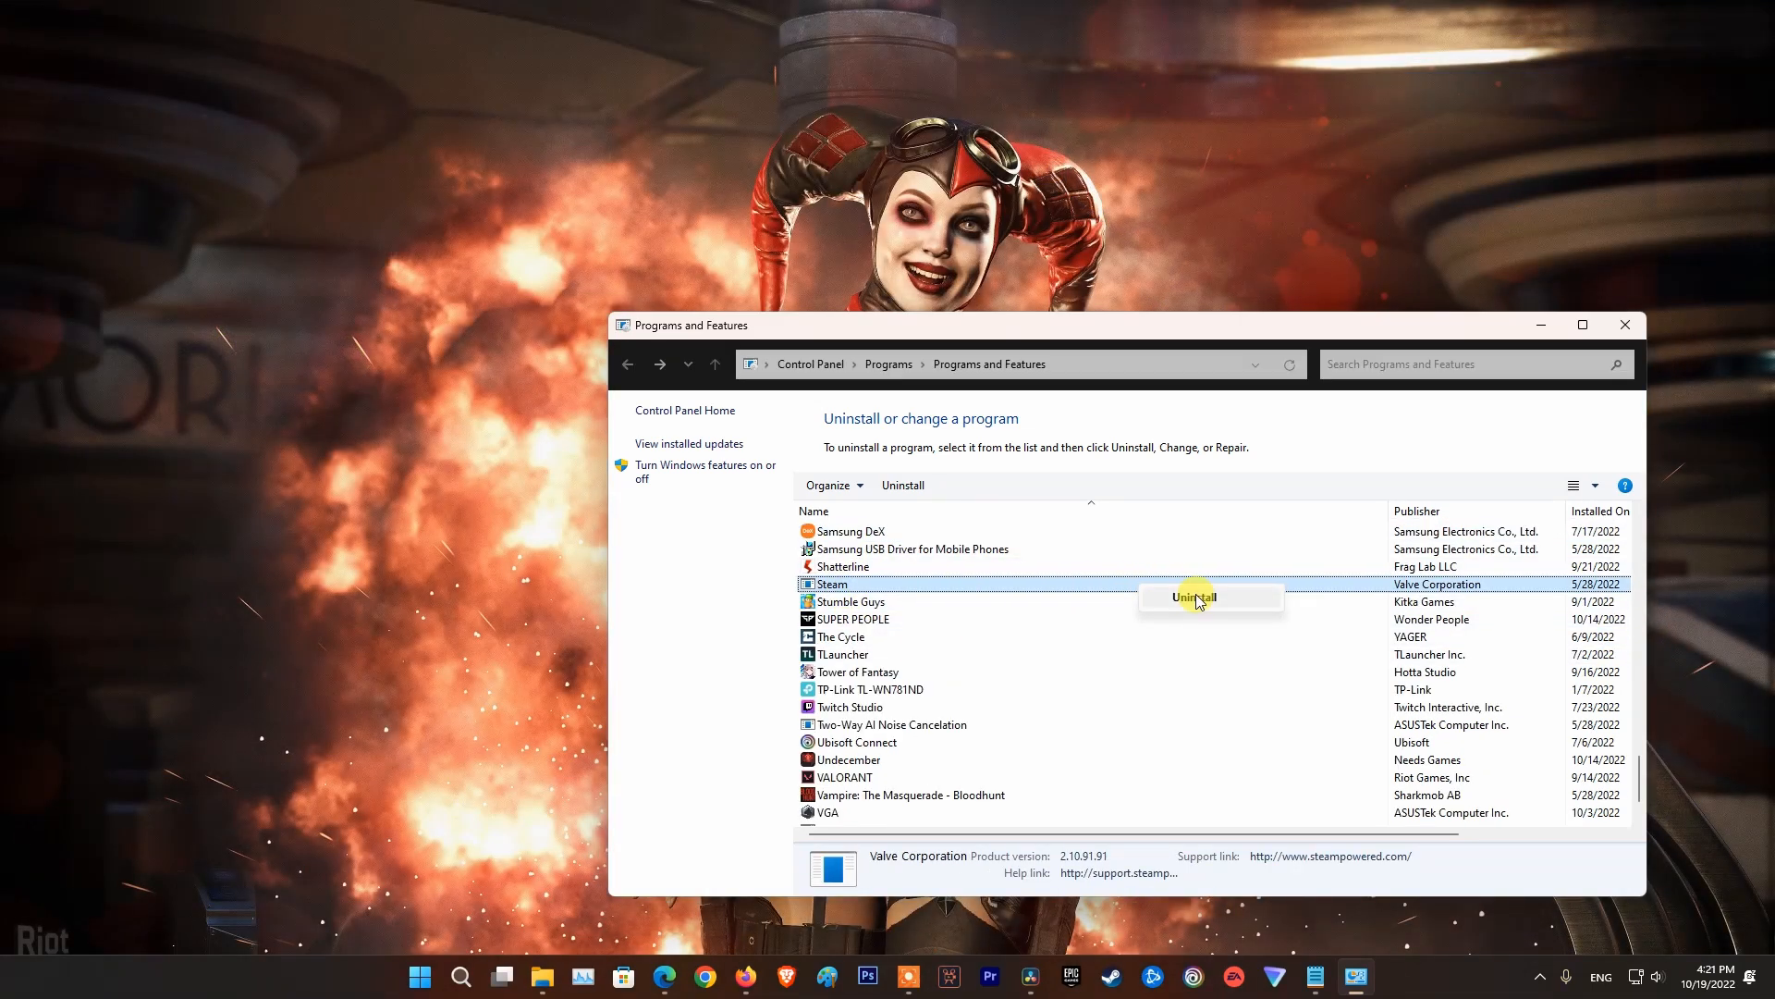
left_click(439, 976)
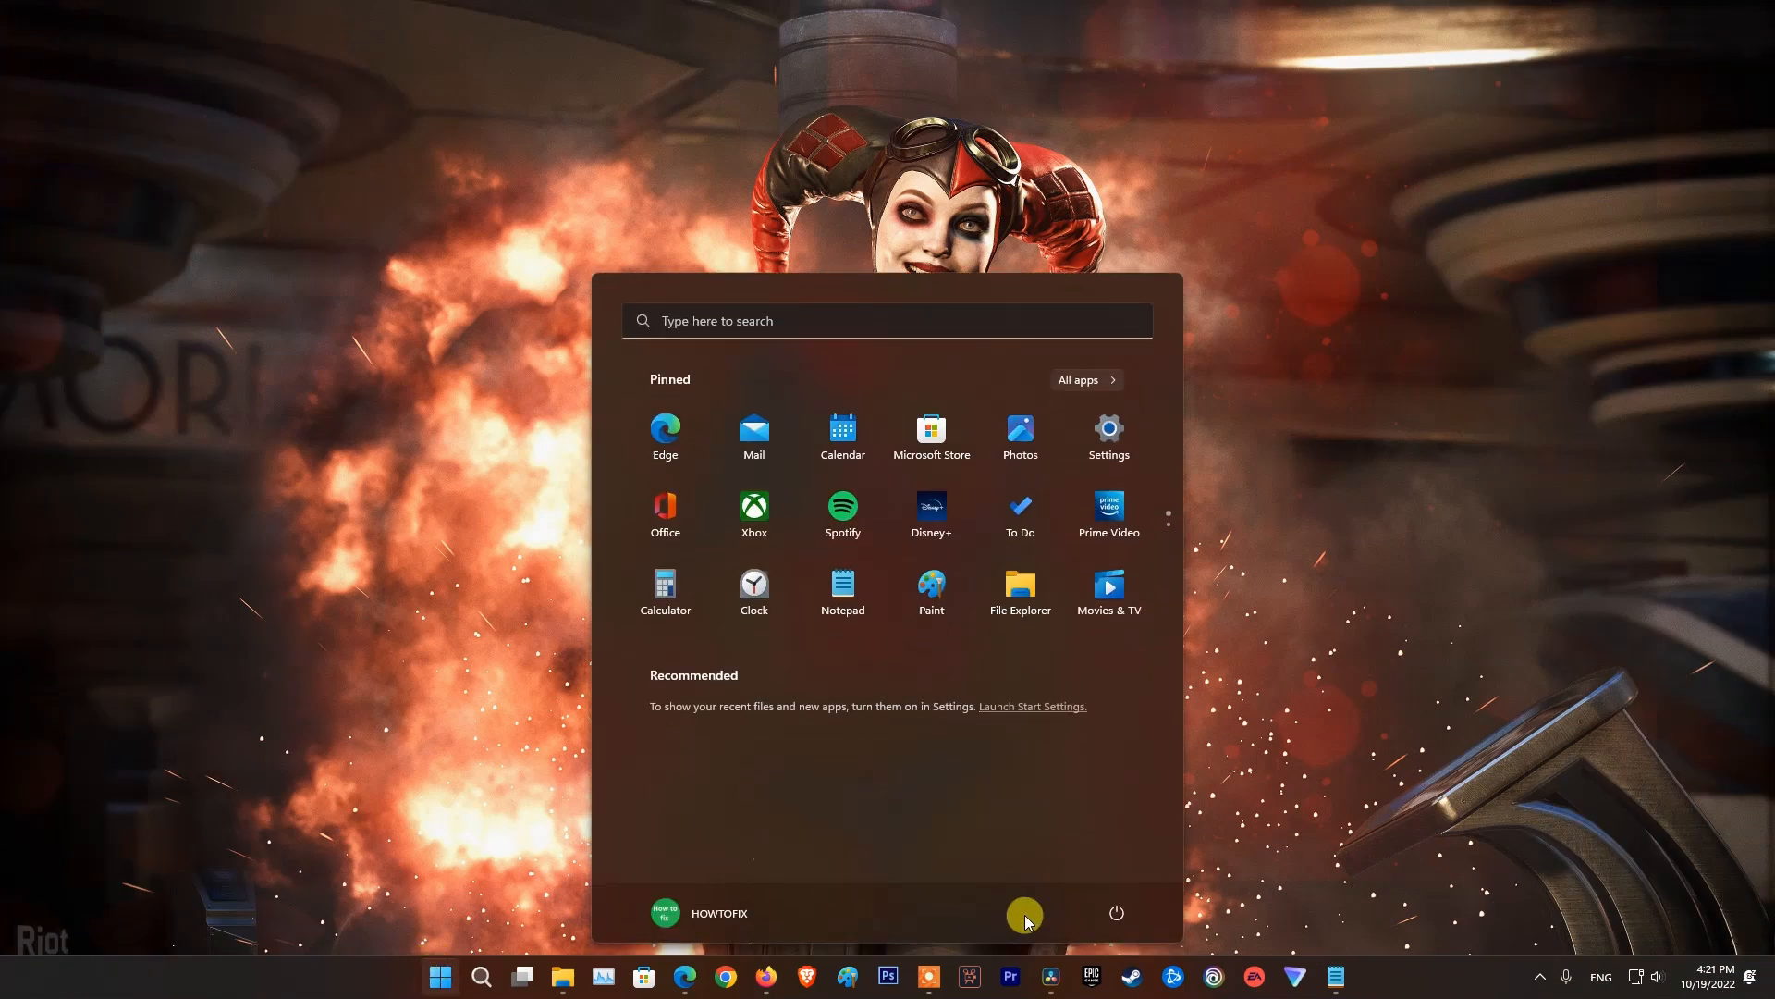
Step: Download SteamSetup.exe from store.steampowered.com/about in Edge and run the installer
left_click(1115, 912)
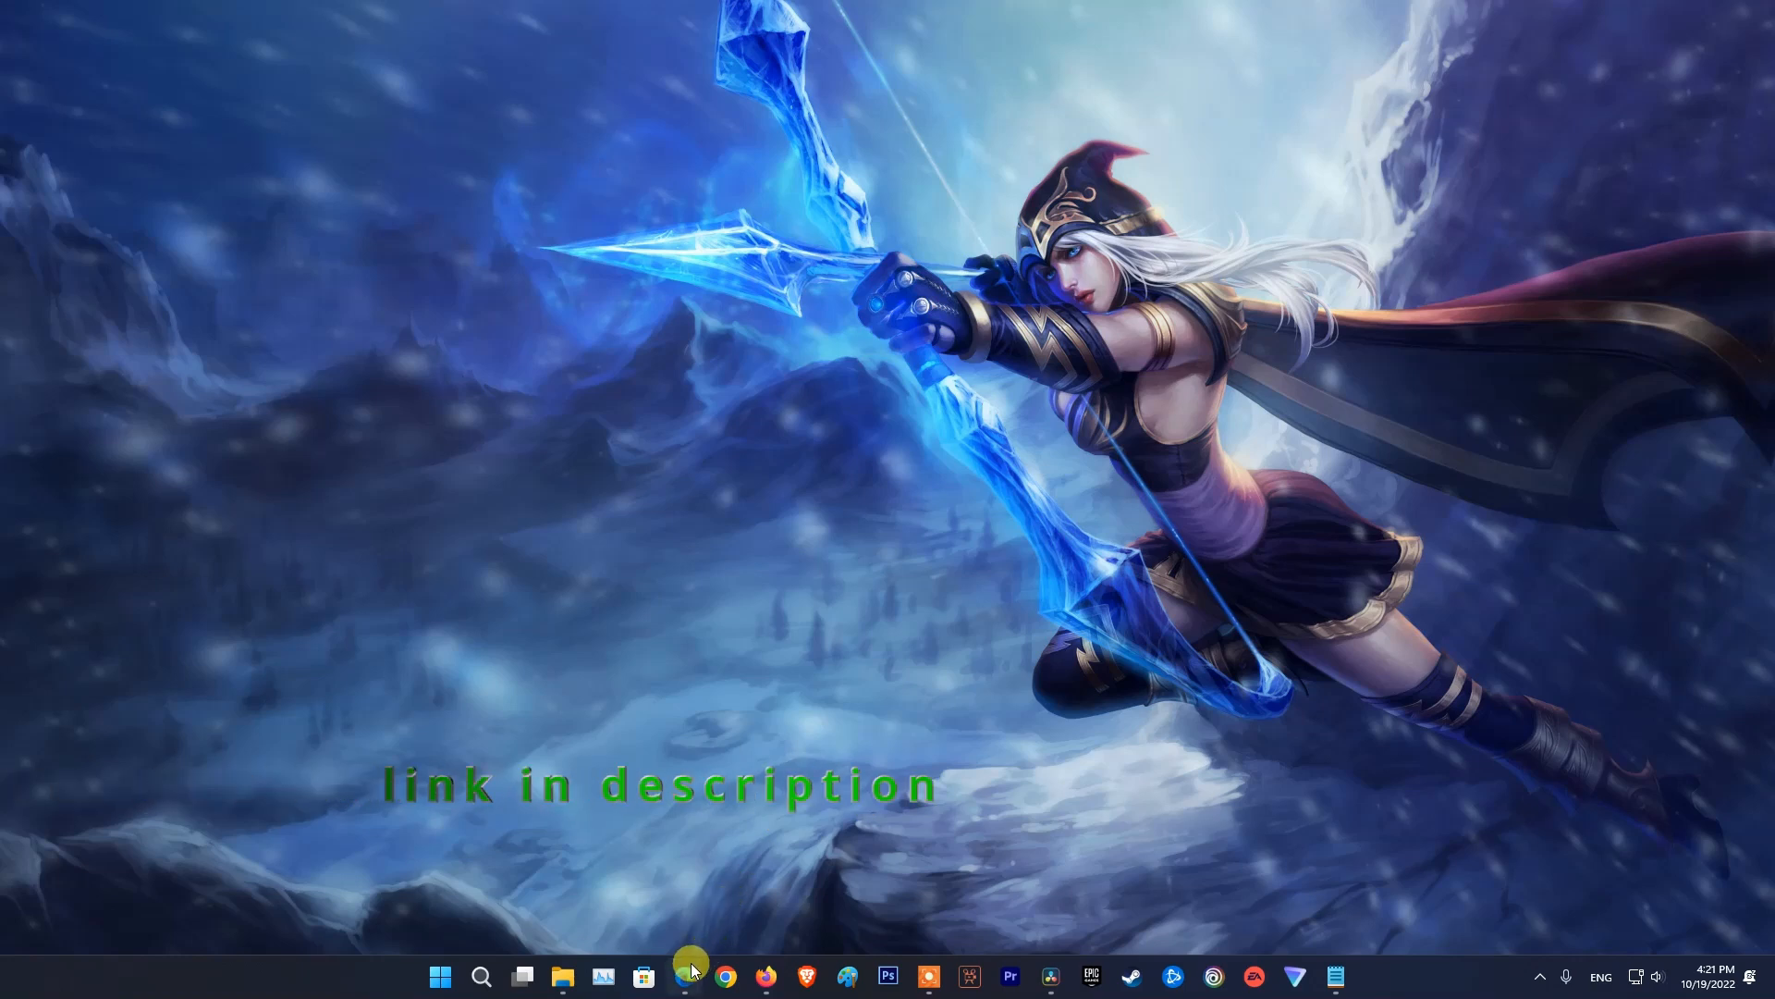
left_click(684, 977)
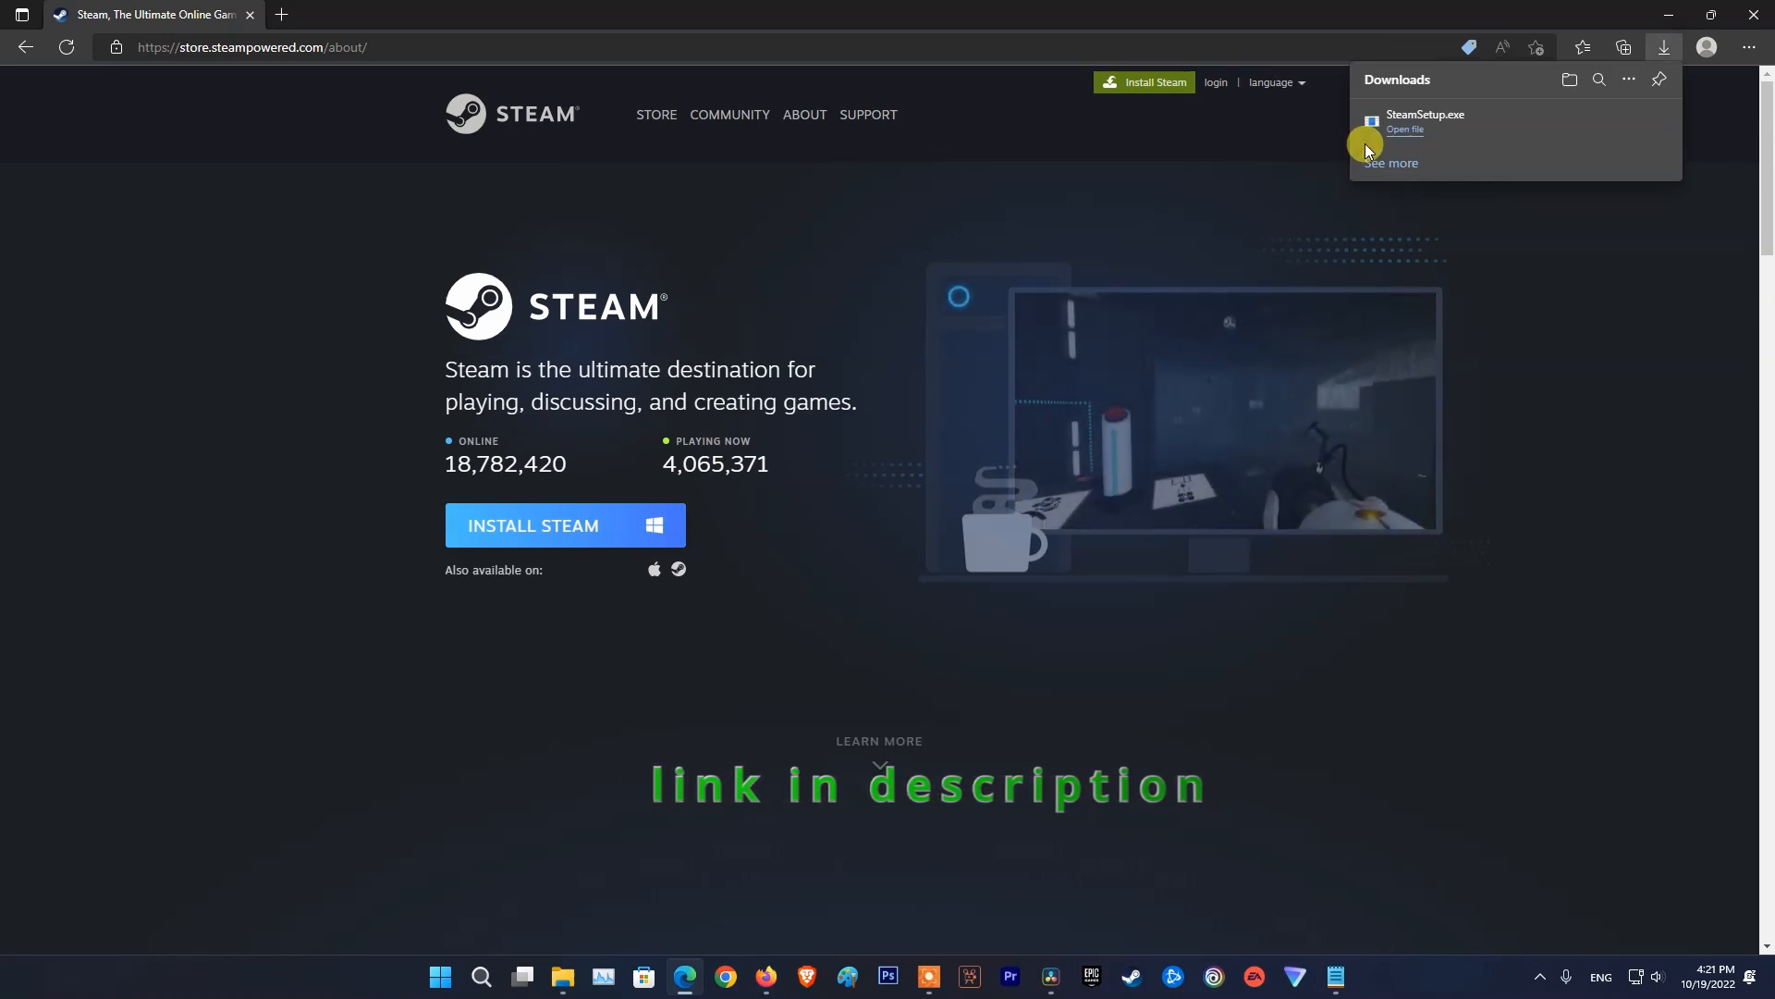
left_click(1404, 129)
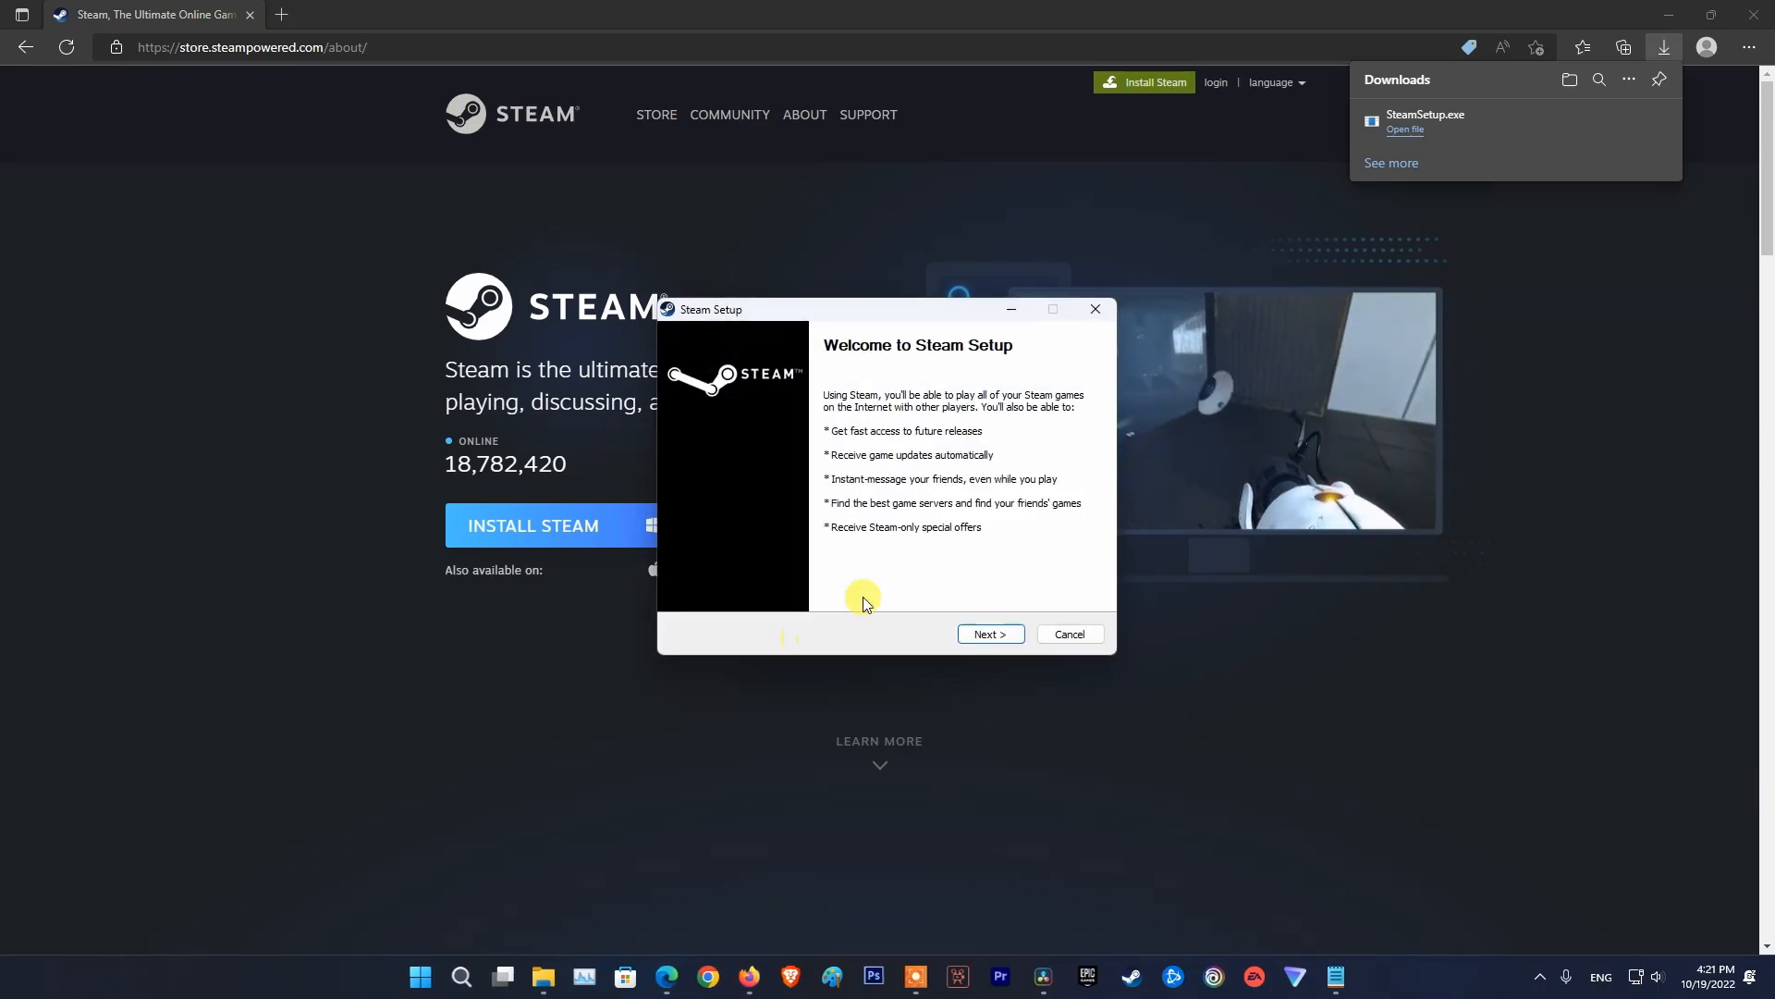
mouse_move(912, 519)
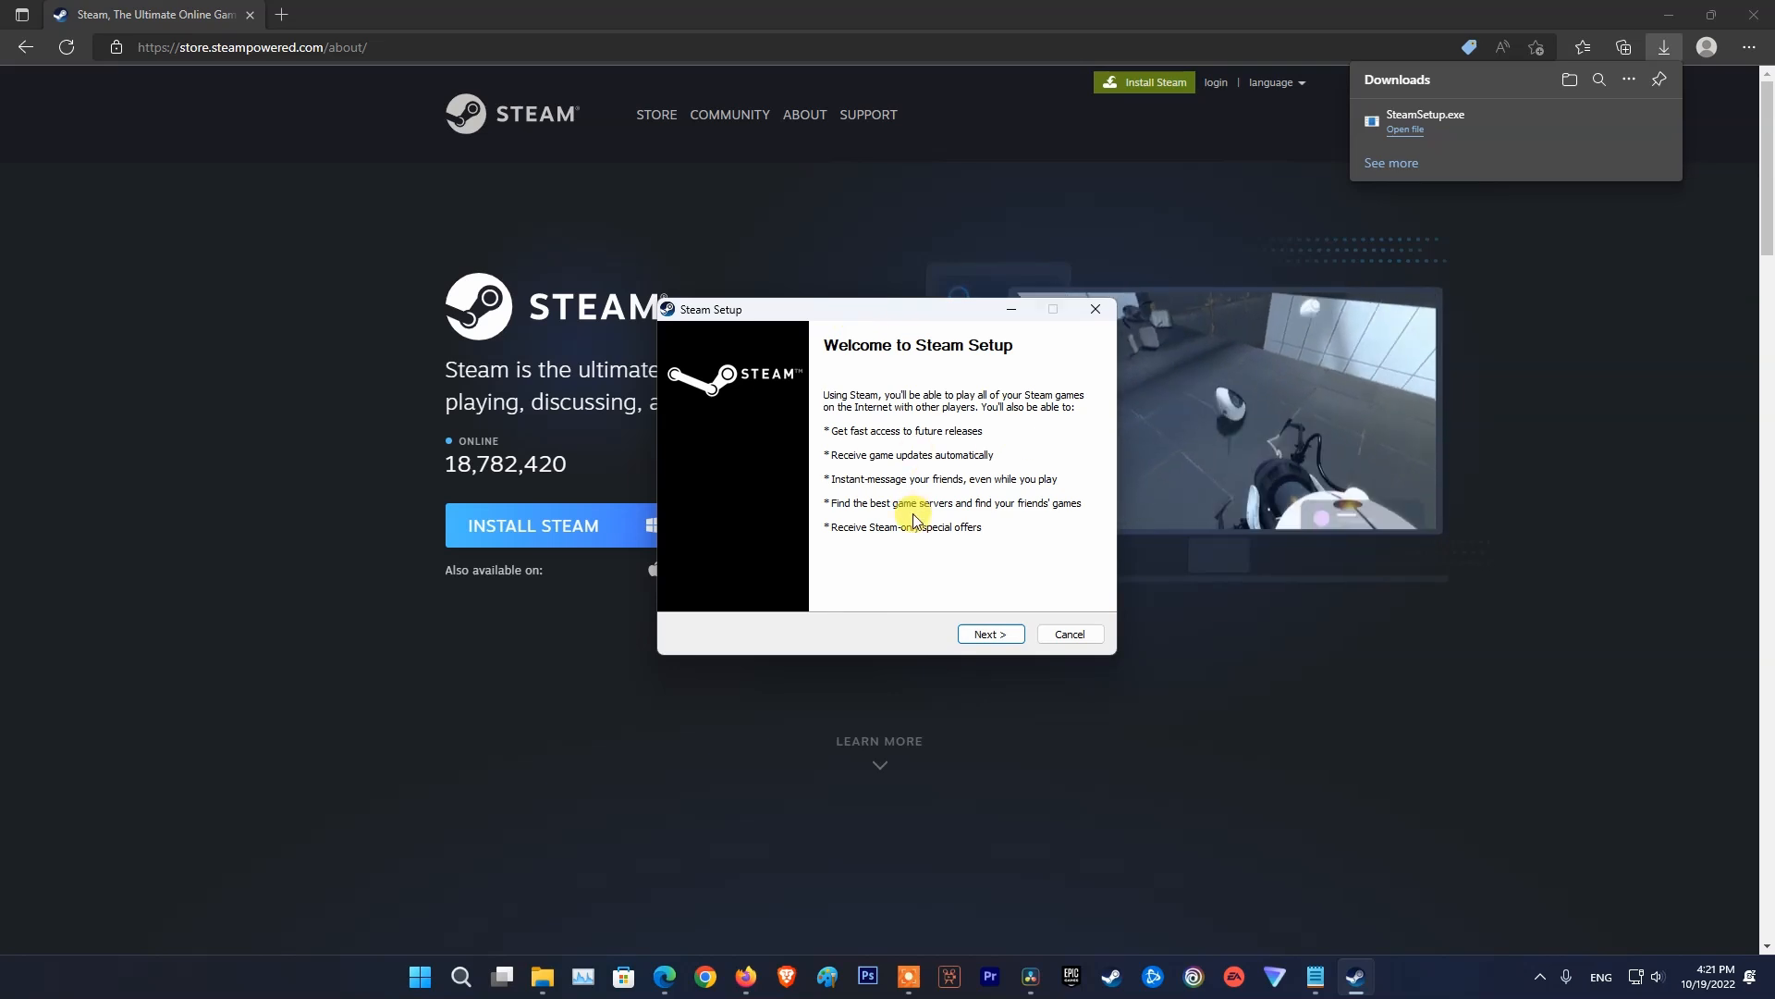